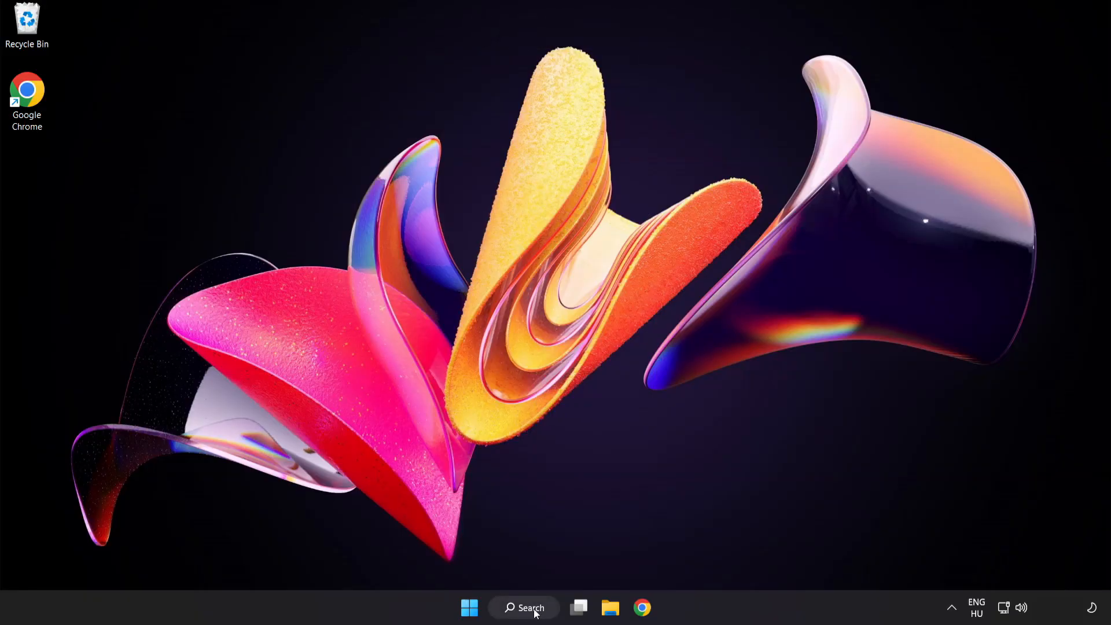
# Search Windows for 'device manager' to find the Device Manager app.
pyautogui.click(524, 607)
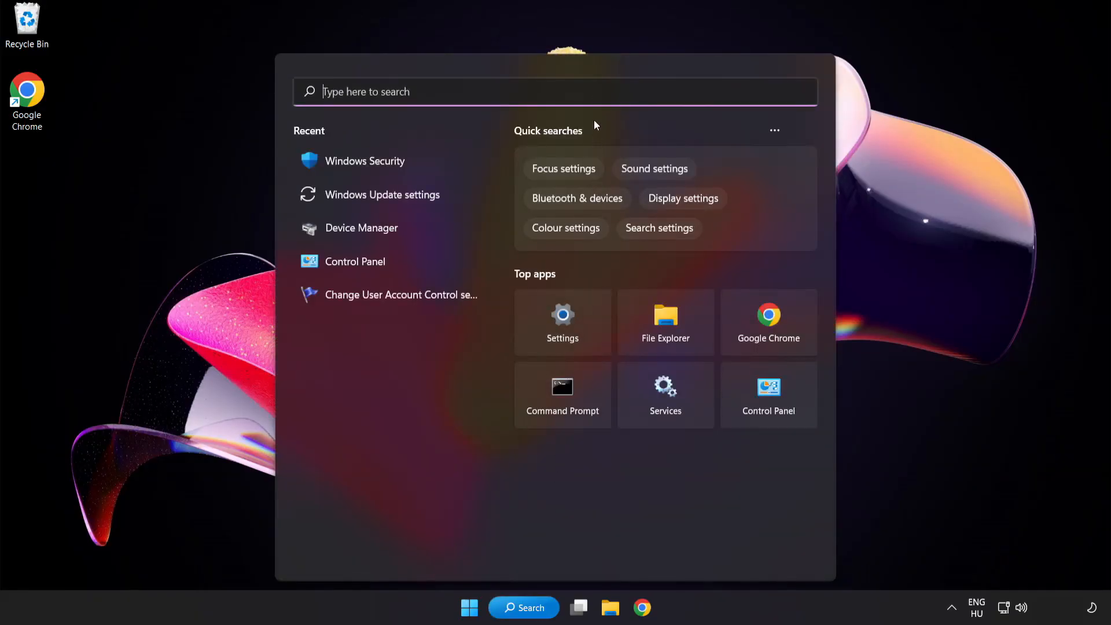
pyautogui.write('device Manager')
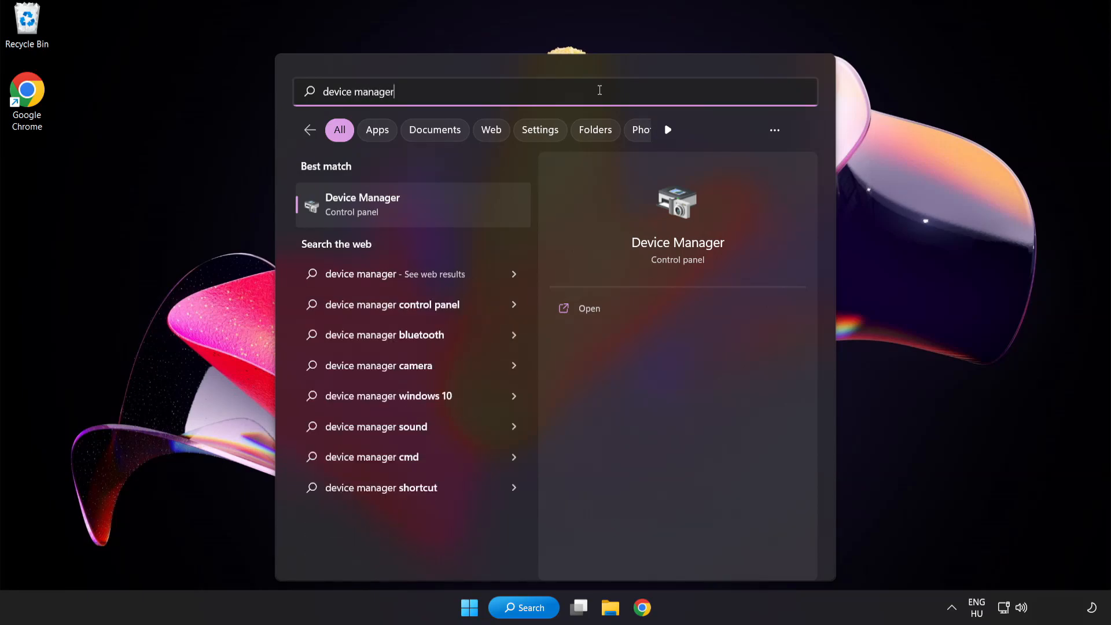
pyautogui.moveTo(444, 214)
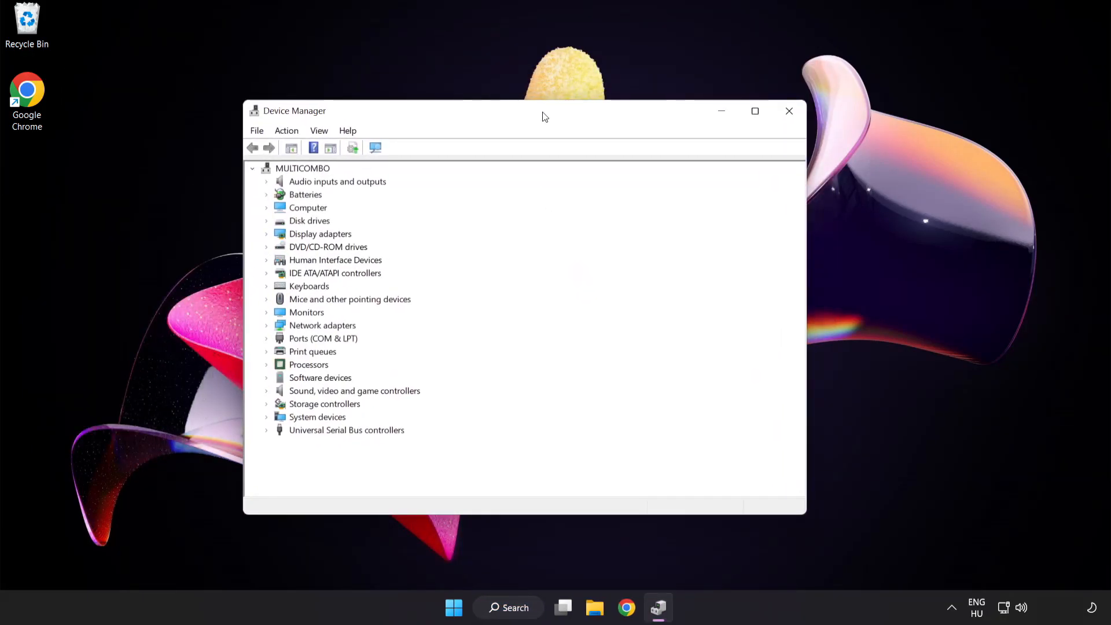
# Expand Display adapters and request a driver update for VMware SVGA 3D.
pyautogui.click(320, 234)
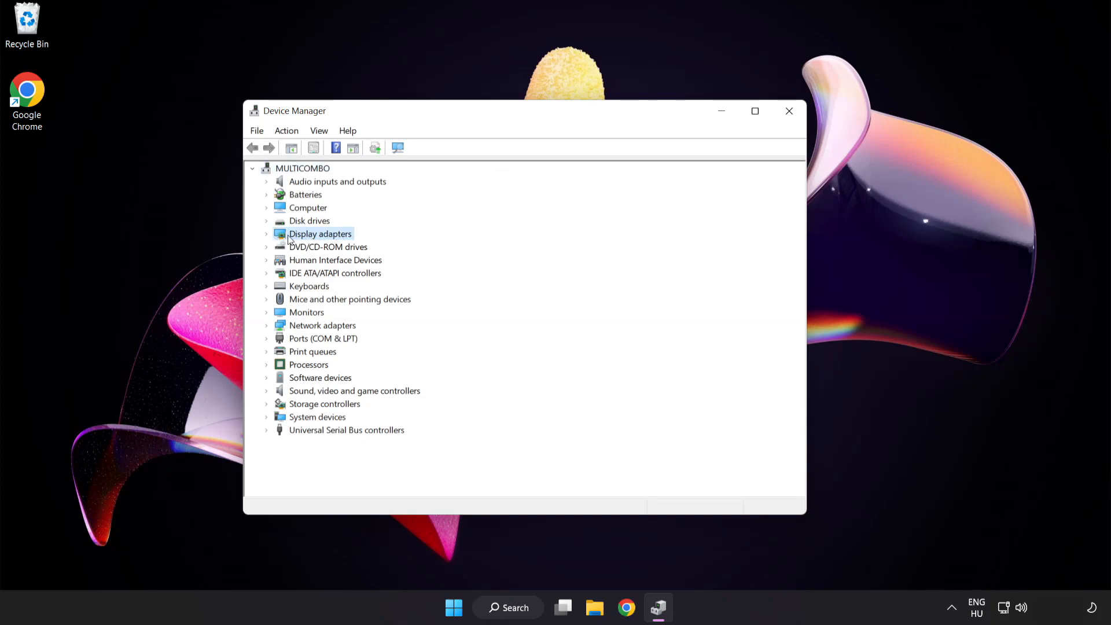
pyautogui.click(267, 233)
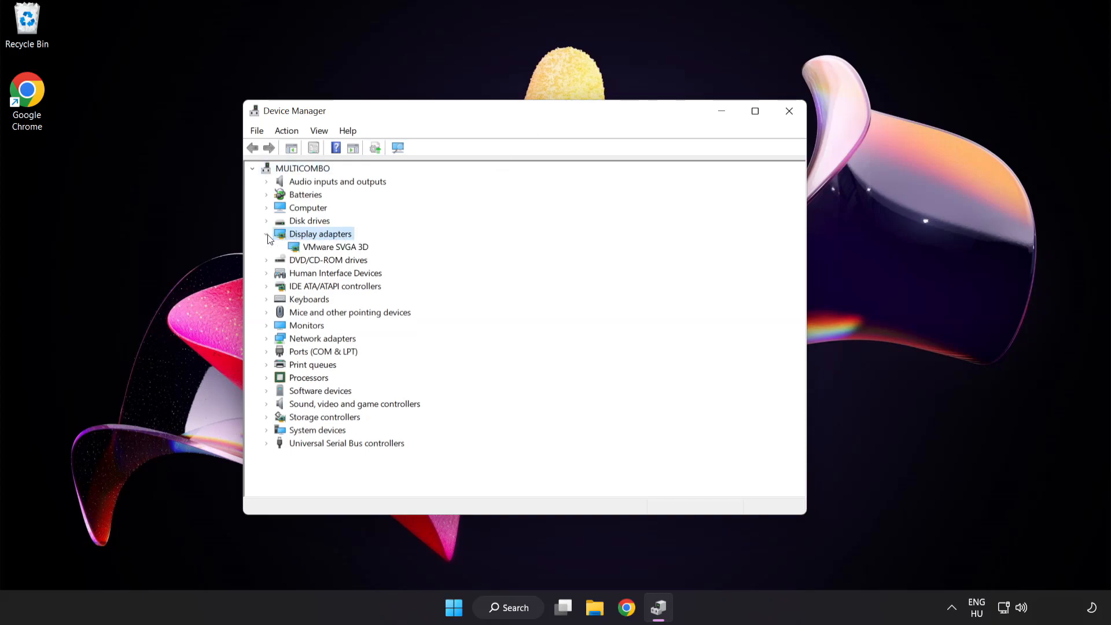
pyautogui.click(335, 247)
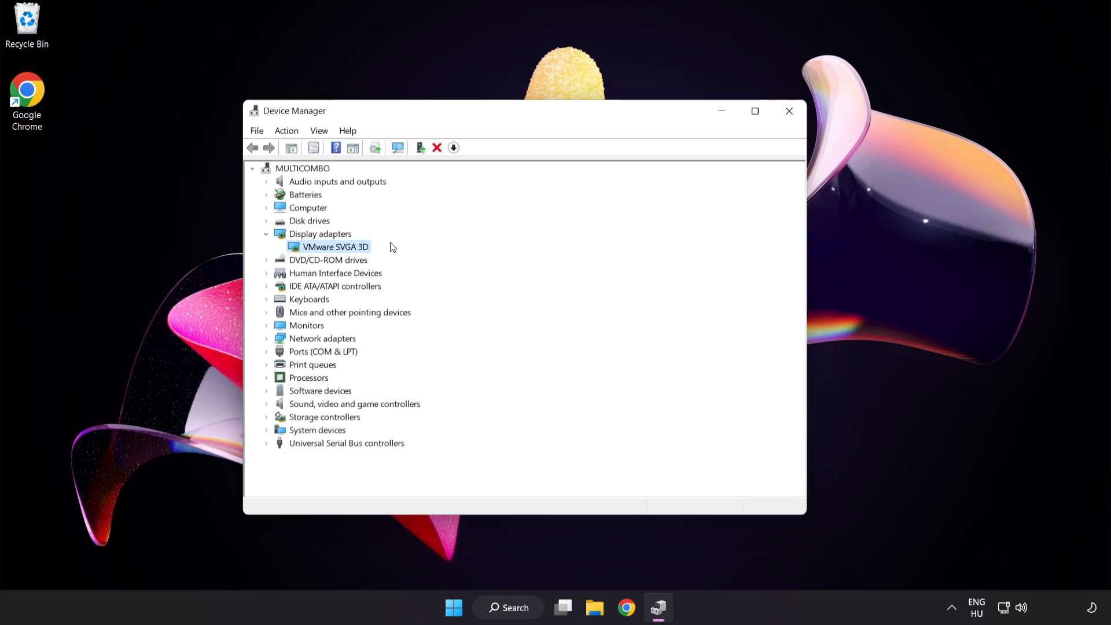
pyautogui.rightClick(334, 246)
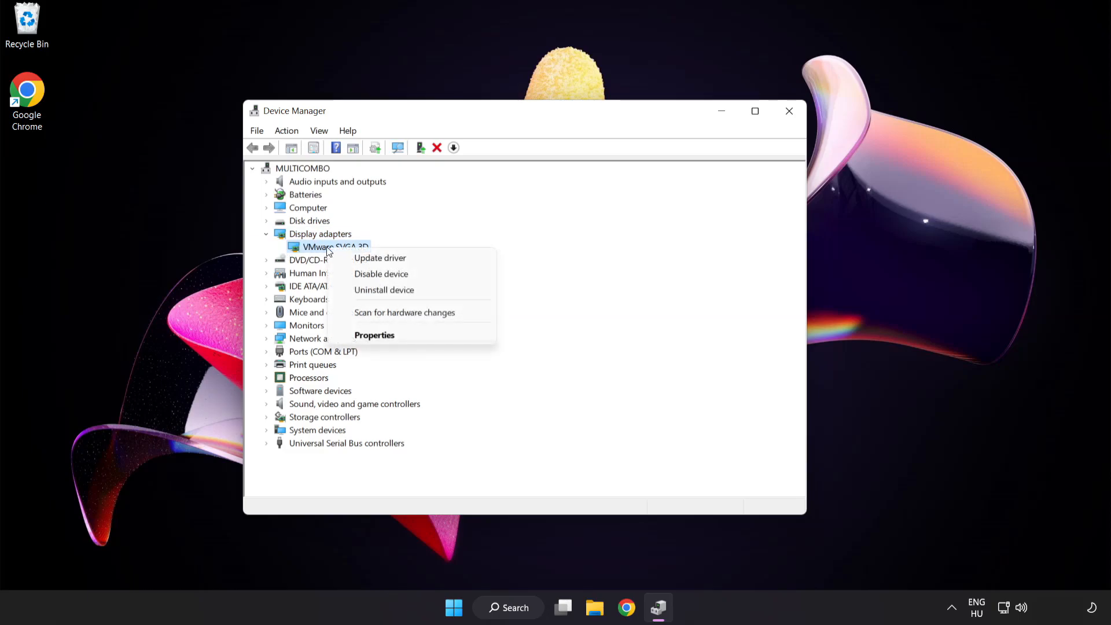
pyautogui.moveTo(379, 257)
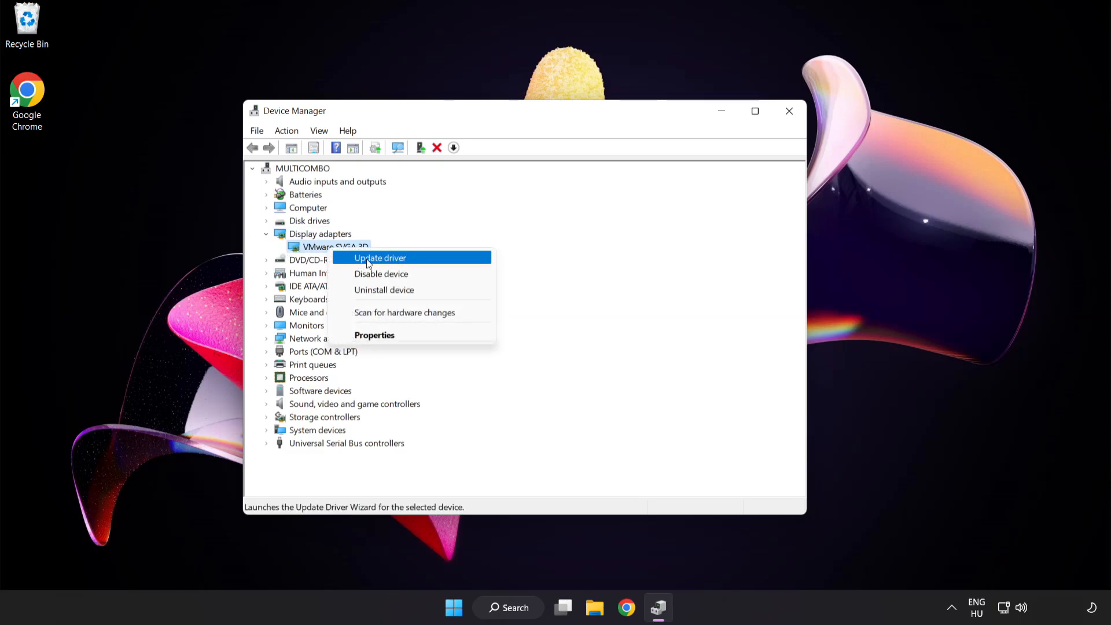
pyautogui.click(381, 257)
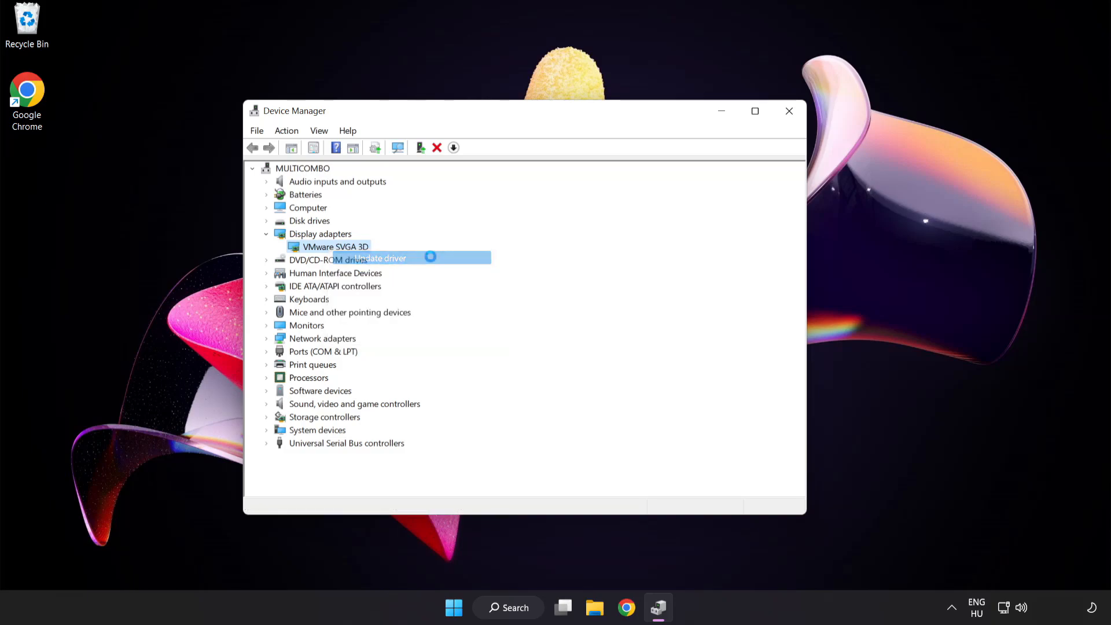
# Auto-search for a VMware SVGA 3D driver, accept best-installed result, and close Device Manager.
pyautogui.click(379, 258)
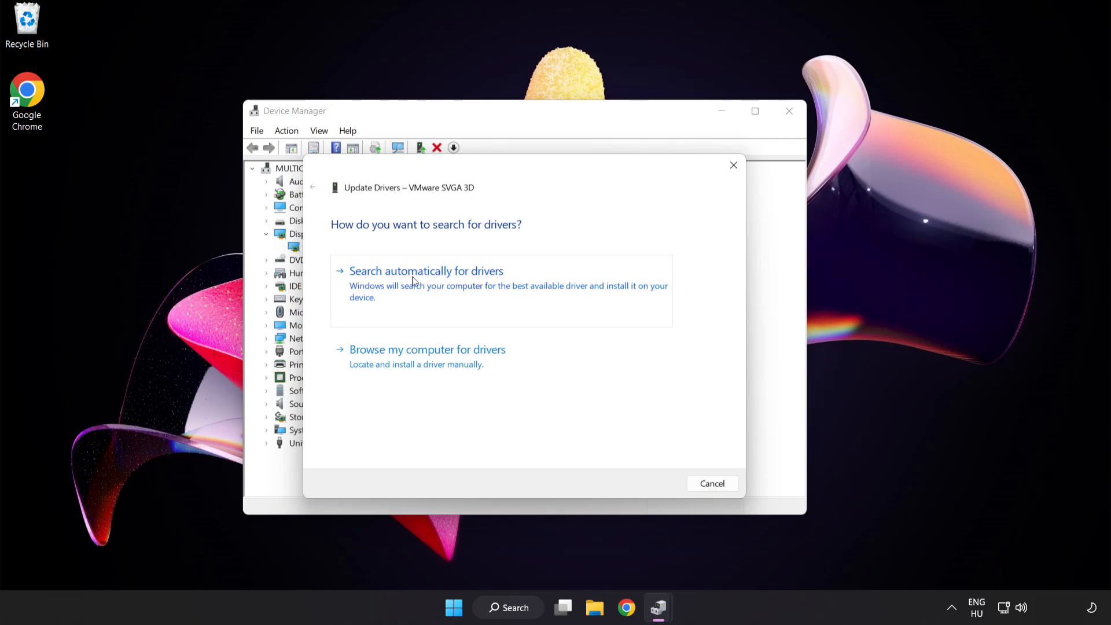
pyautogui.click(425, 271)
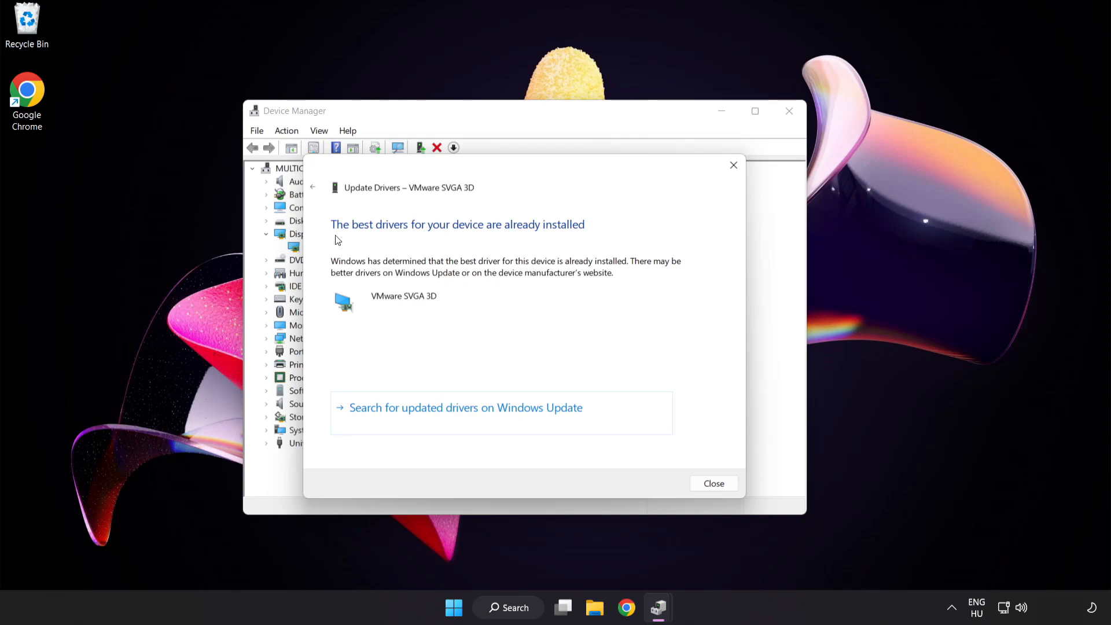
pyautogui.moveTo(653, 319)
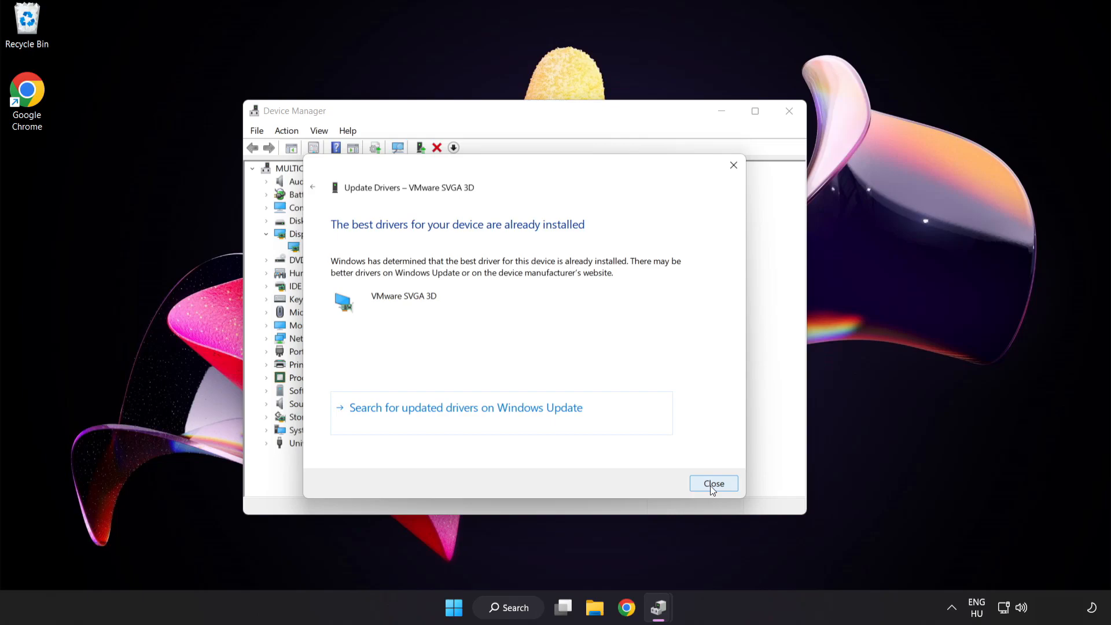
pyautogui.click(713, 483)
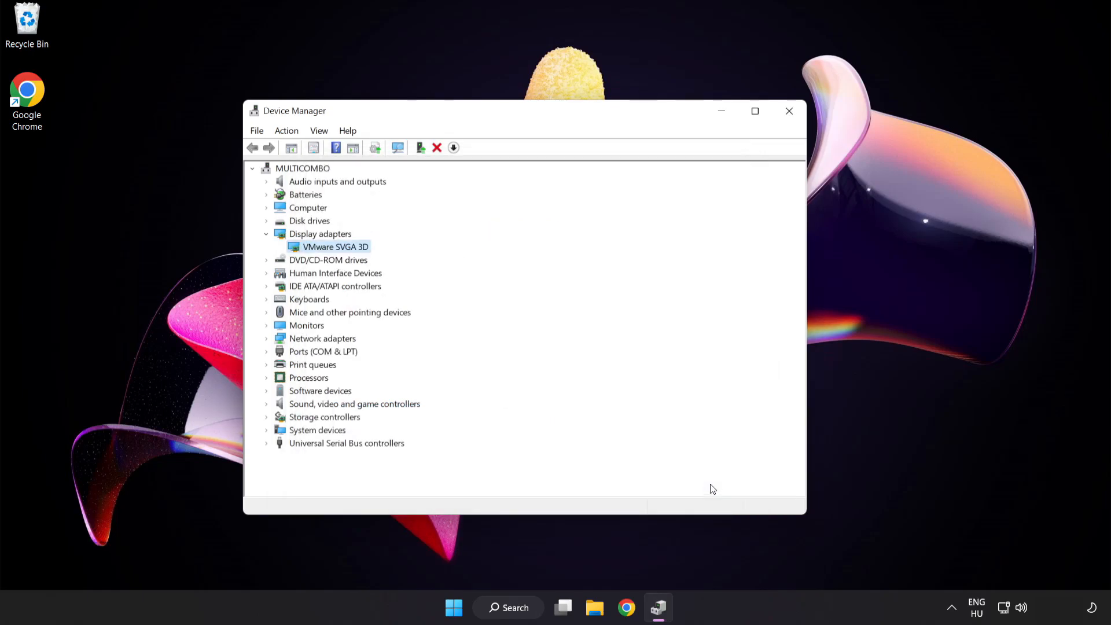
pyautogui.moveTo(789, 111)
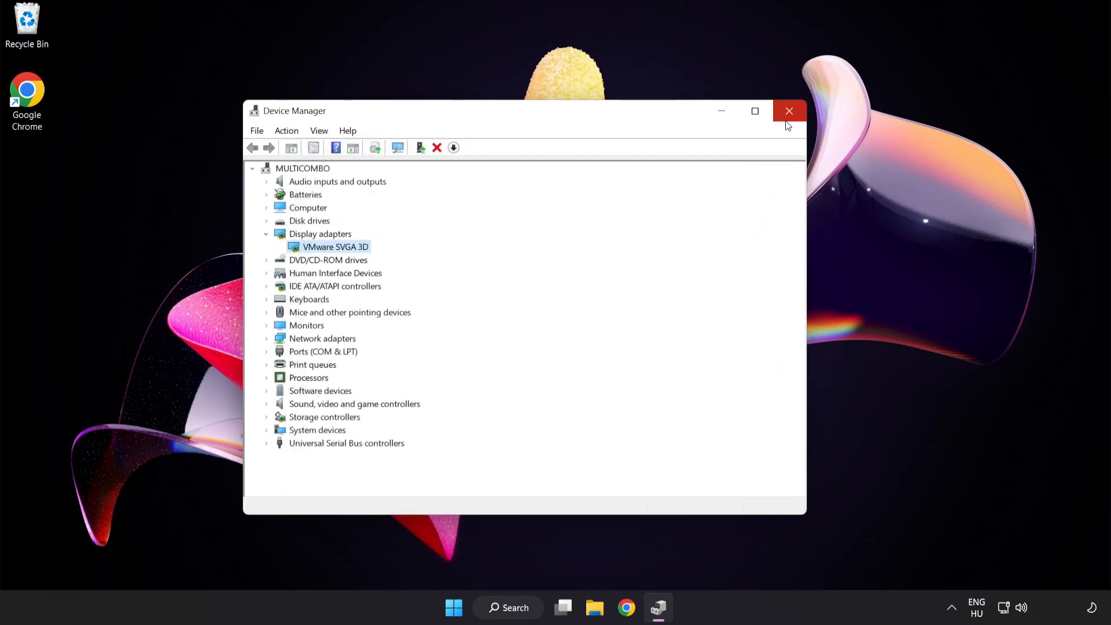
pyautogui.click(788, 111)
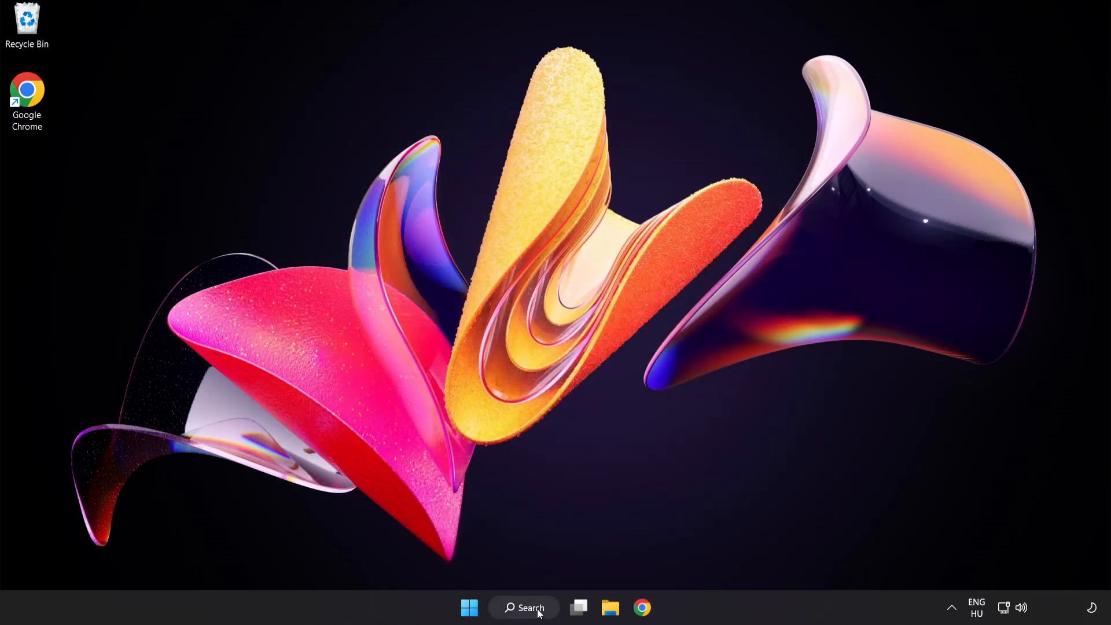
# Search Windows for 'update' and open Windows Update settings.
pyautogui.click(523, 608)
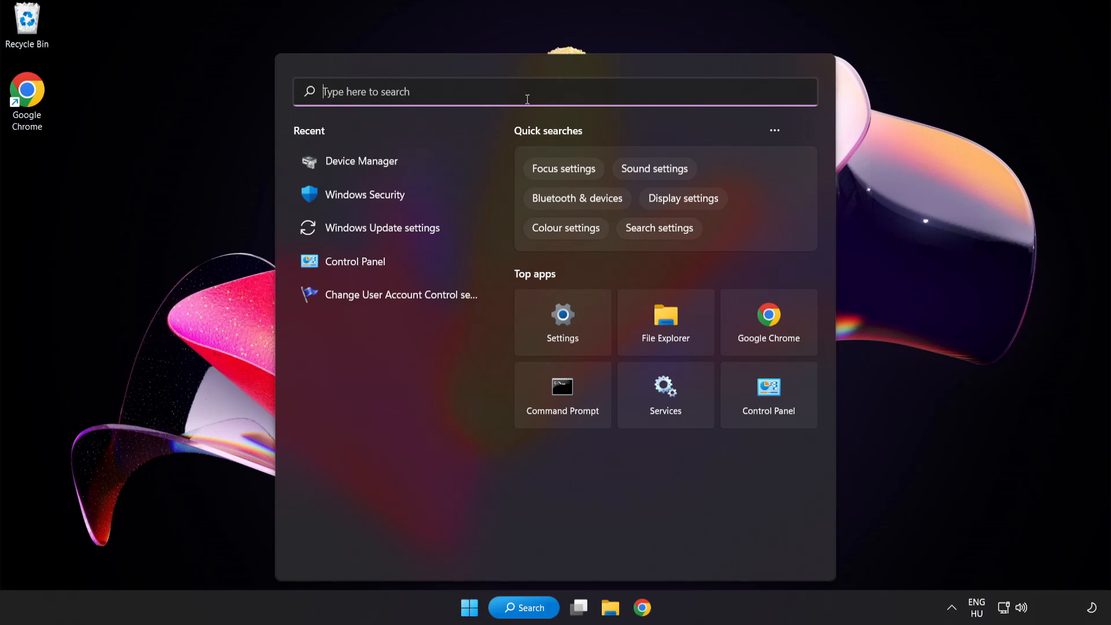
pyautogui.write('update')
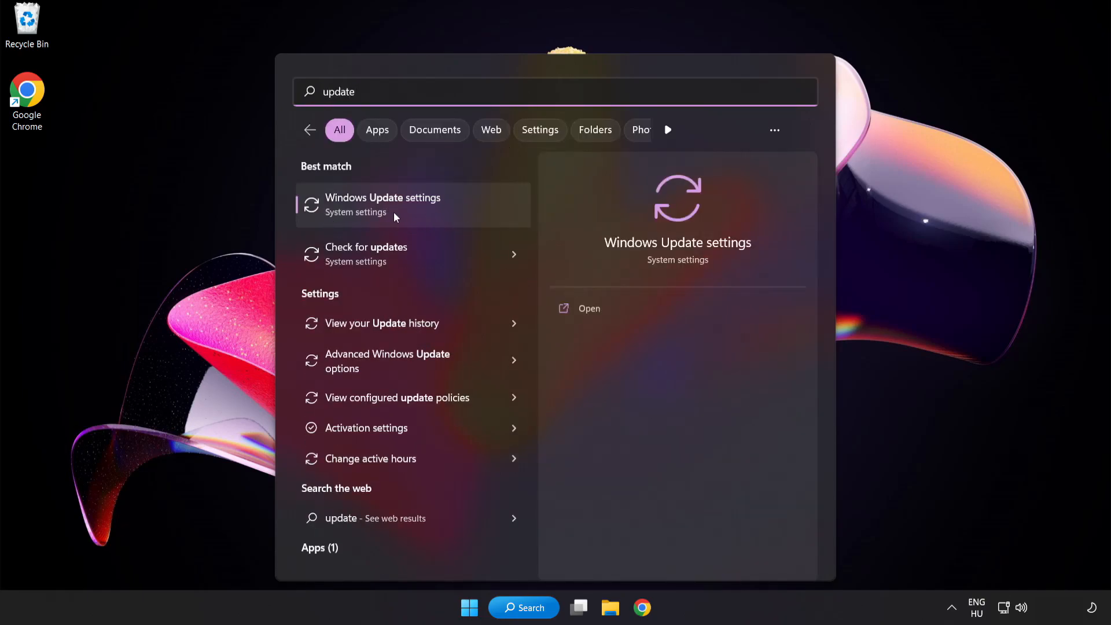
pyautogui.click(382, 204)
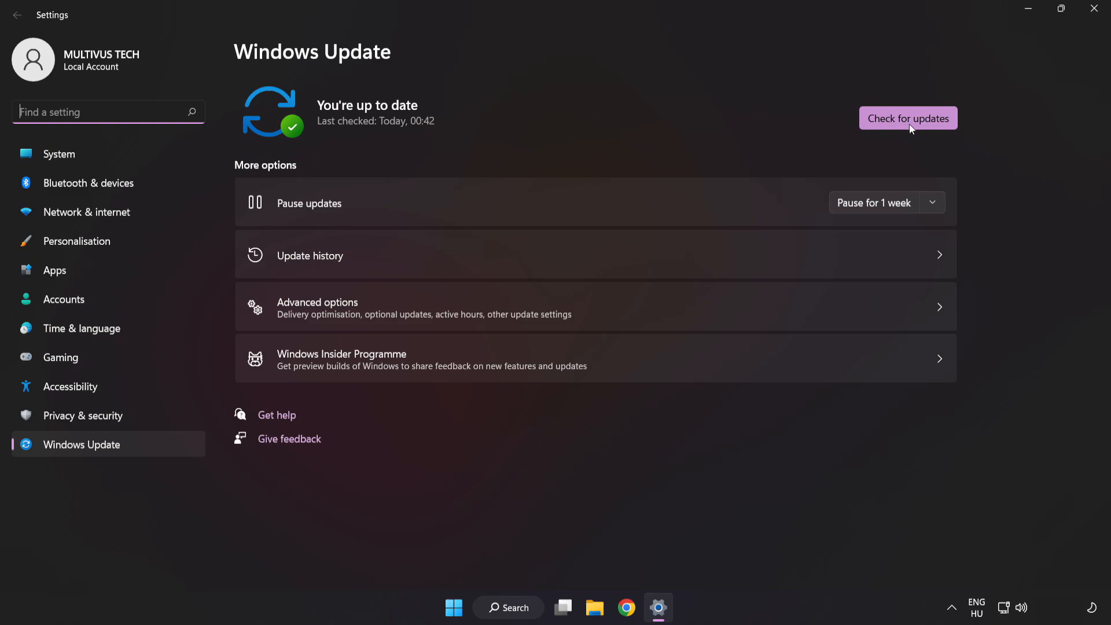
# Check for Windows updates, see 'You're up to date', and close Settings.
pyautogui.click(907, 118)
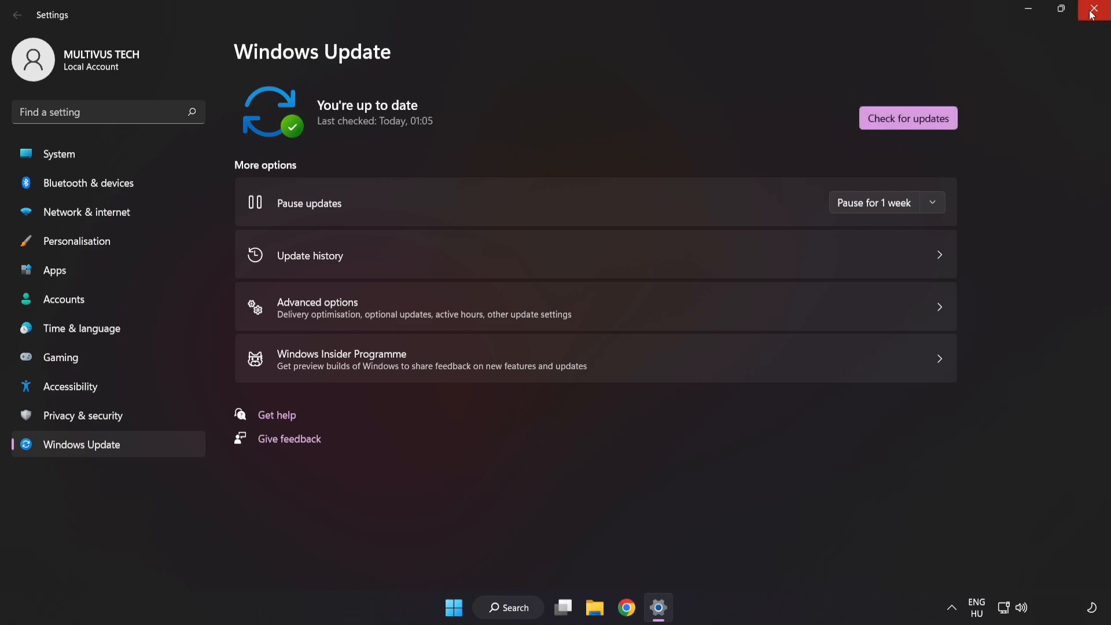
pyautogui.click(1099, 11)
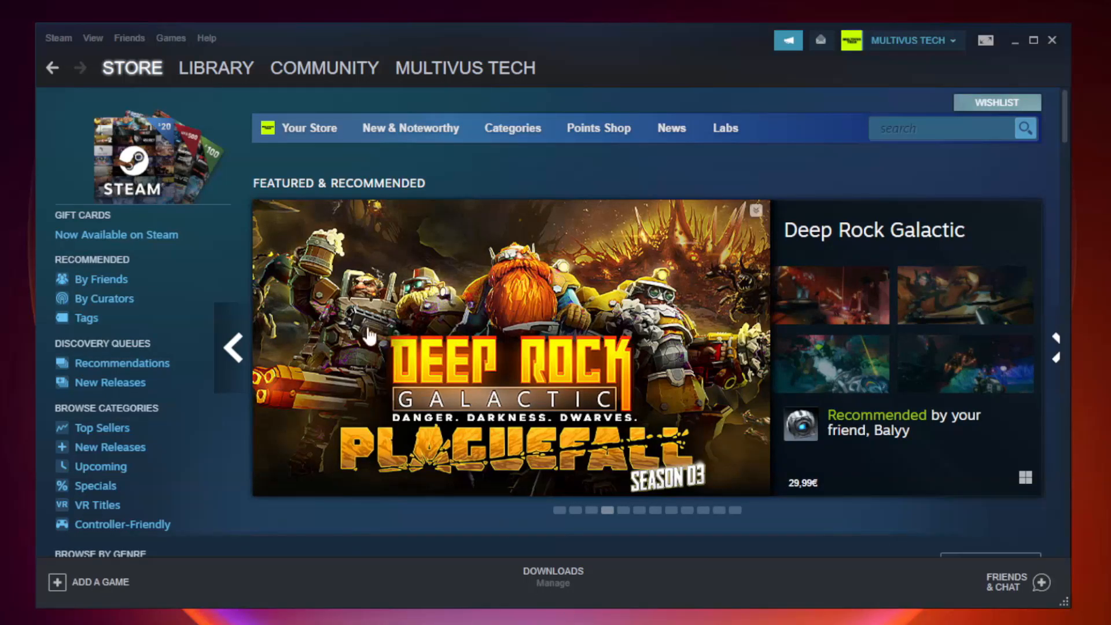
# Go to the Steam Library and bring up the not-working game's context menu.
pyautogui.click(215, 67)
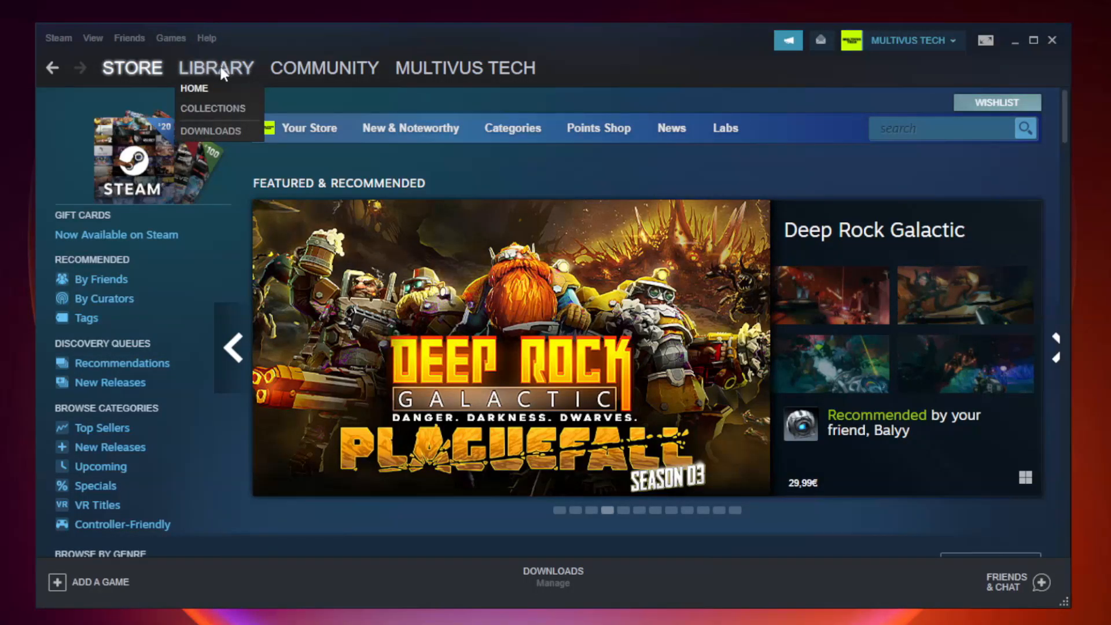
pyautogui.click(195, 89)
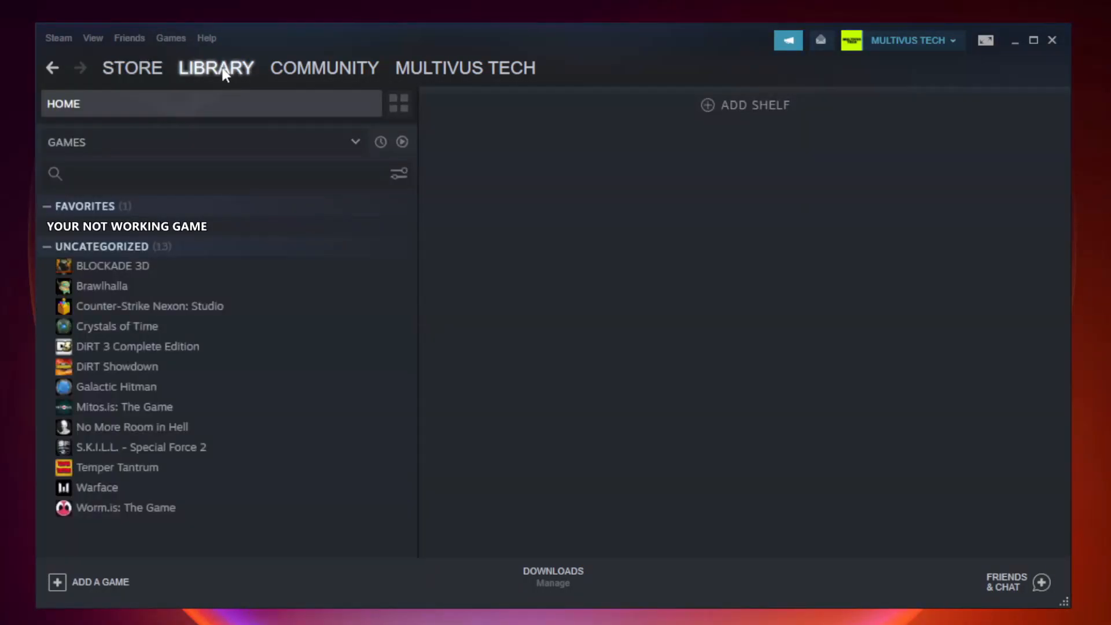
pyautogui.moveTo(196, 238)
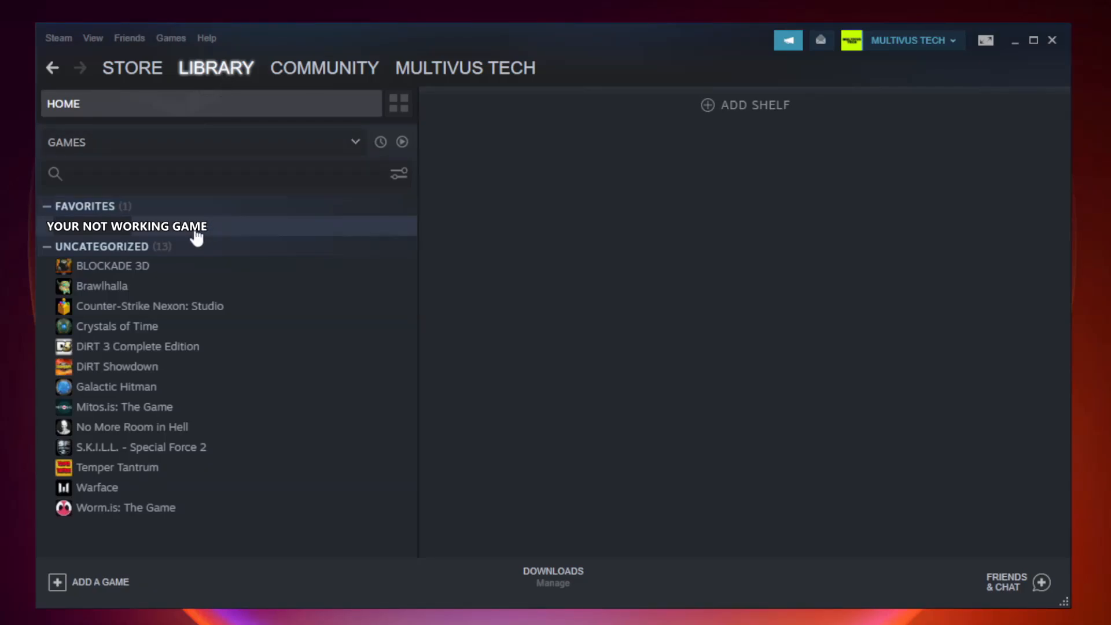
pyautogui.moveTo(243, 233)
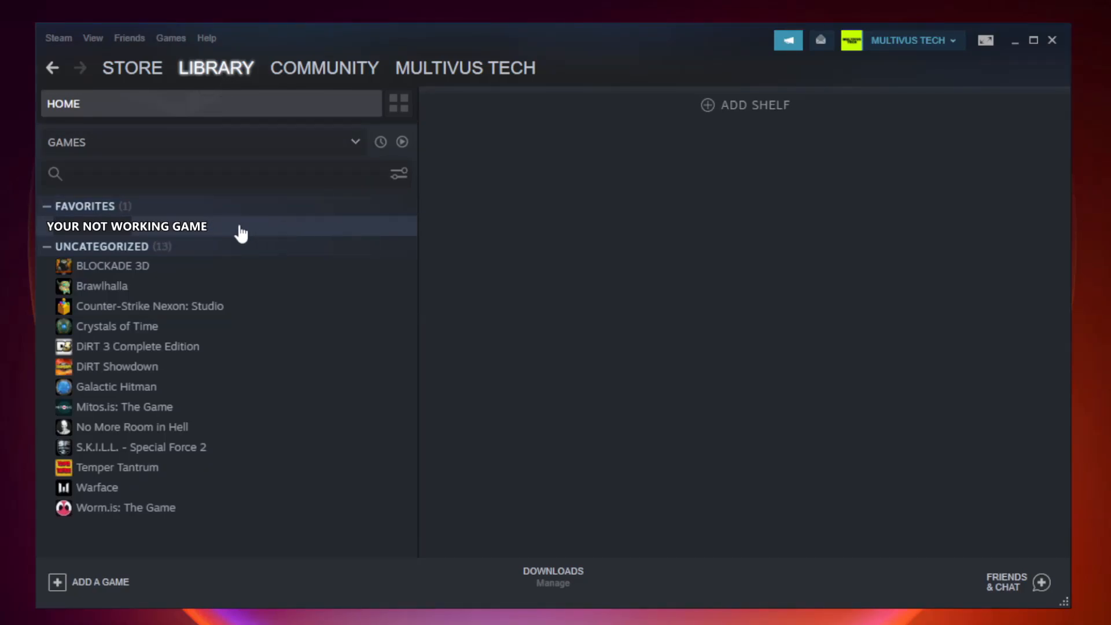
pyautogui.rightClick(126, 226)
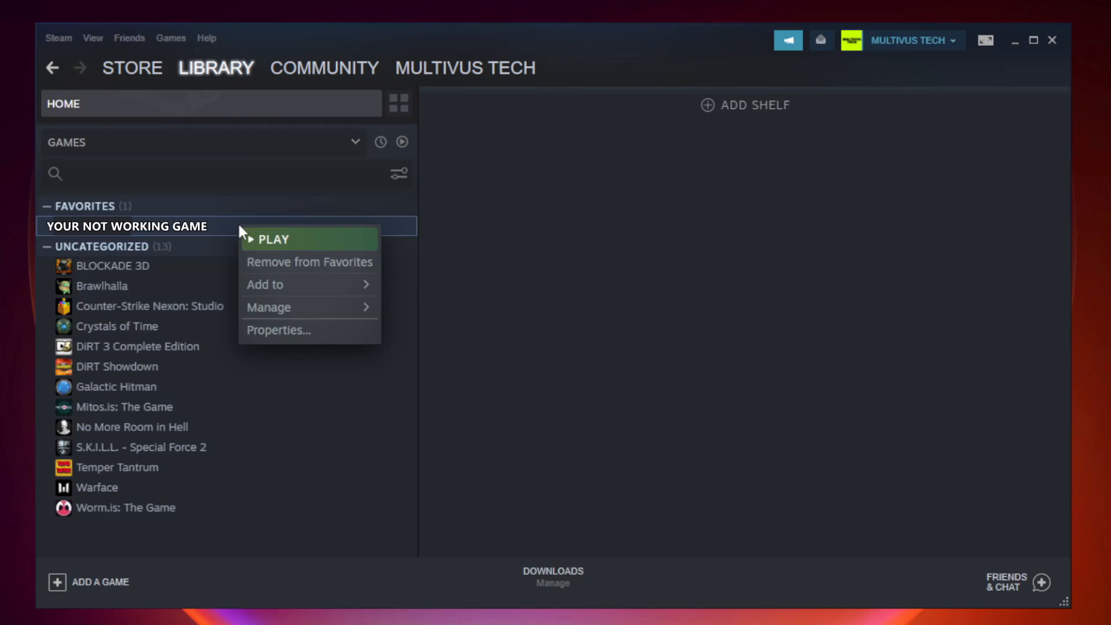
pyautogui.moveTo(307, 333)
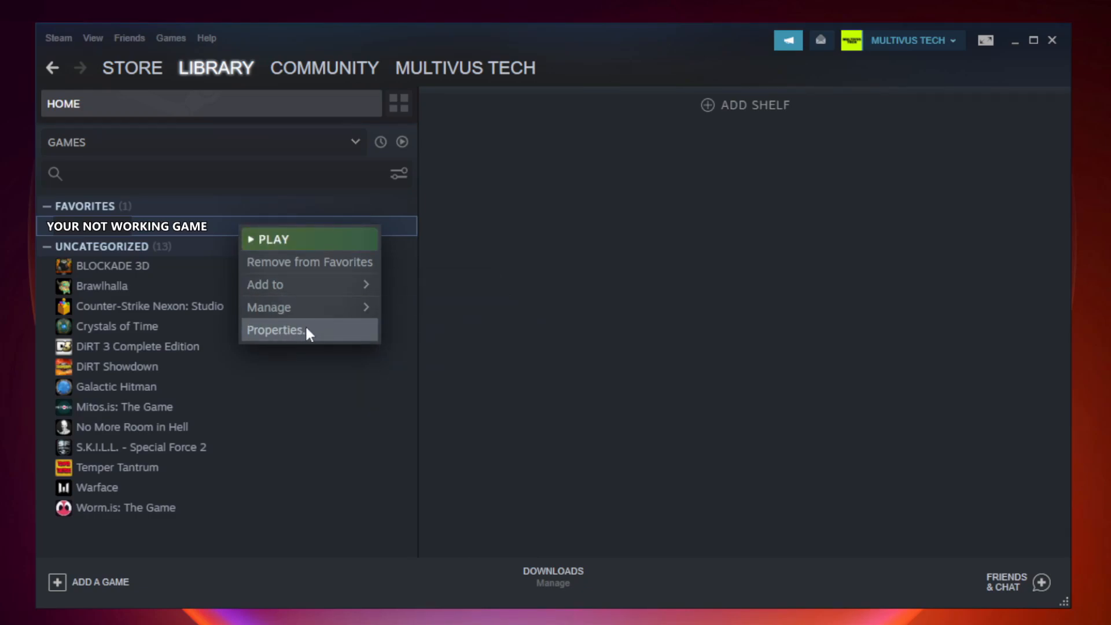
# Run 'Verify integrity of game files' from the game's Local Files properties.
pyautogui.click(274, 329)
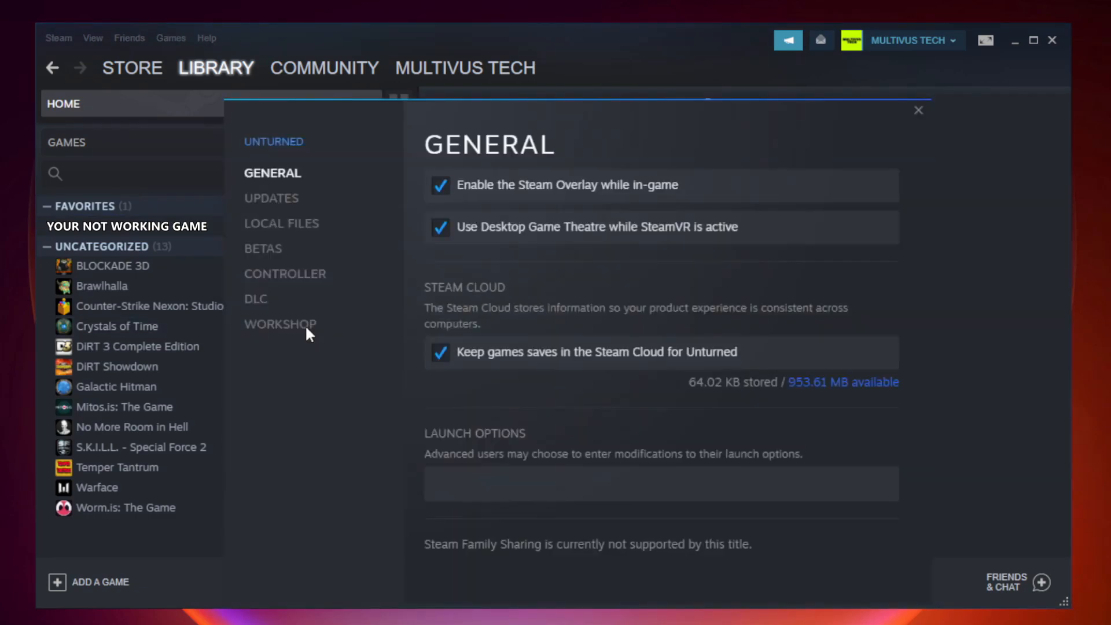
pyautogui.moveTo(316, 340)
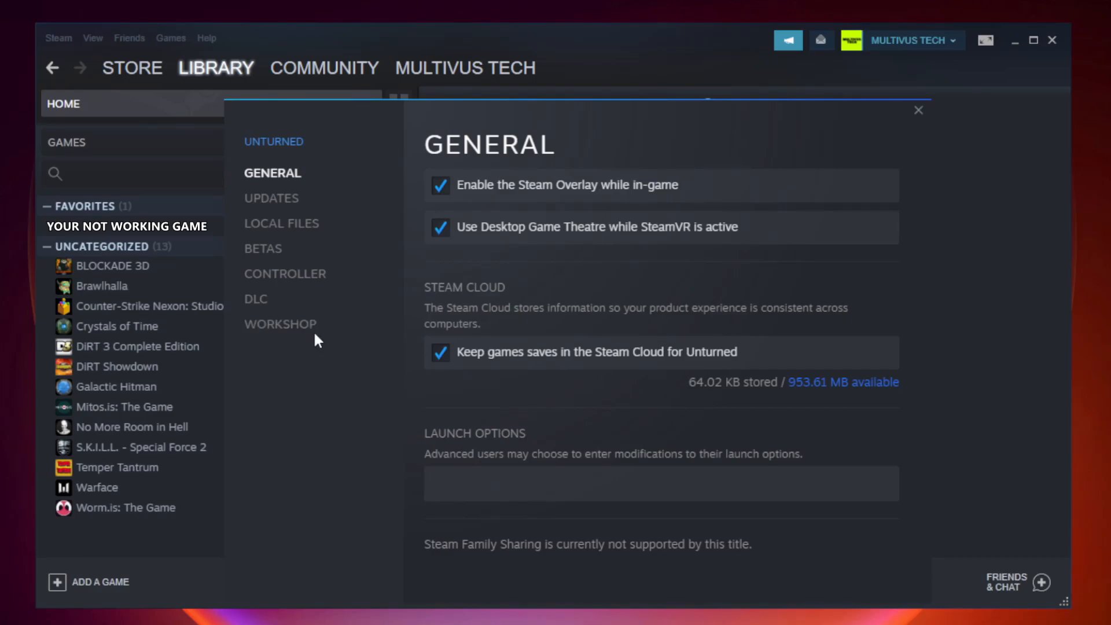
pyautogui.moveTo(296, 239)
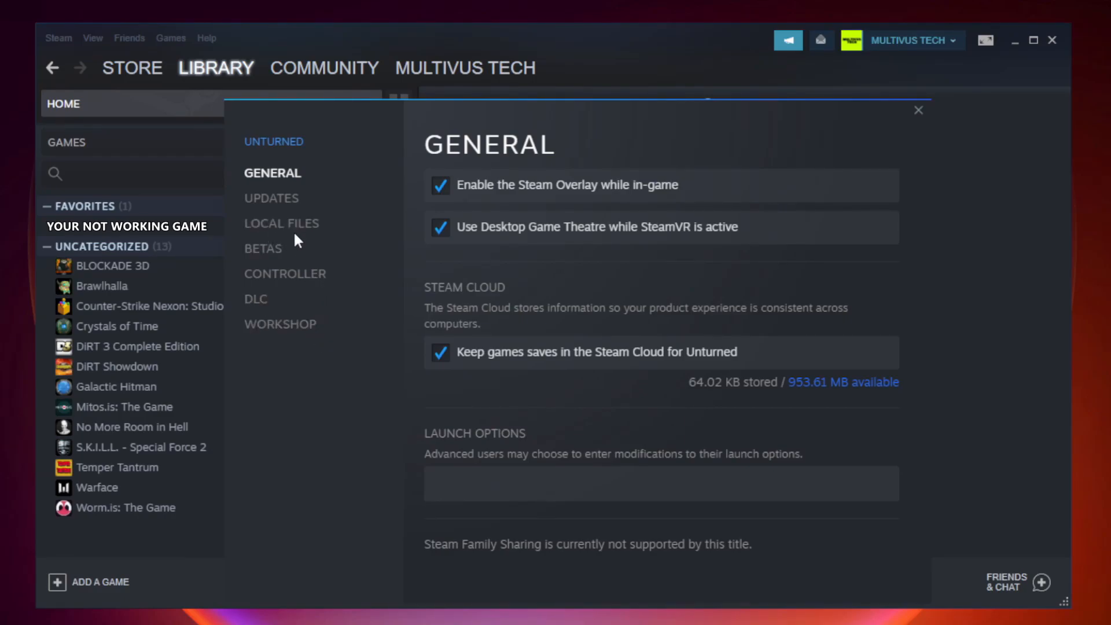
pyautogui.moveTo(280, 223)
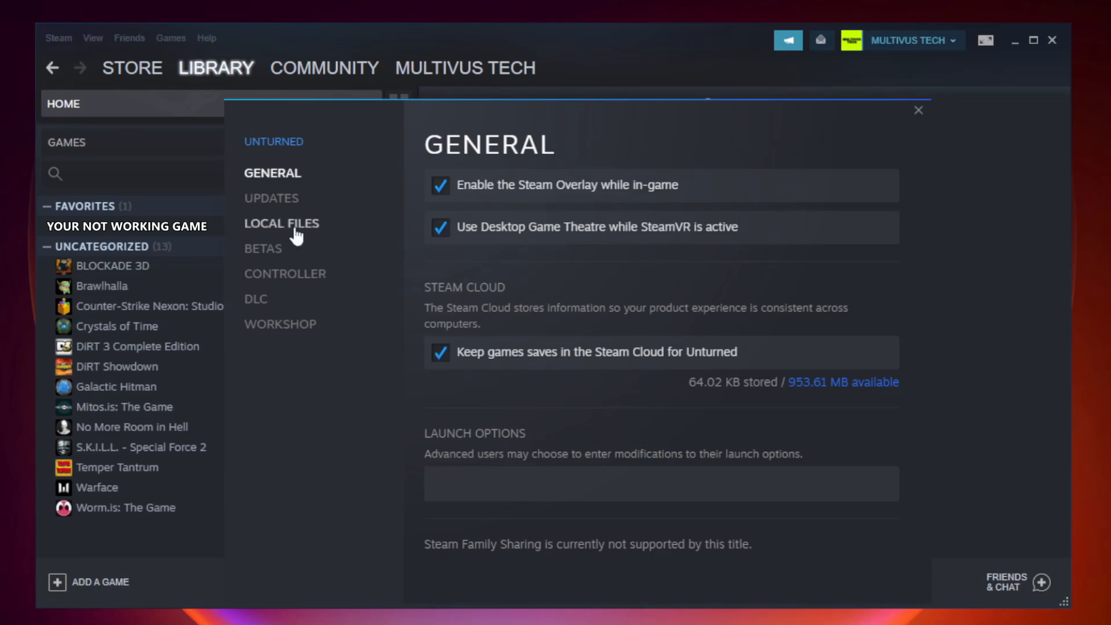
pyautogui.click(281, 224)
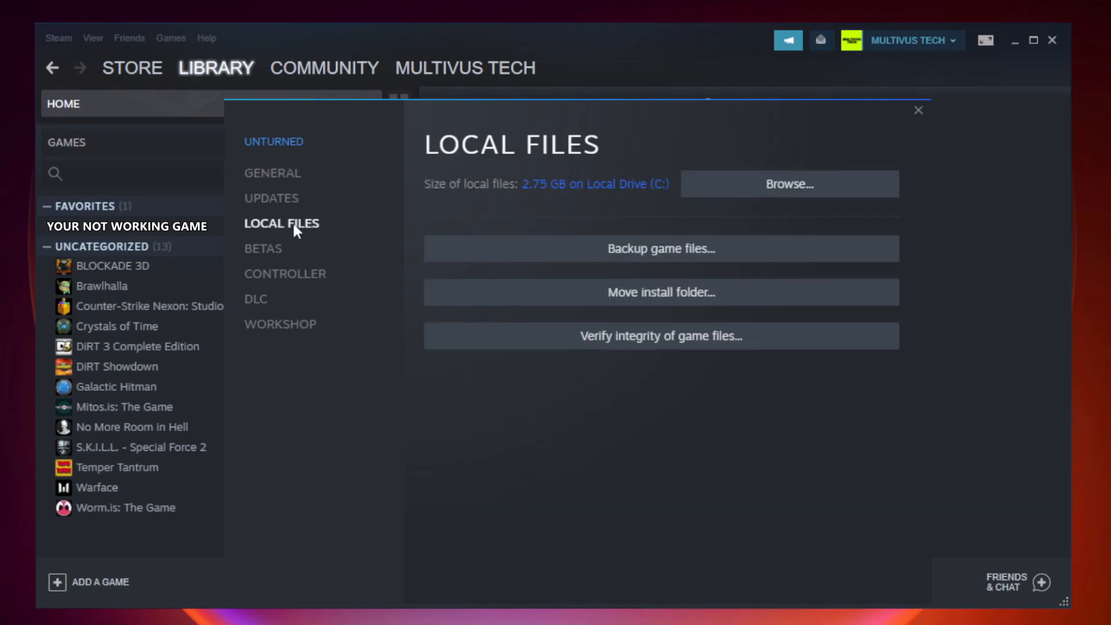
pyautogui.moveTo(756, 346)
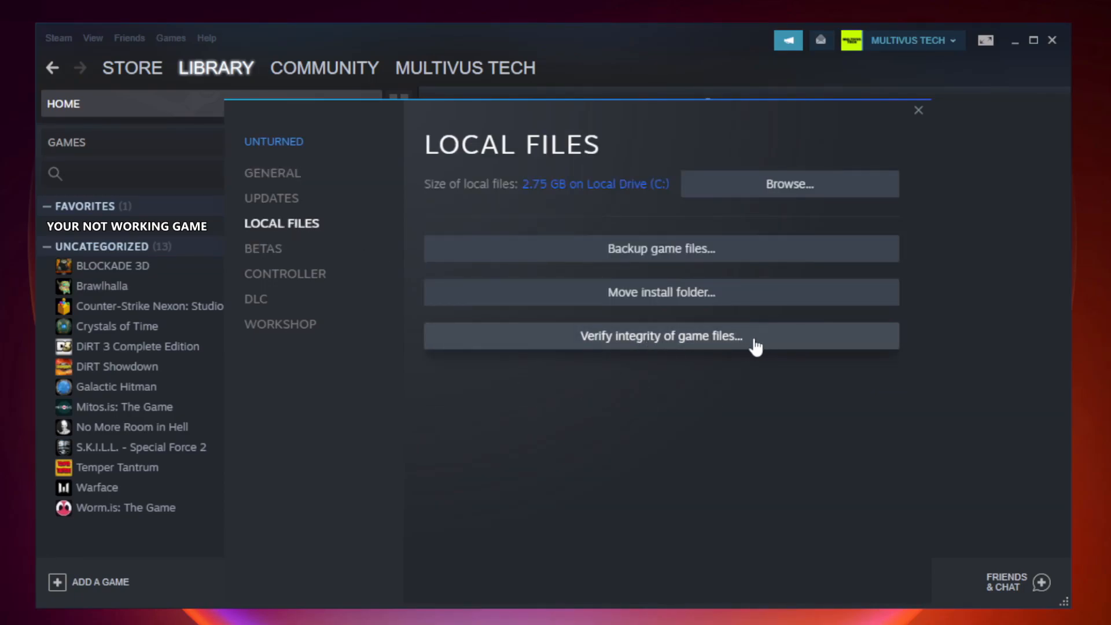
pyautogui.moveTo(671, 350)
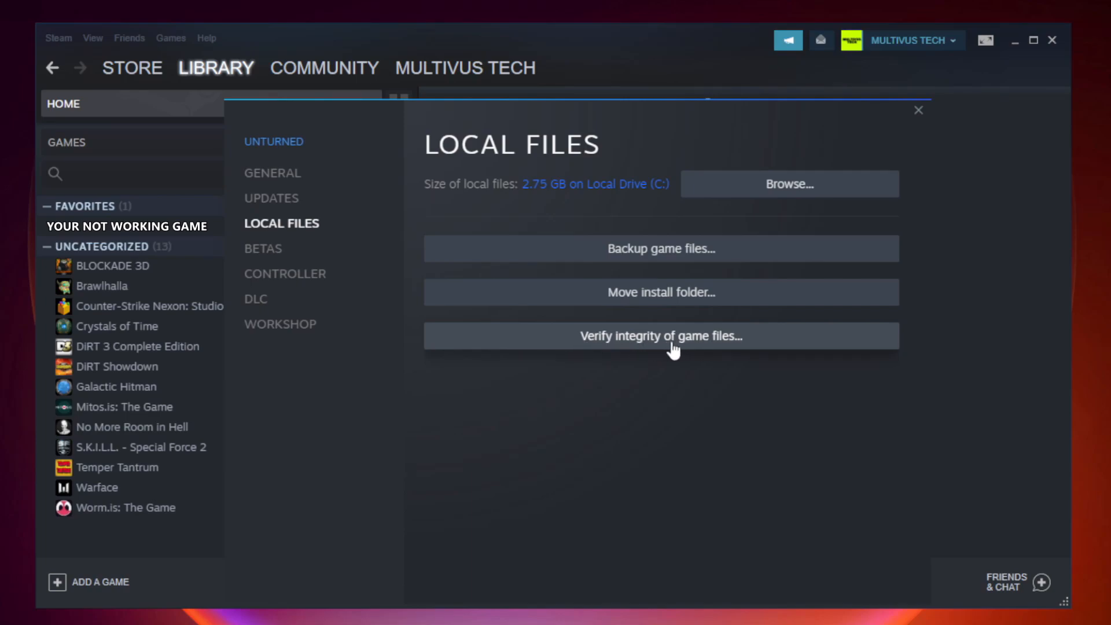
pyautogui.click(660, 335)
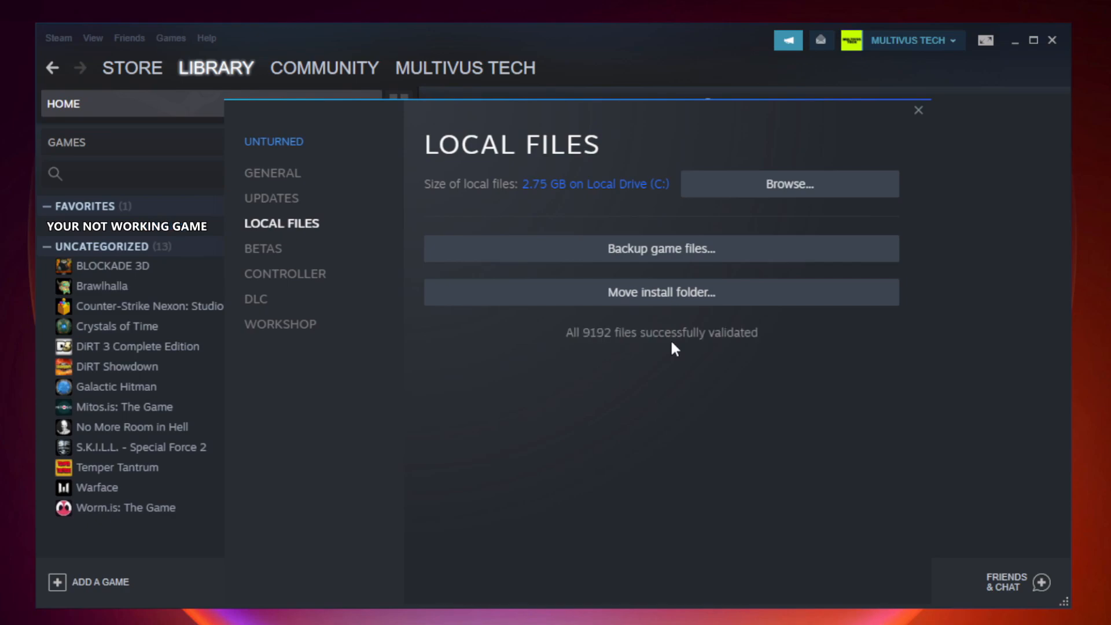
pyautogui.moveTo(668, 349)
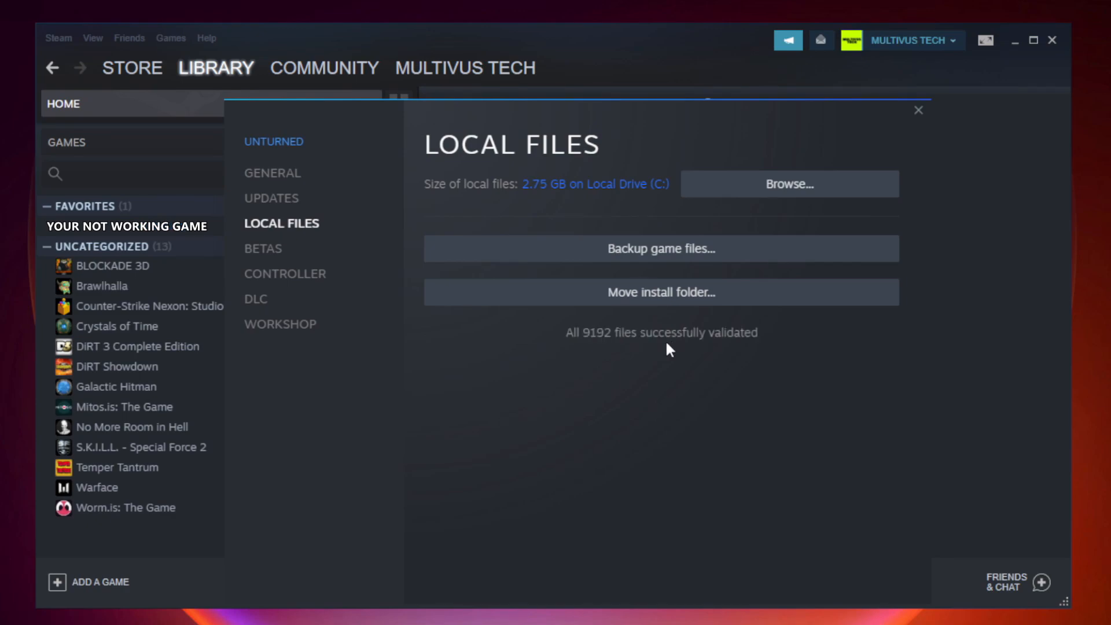
pyautogui.moveTo(761, 359)
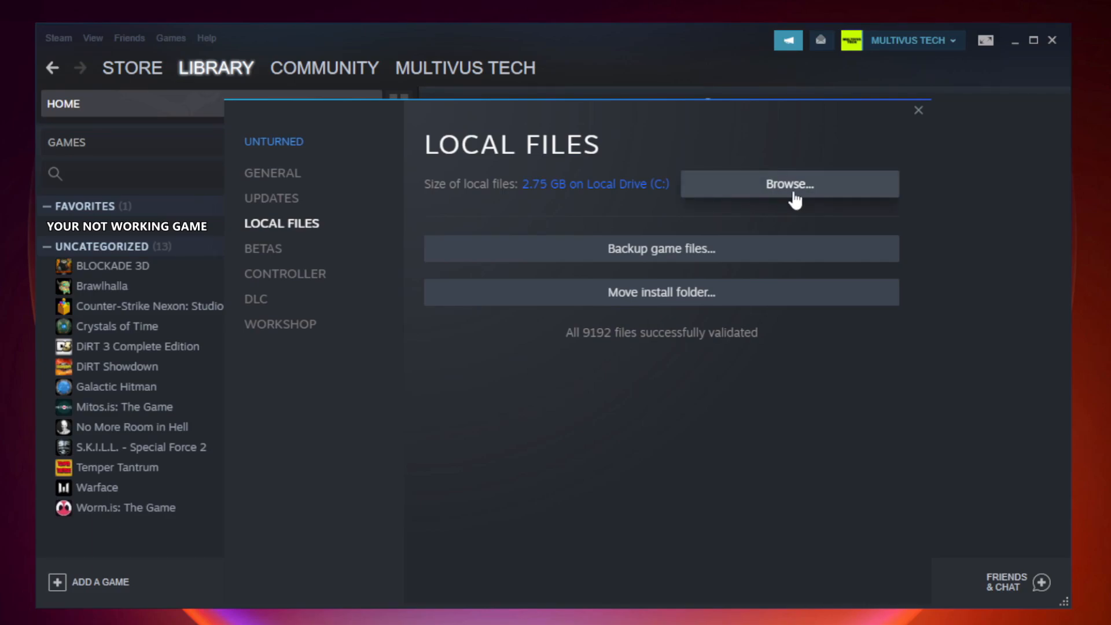
# Browse to the install folder and open the YOUR NOT WORKING GAME shortcut's Properties.
pyautogui.click(788, 184)
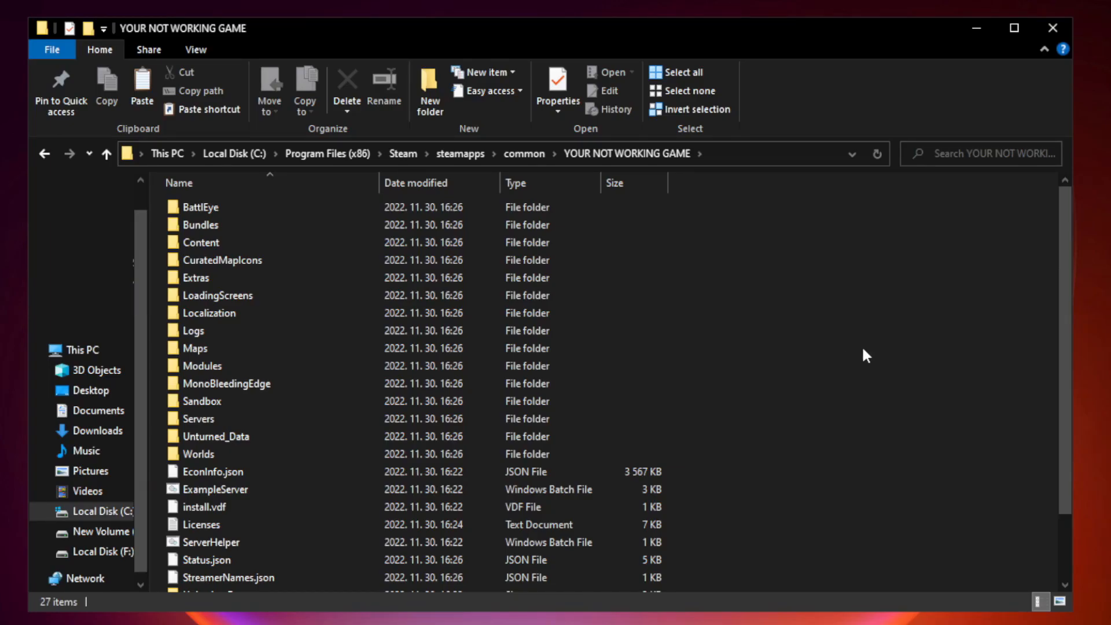
pyautogui.scroll(-3)
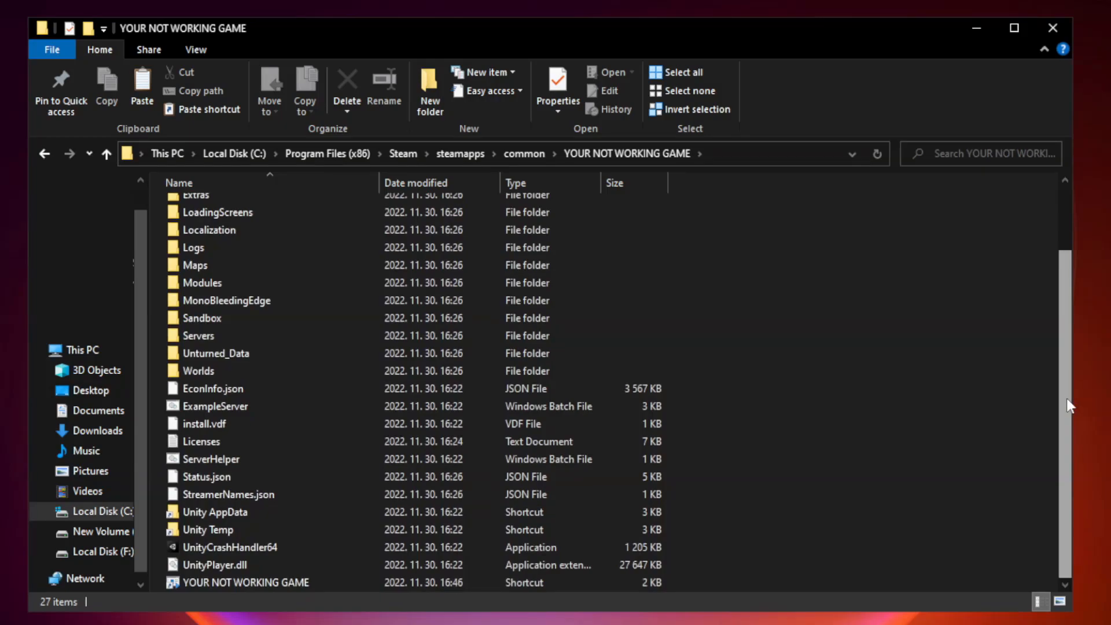
pyautogui.click(244, 582)
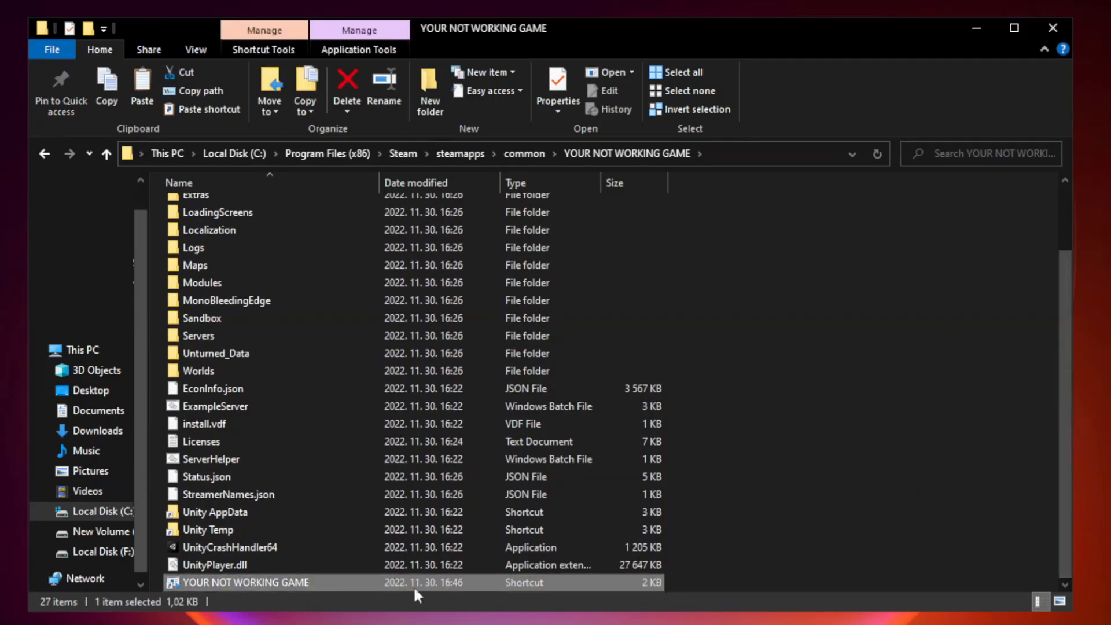
pyautogui.rightClick(240, 582)
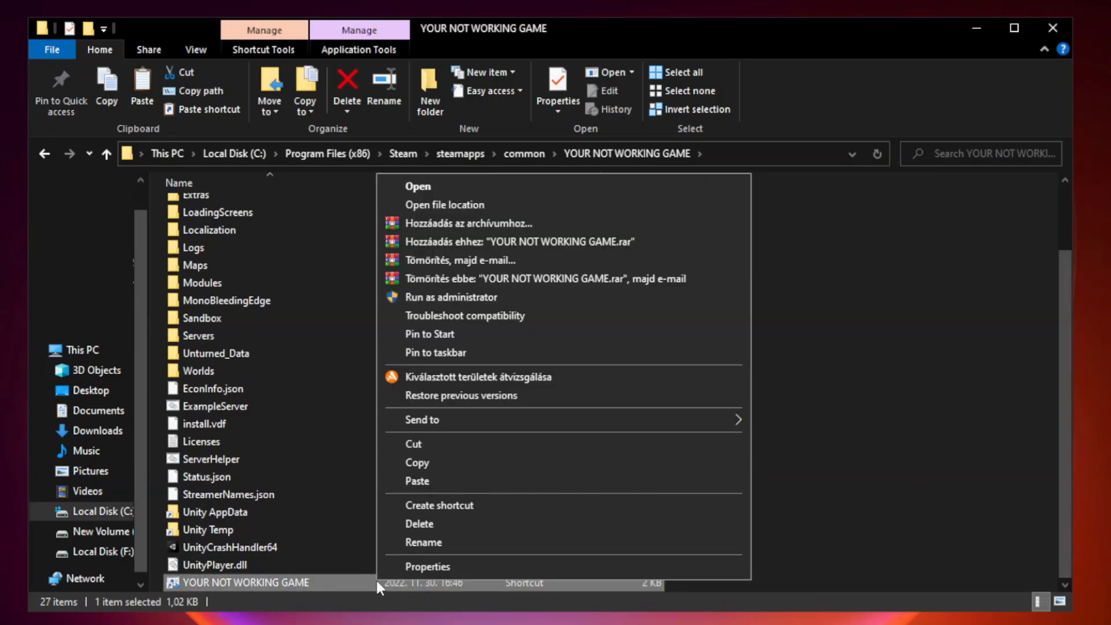
pyautogui.moveTo(534, 566)
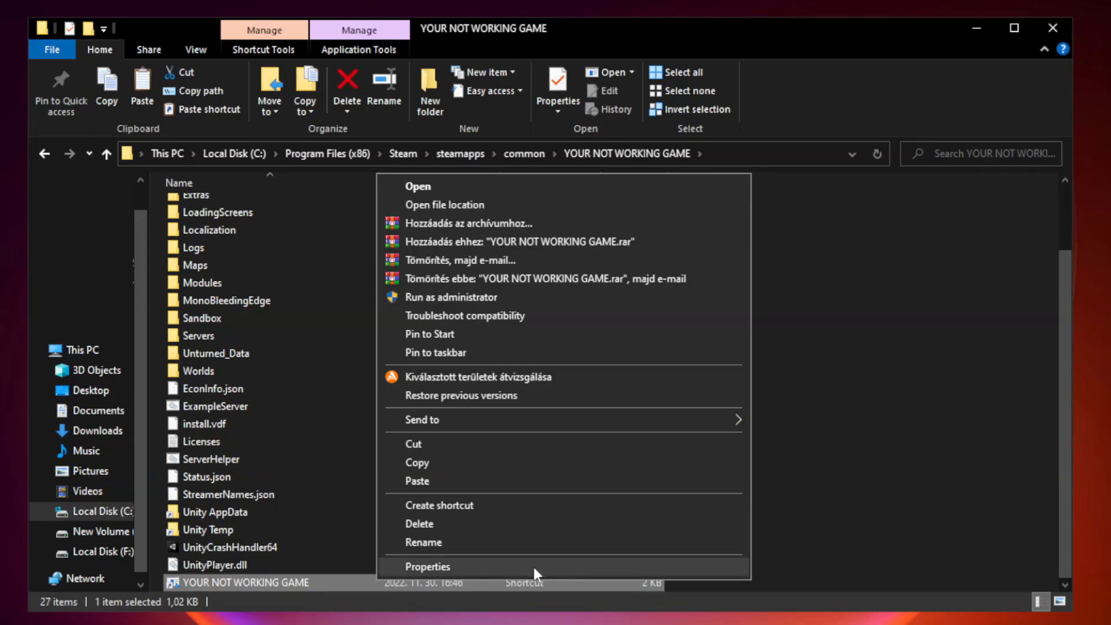
pyautogui.click(426, 566)
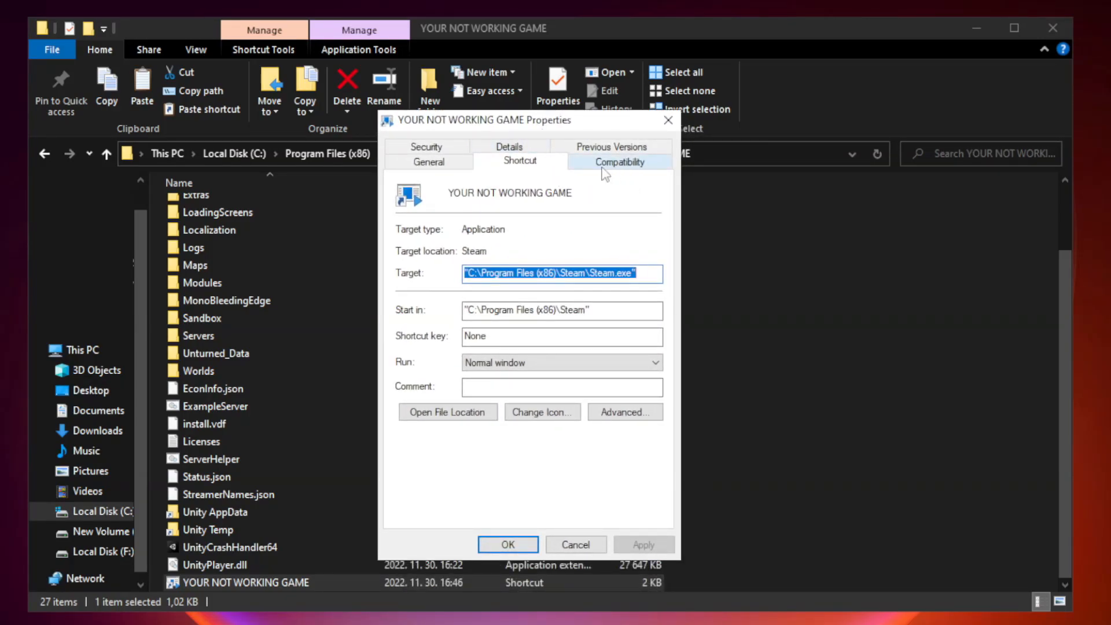
# Set Windows 8 compatibility, disable fullscreen optimizations, run as administrator, then apply.
pyautogui.click(618, 162)
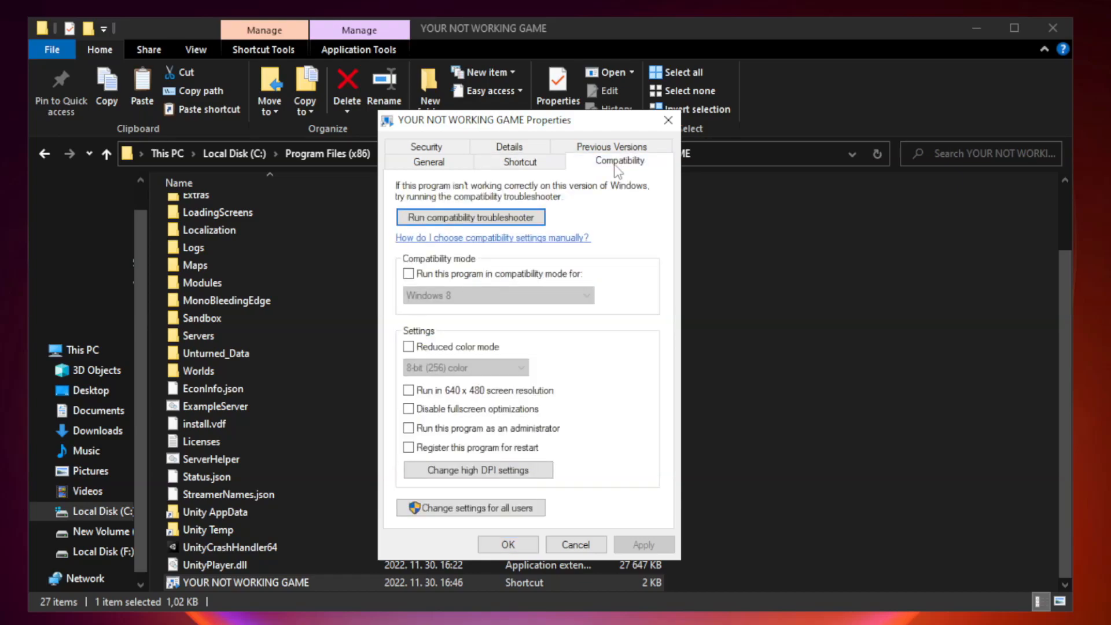
pyautogui.moveTo(538, 294)
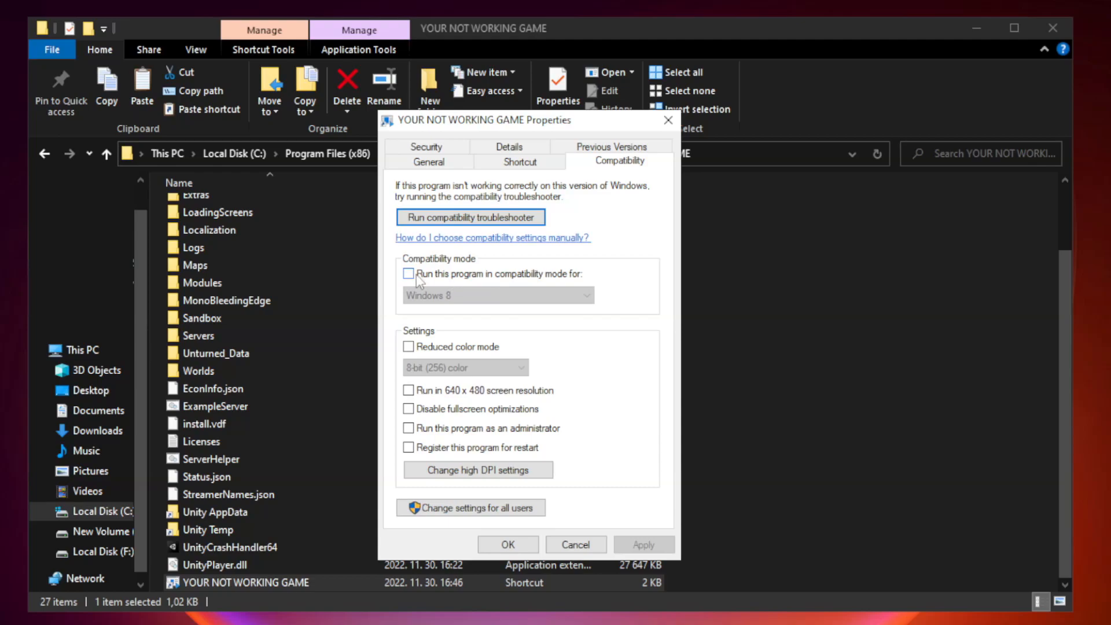
pyautogui.click(407, 273)
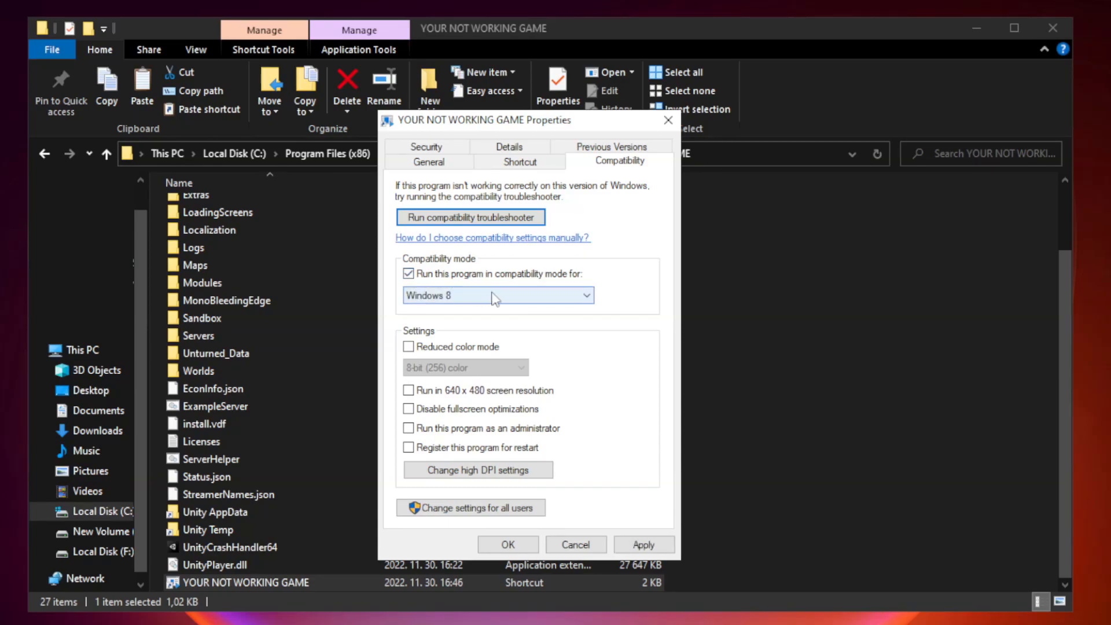
pyautogui.click(498, 295)
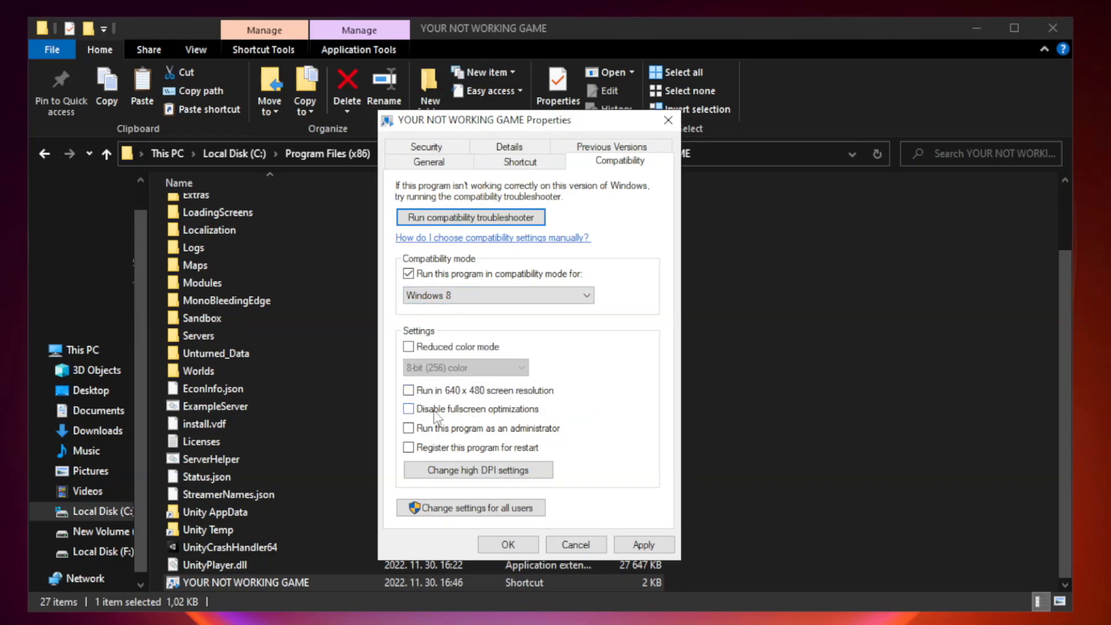
pyautogui.click(408, 409)
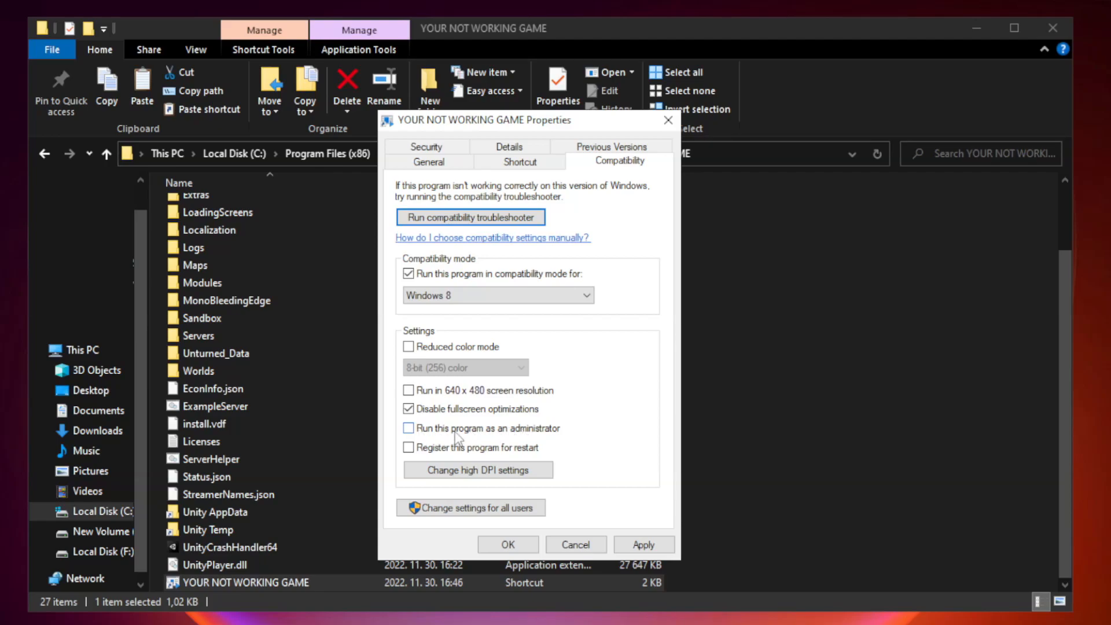
pyautogui.click(407, 428)
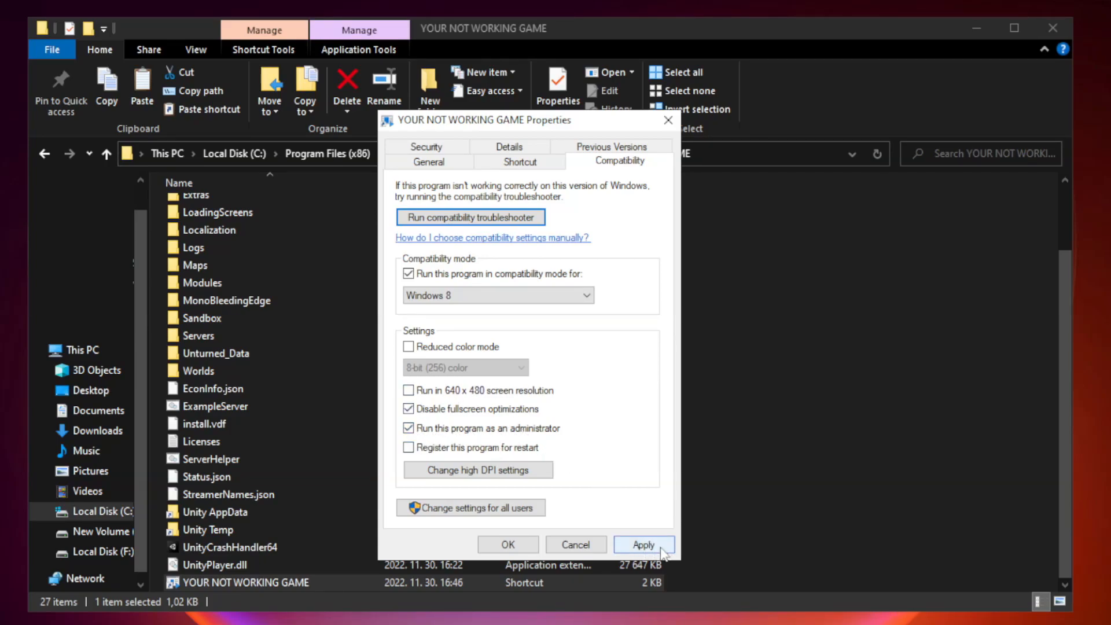
pyautogui.click(641, 545)
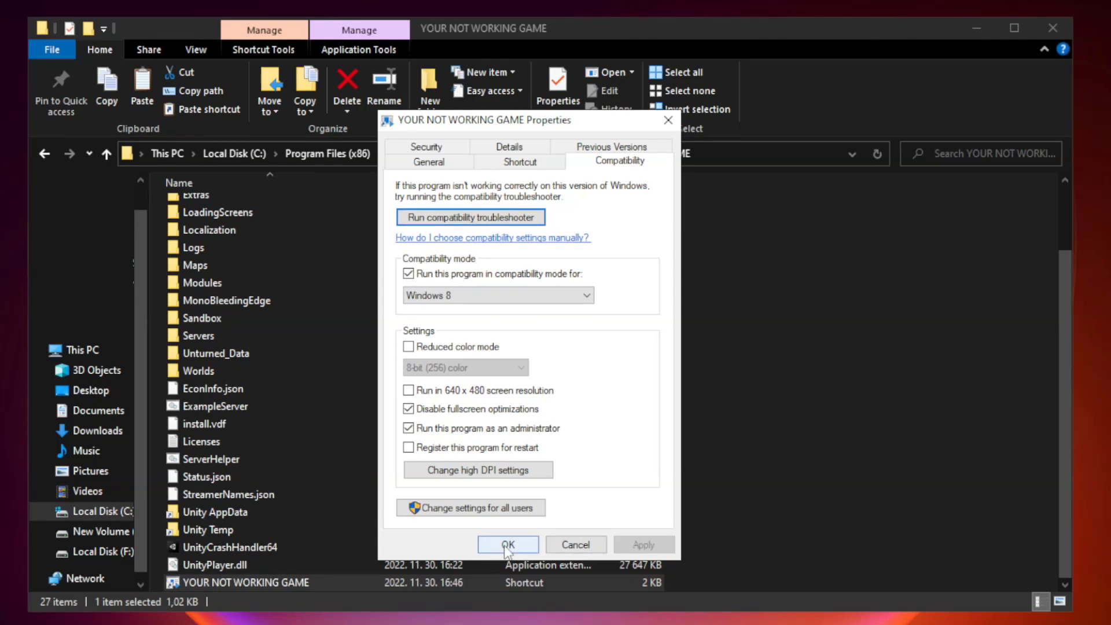
pyautogui.click(508, 545)
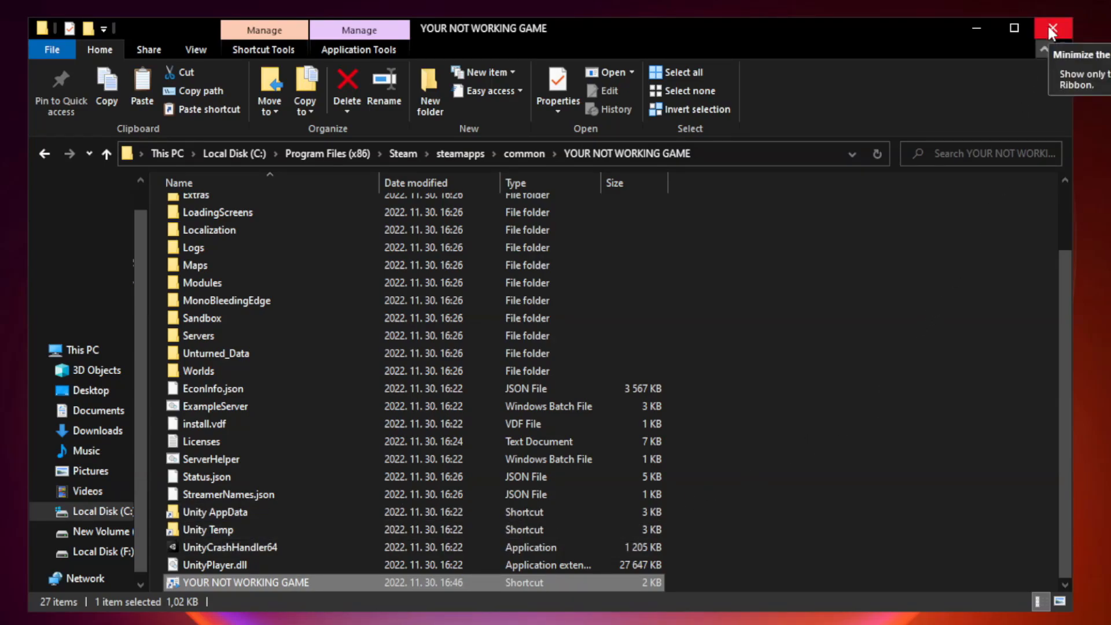
# Close the game folder and launch Task Manager from the Start button's quick menu.
pyautogui.click(1052, 29)
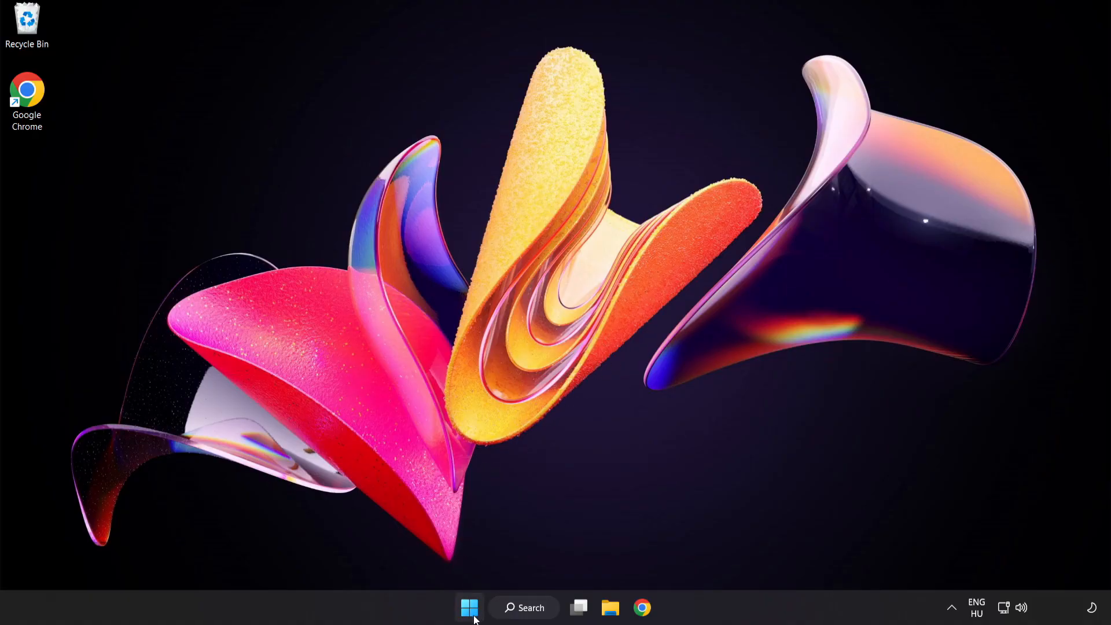
pyautogui.rightClick(469, 607)
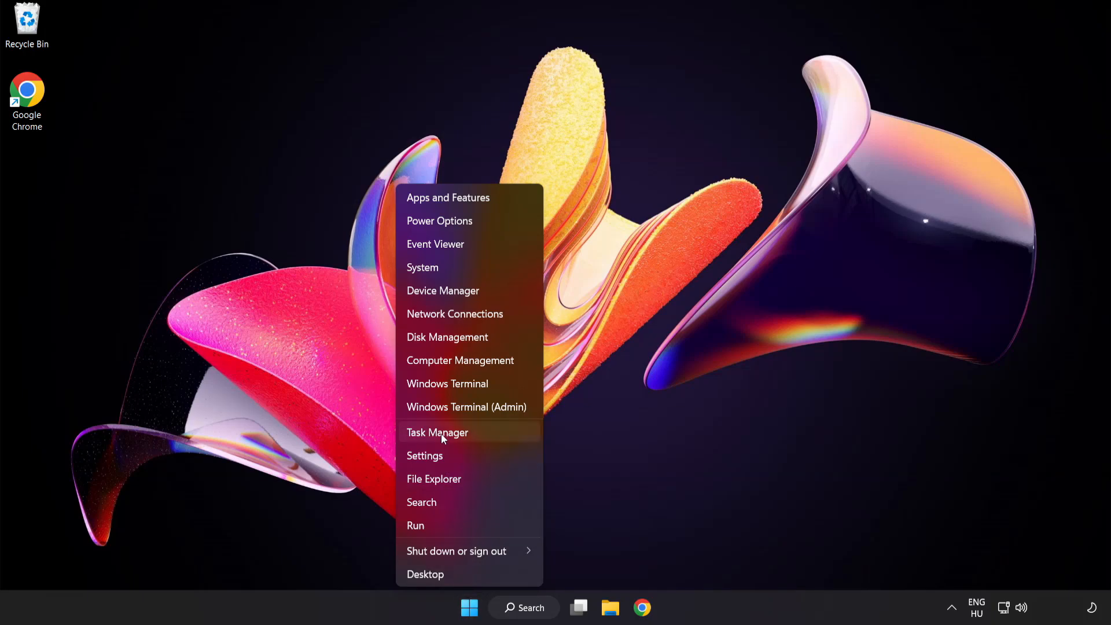
pyautogui.moveTo(480, 437)
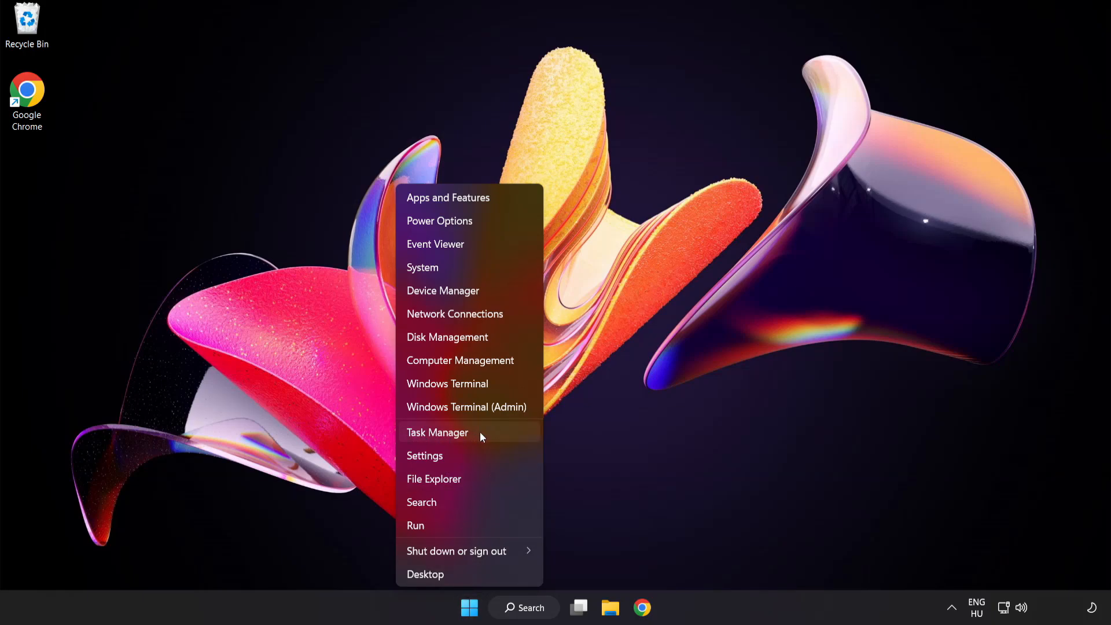
pyautogui.click(437, 432)
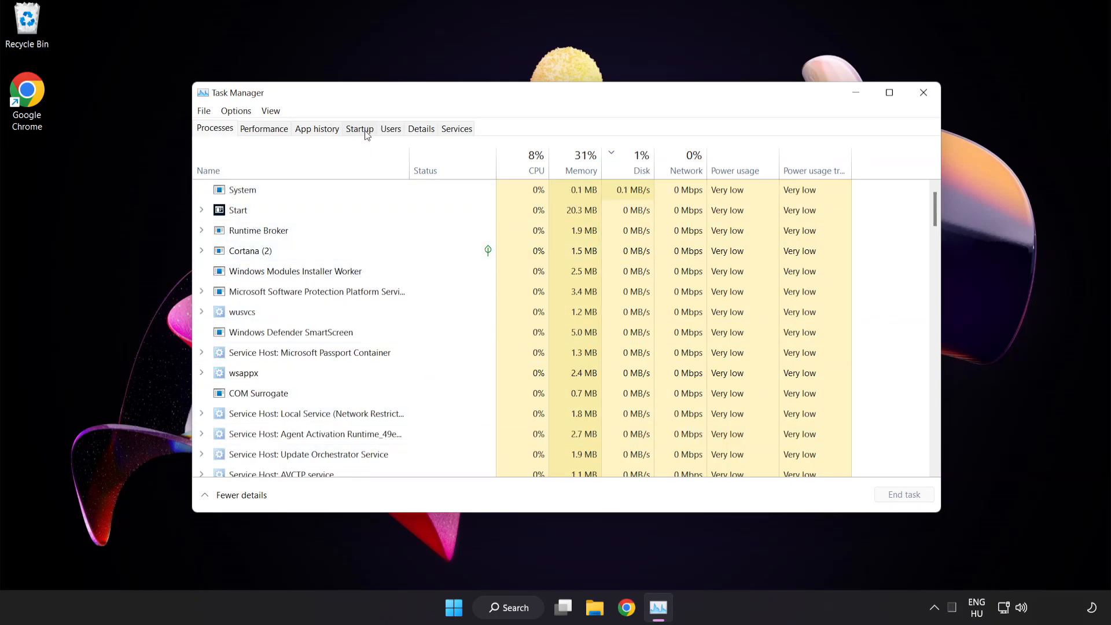
# Disable Cortana, Phone Link, Terminal and Windows Security notification icon at startup, keeping VMware Tools, then close.
pyautogui.click(359, 128)
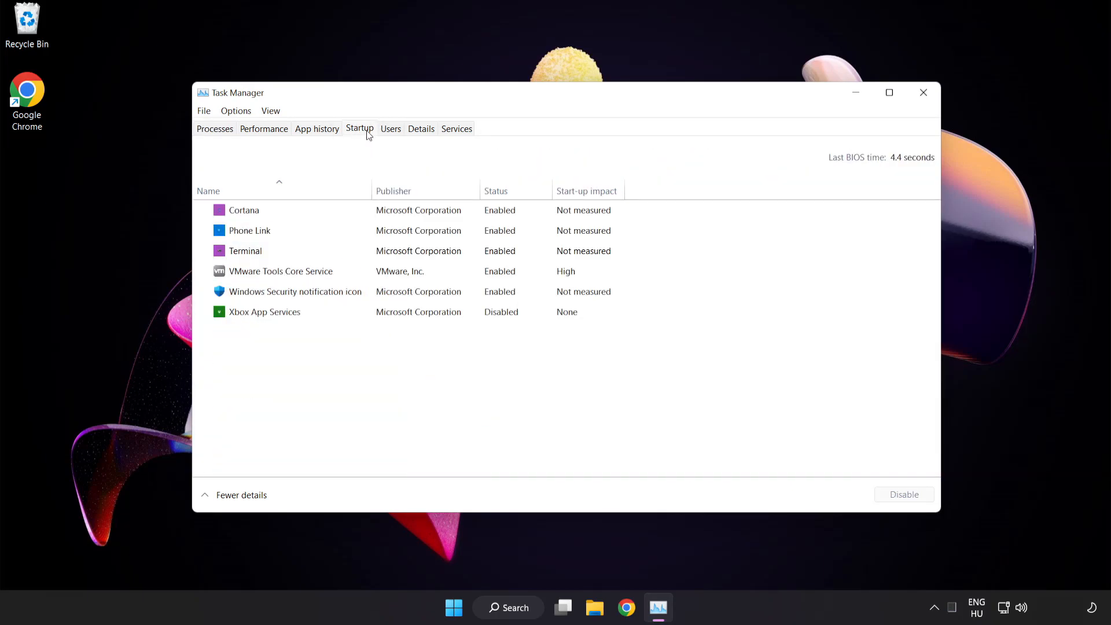
pyautogui.click(244, 209)
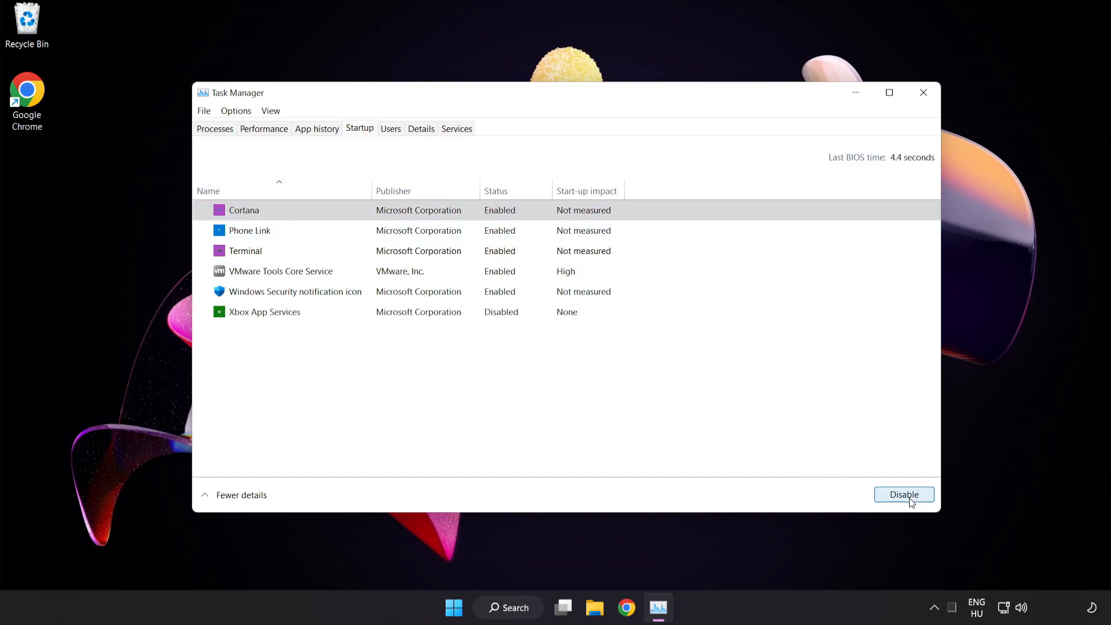
pyautogui.click(903, 494)
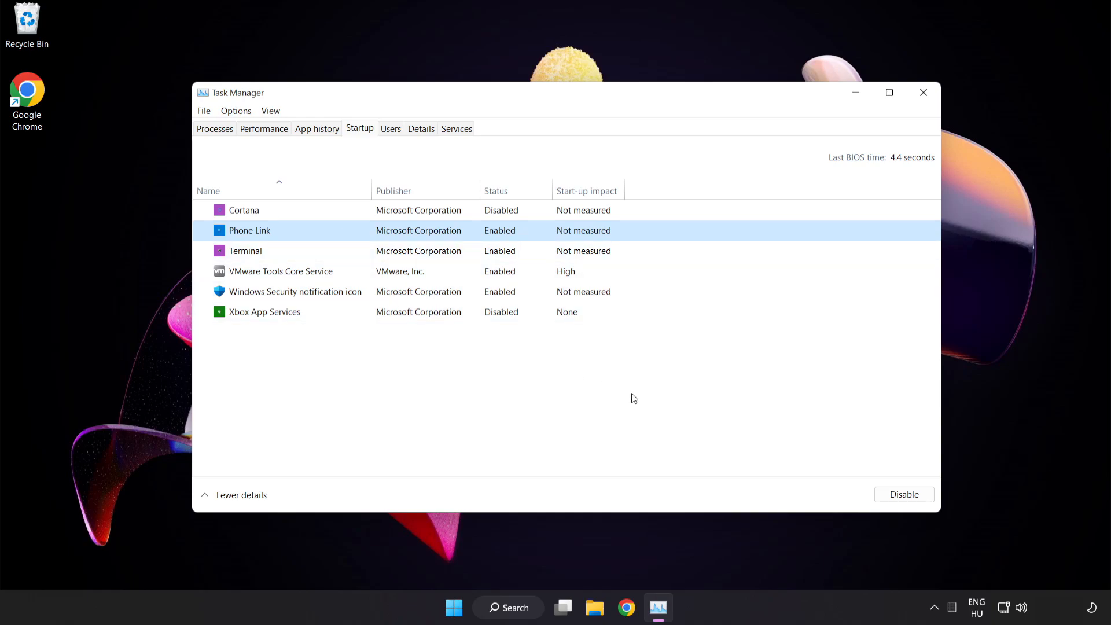
pyautogui.click(903, 494)
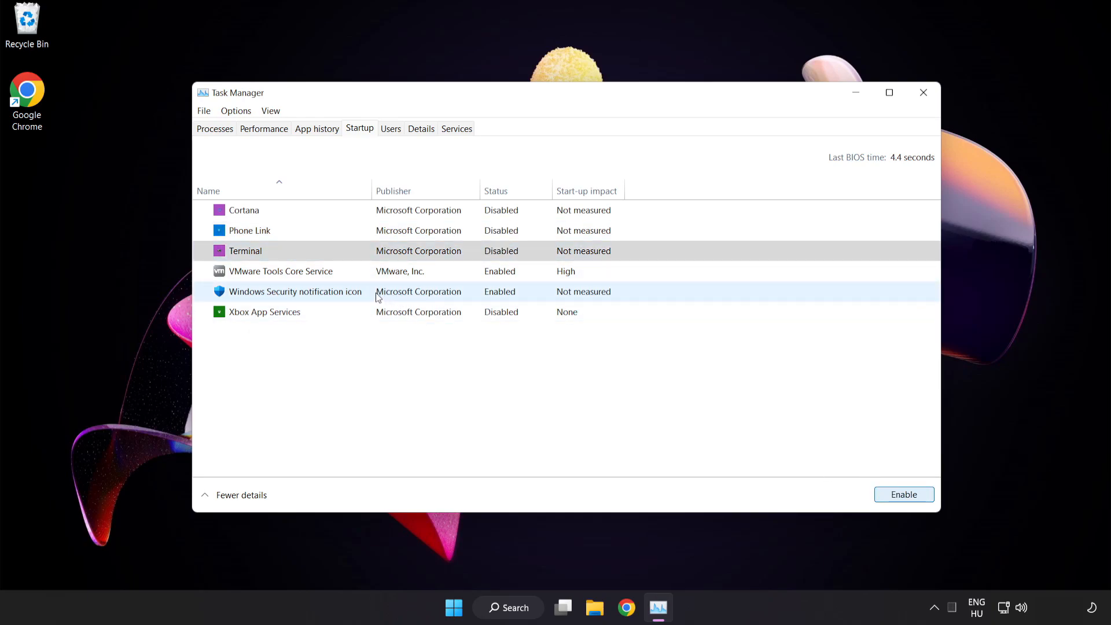
pyautogui.click(296, 291)
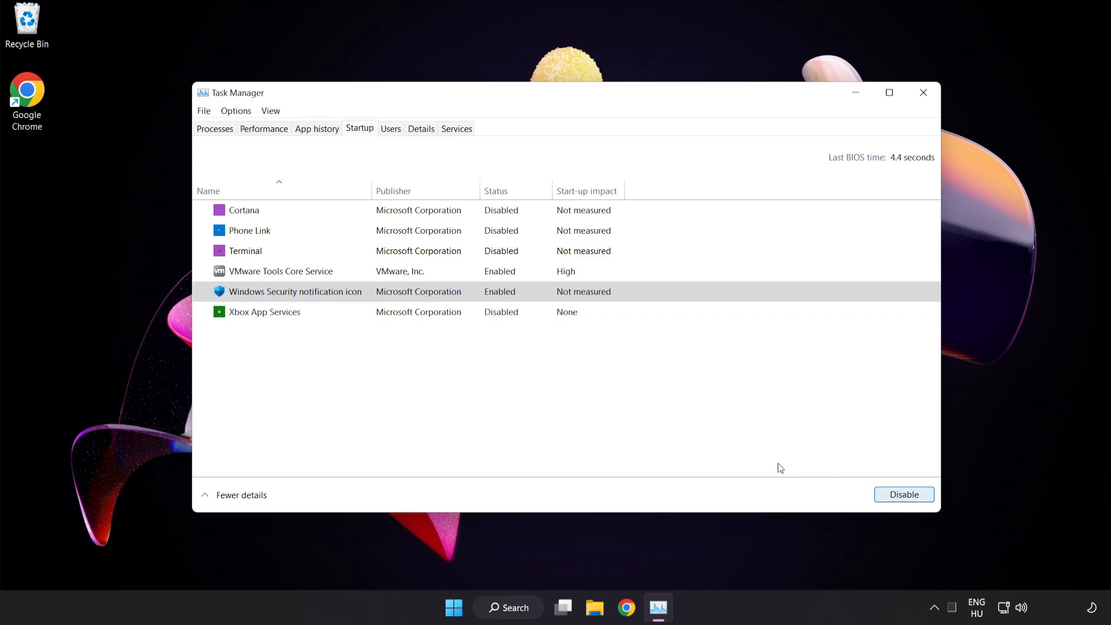
pyautogui.click(902, 493)
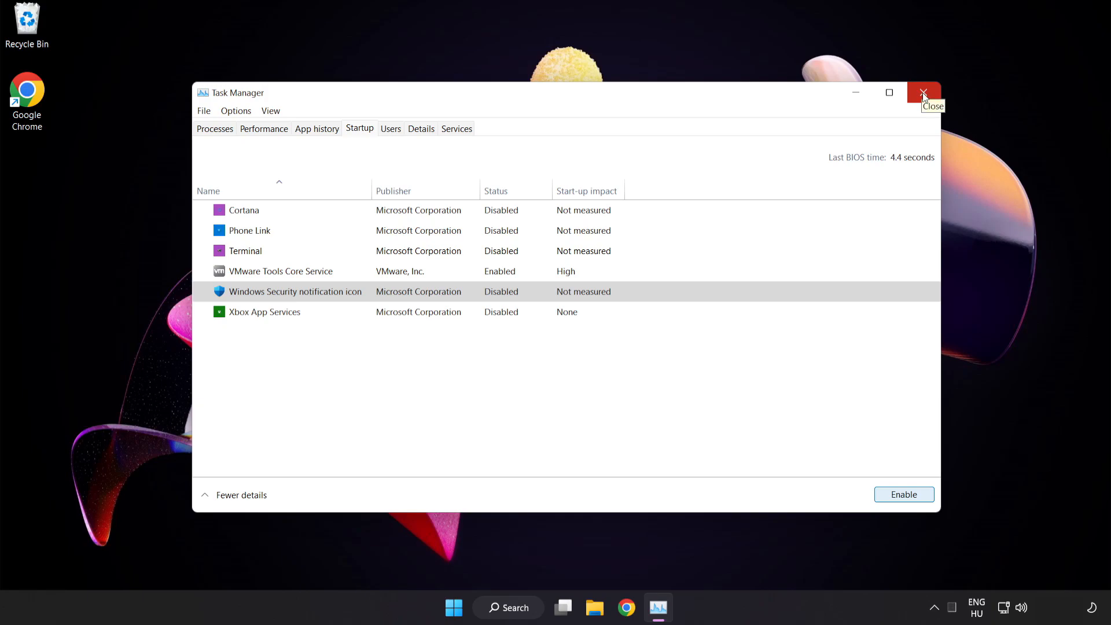
pyautogui.click(923, 91)
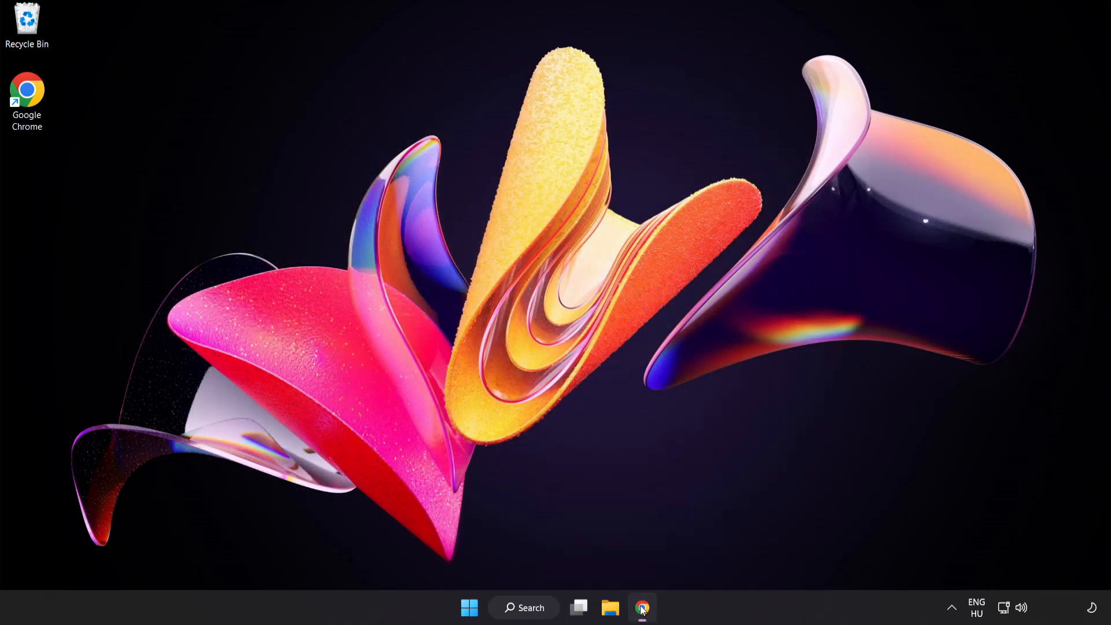
# Download dxwebsetup.exe from Microsoft's DirectX End-User Runtime page and launch it.
pyautogui.click(641, 607)
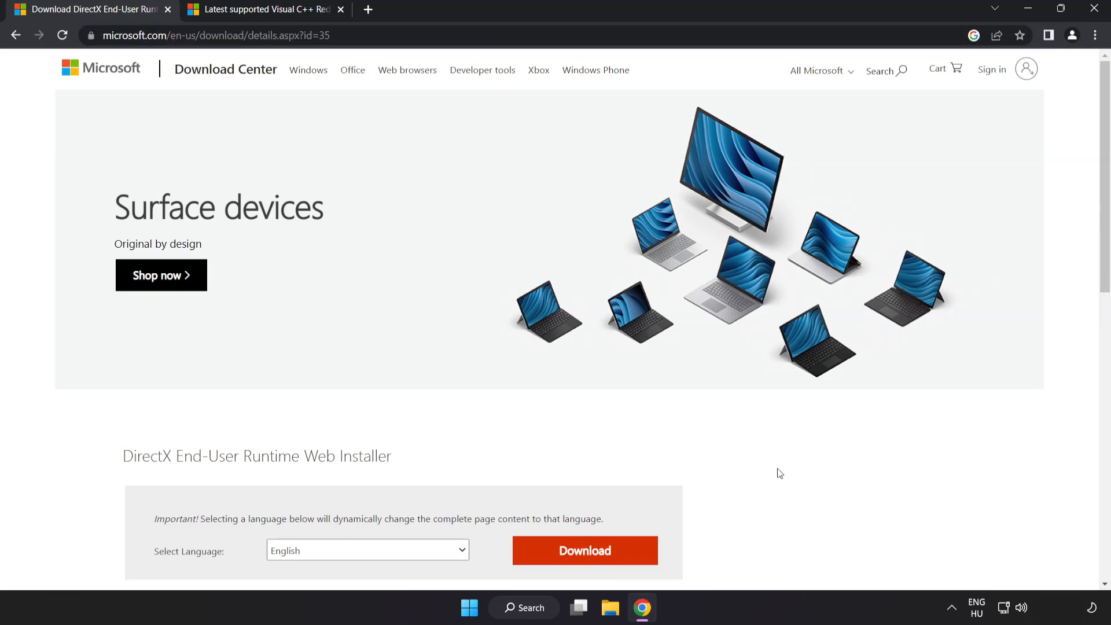
pyautogui.scroll(-3)
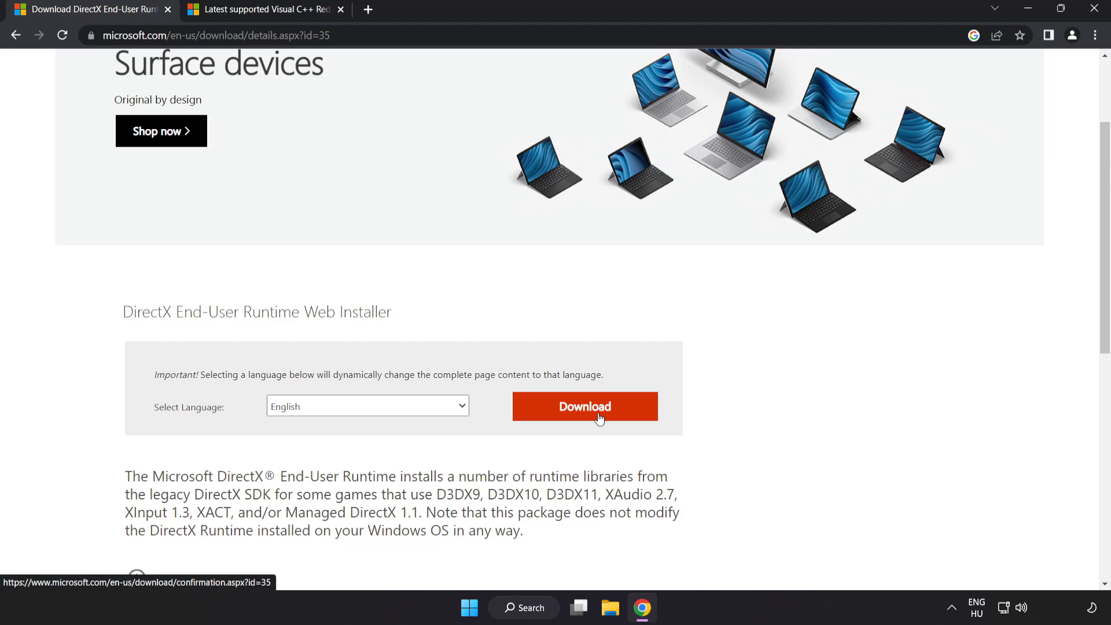
pyautogui.click(584, 406)
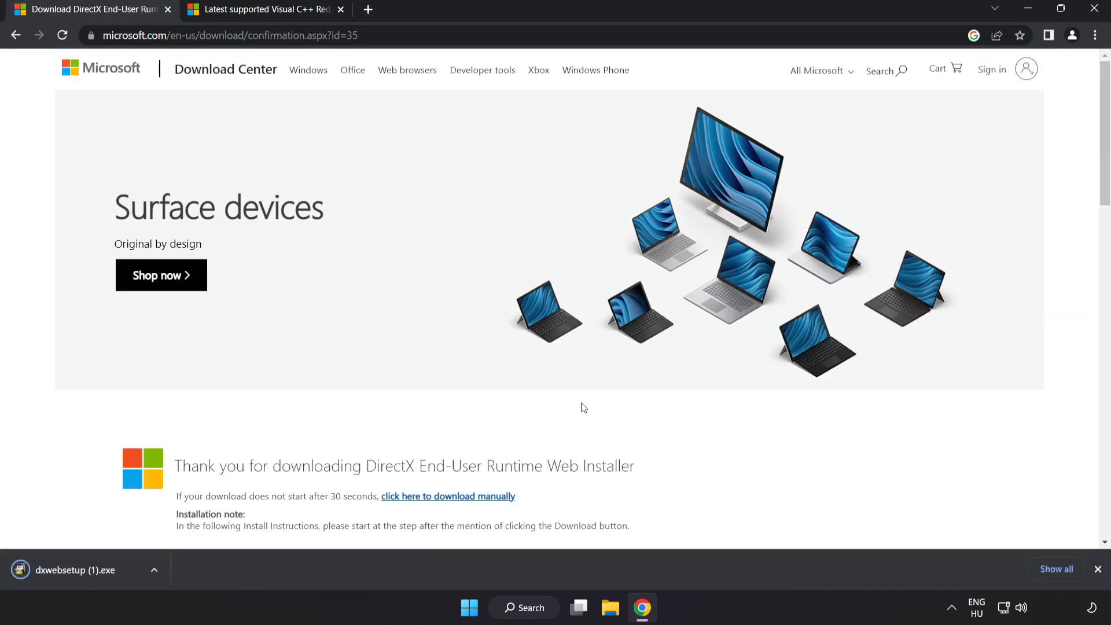
pyautogui.click(85, 569)
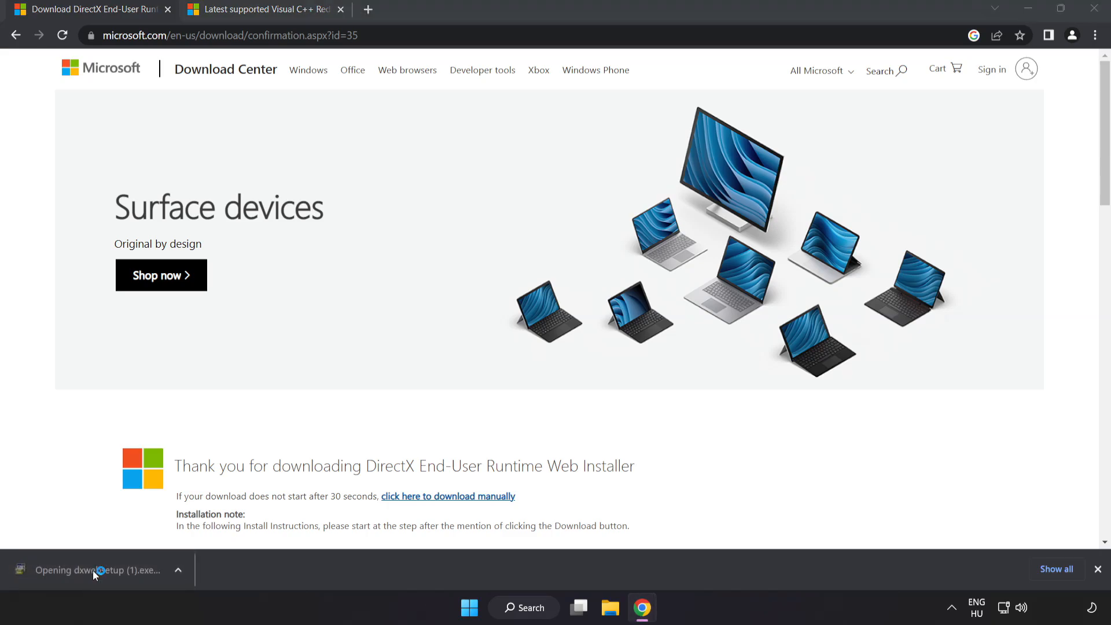
# Accept the DirectX license, decline the Bing Bar, and finish the setup.
pyautogui.click(92, 570)
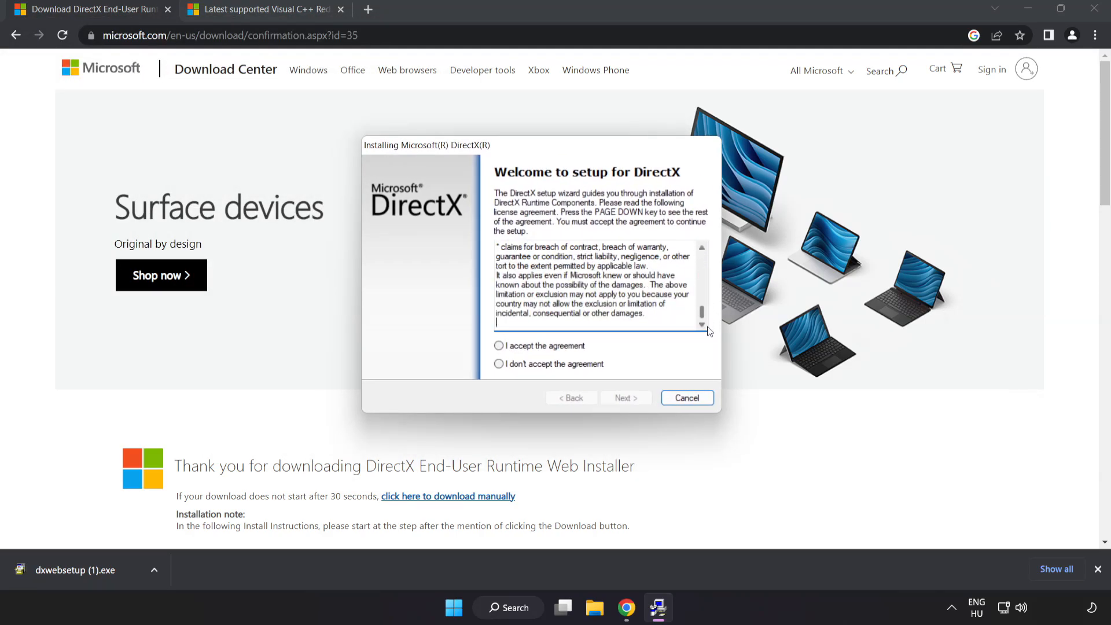
pyautogui.click(498, 346)
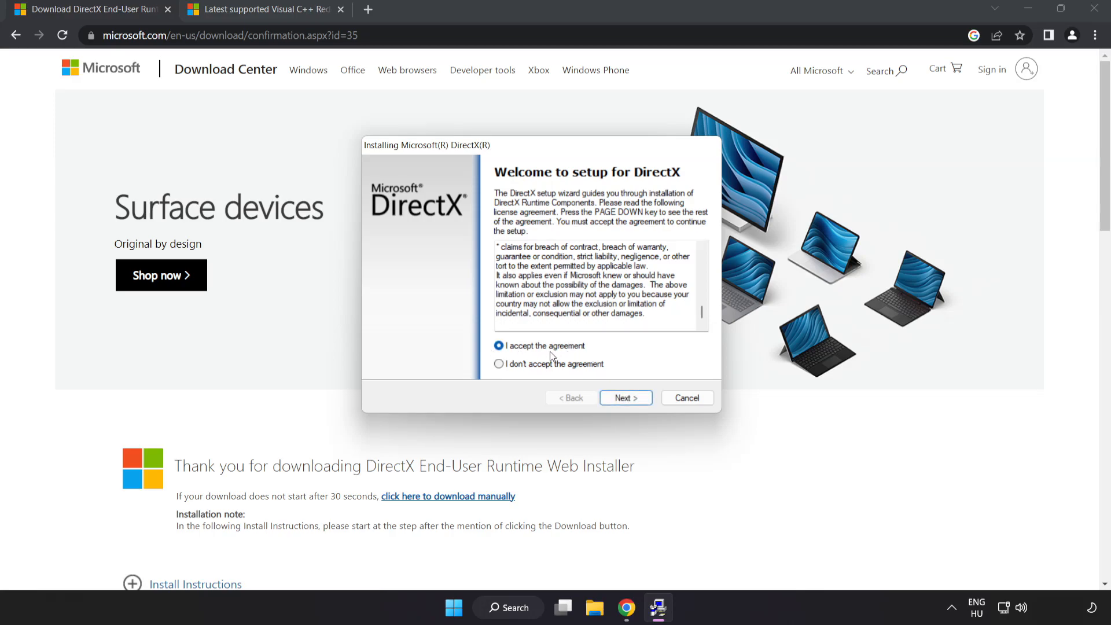
pyautogui.click(625, 397)
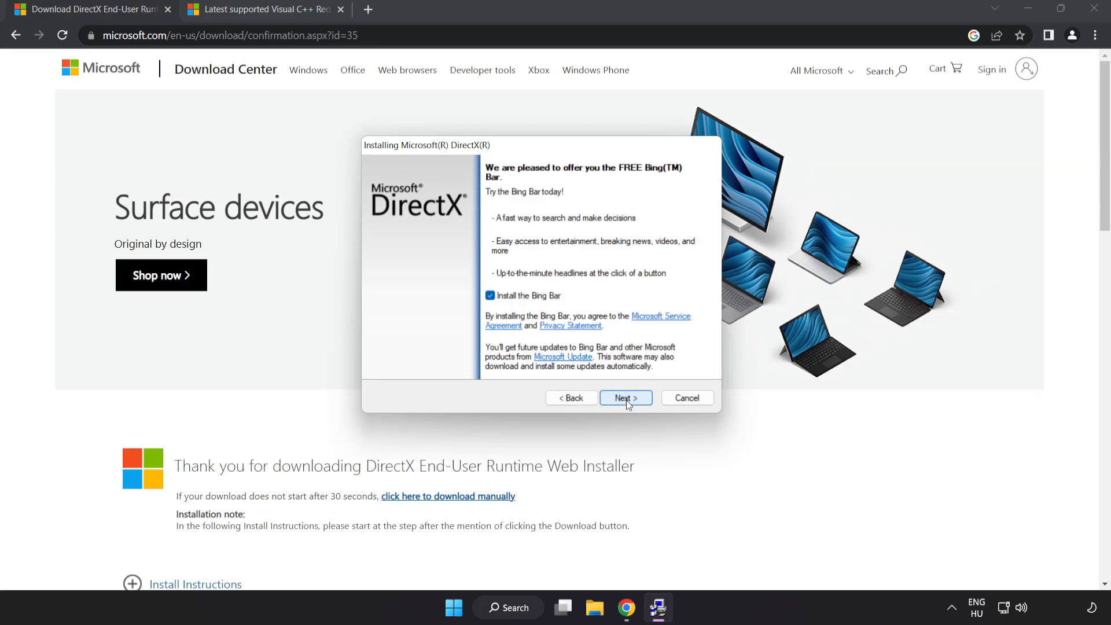
pyautogui.click(489, 296)
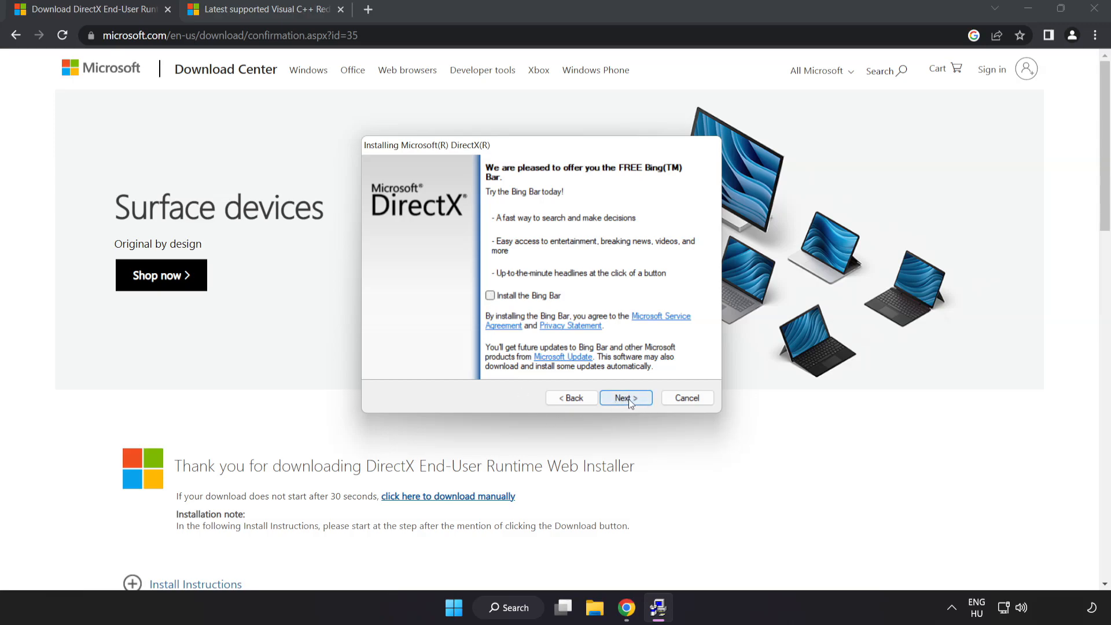
pyautogui.click(625, 398)
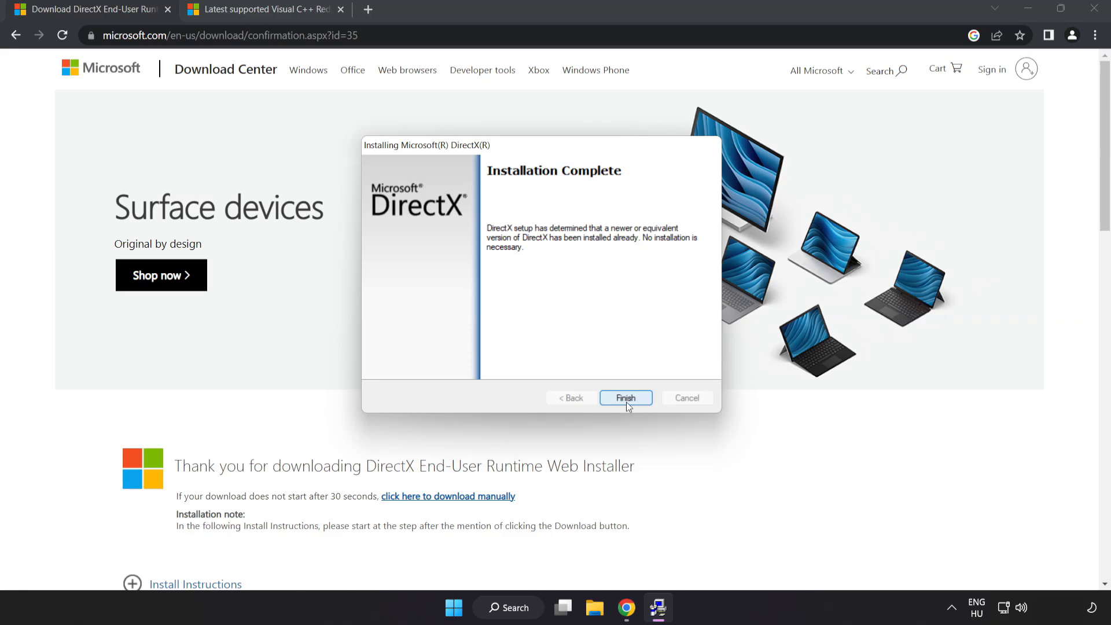
pyautogui.click(625, 397)
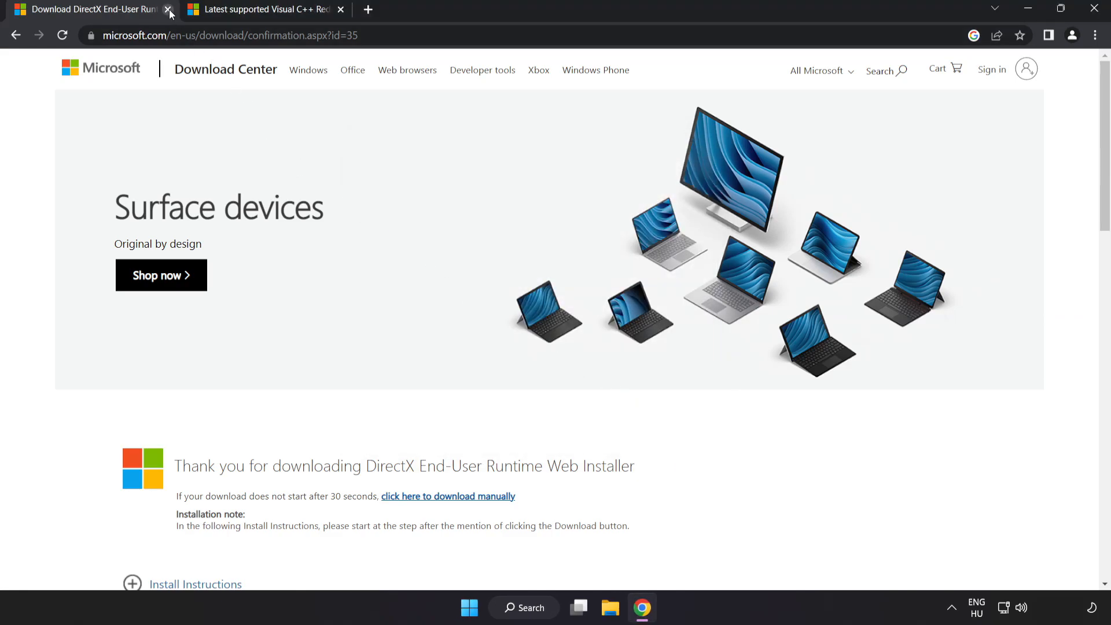
# Close the DirectX tab and download the ARM64, x86 and x64 Visual C++ 2015–2022 redistributables.
pyautogui.click(168, 9)
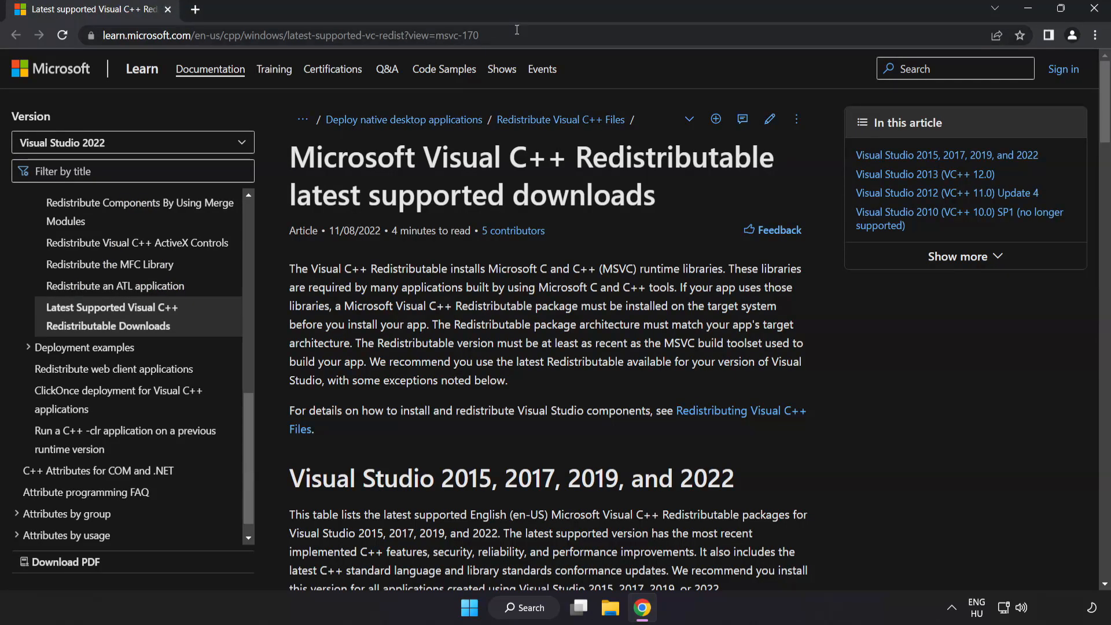
pyautogui.moveTo(556, 170)
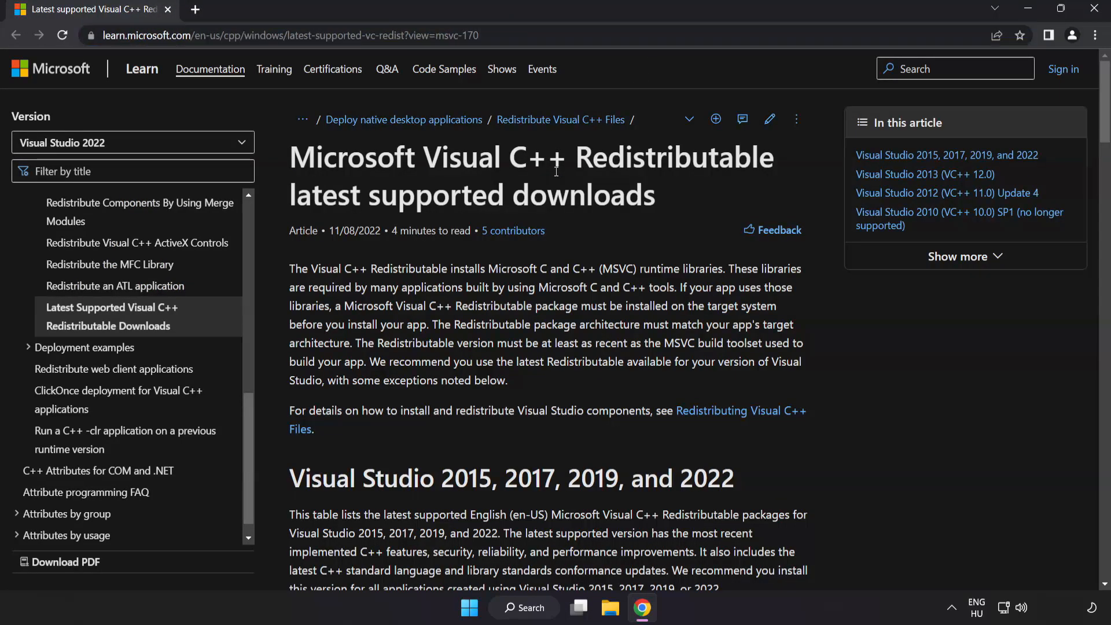
pyautogui.scroll(-3)
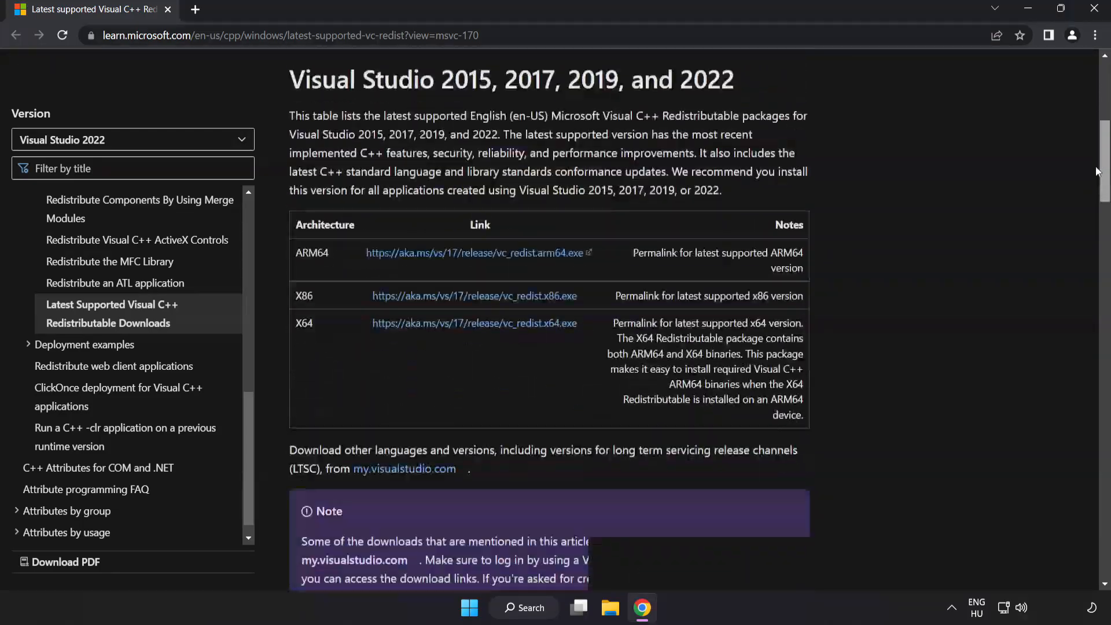
pyautogui.scroll(-3)
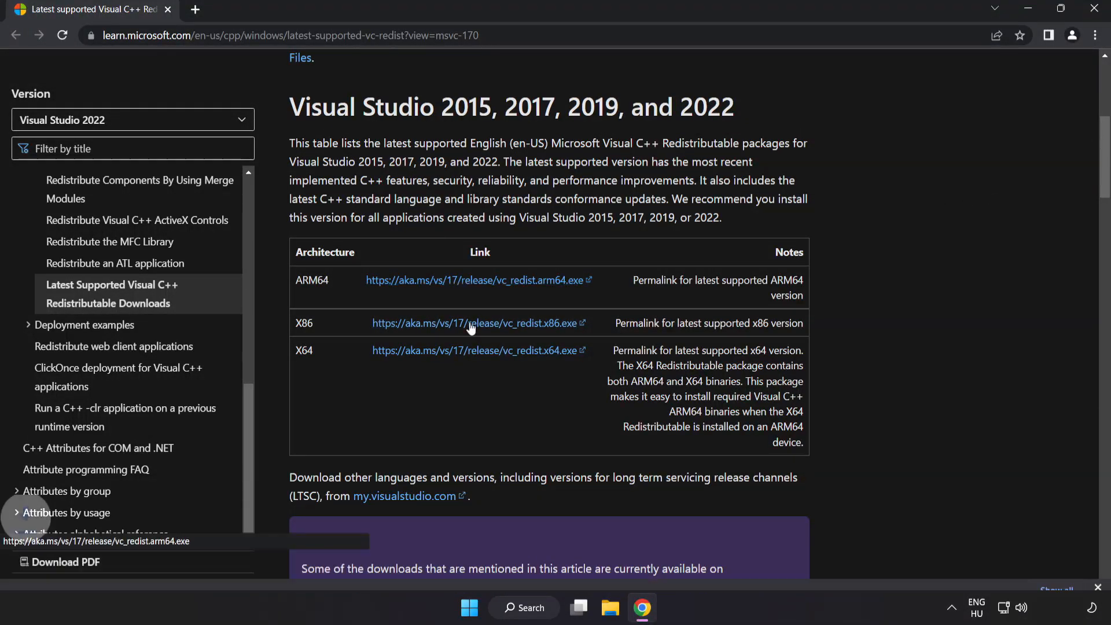
pyautogui.click(474, 350)
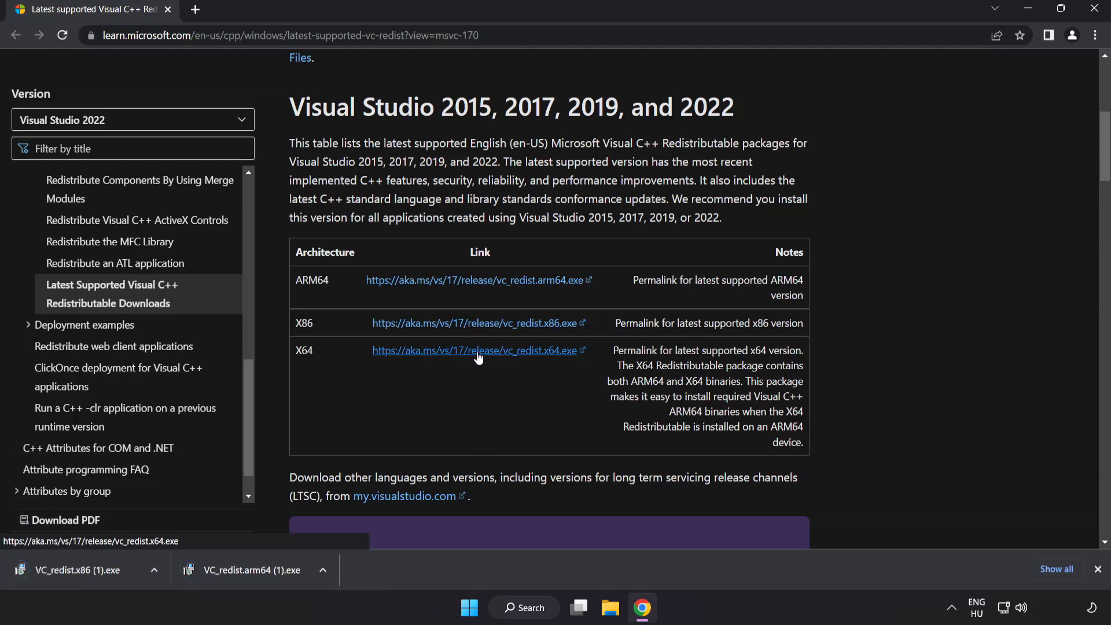
pyautogui.click(476, 350)
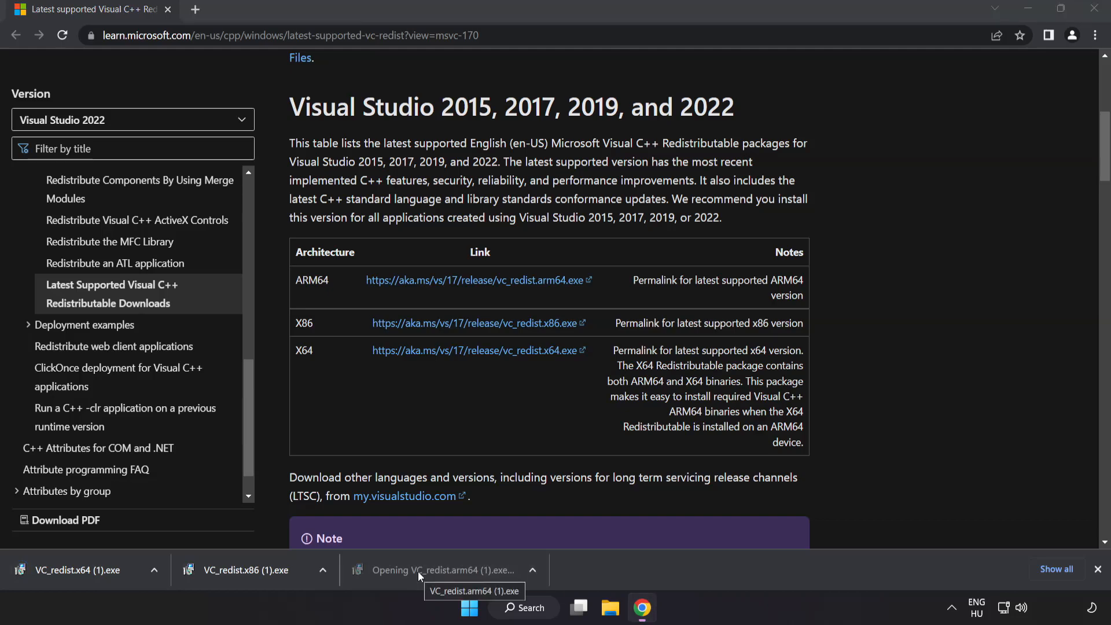
# Try installing the ARM64 Visual C++ Redistributable and dismiss its unsupported-processor failure.
pyautogui.click(423, 569)
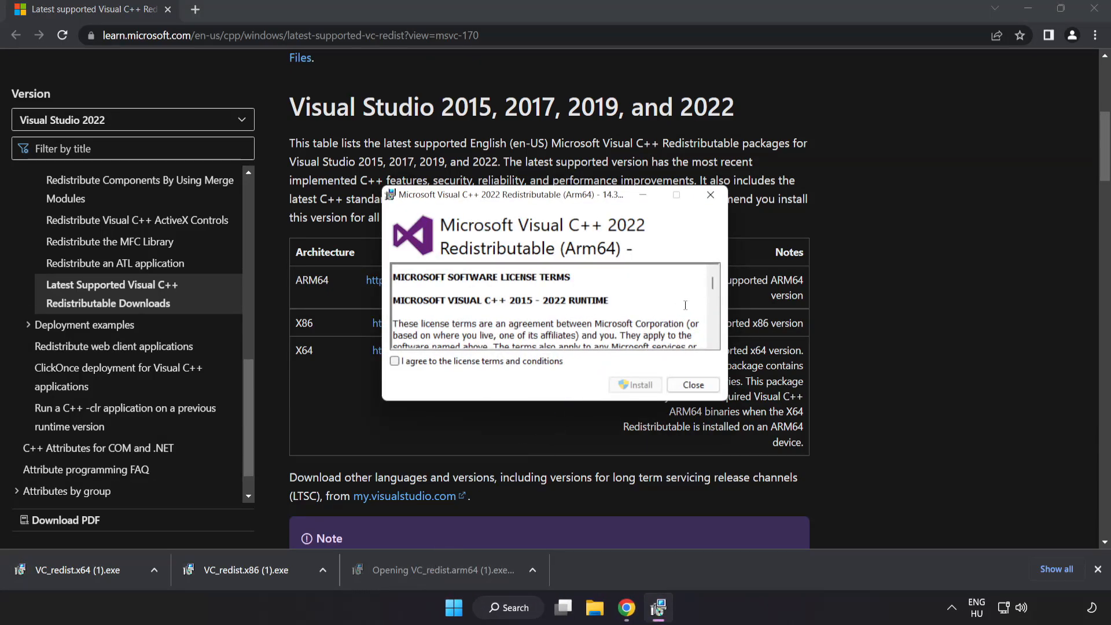
pyautogui.scroll(-3)
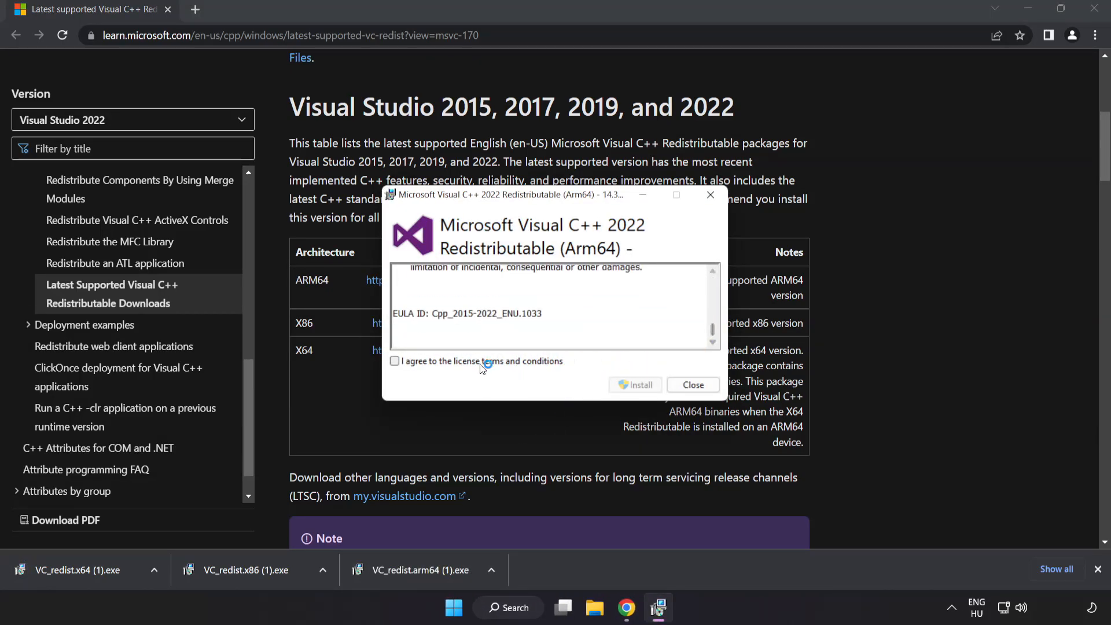
pyautogui.click(395, 361)
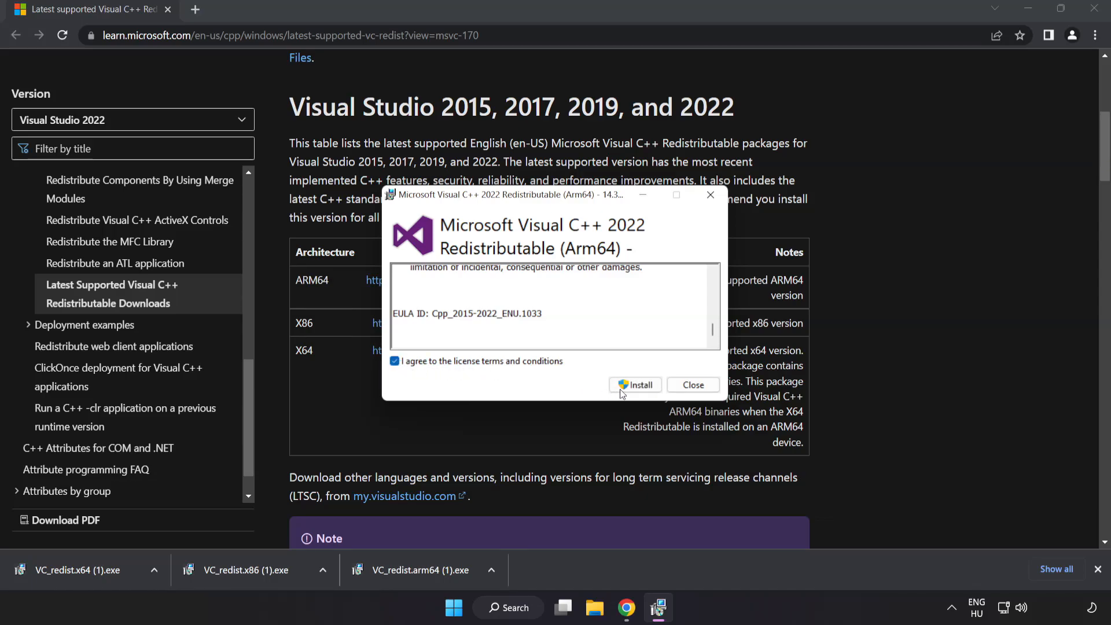
pyautogui.click(635, 385)
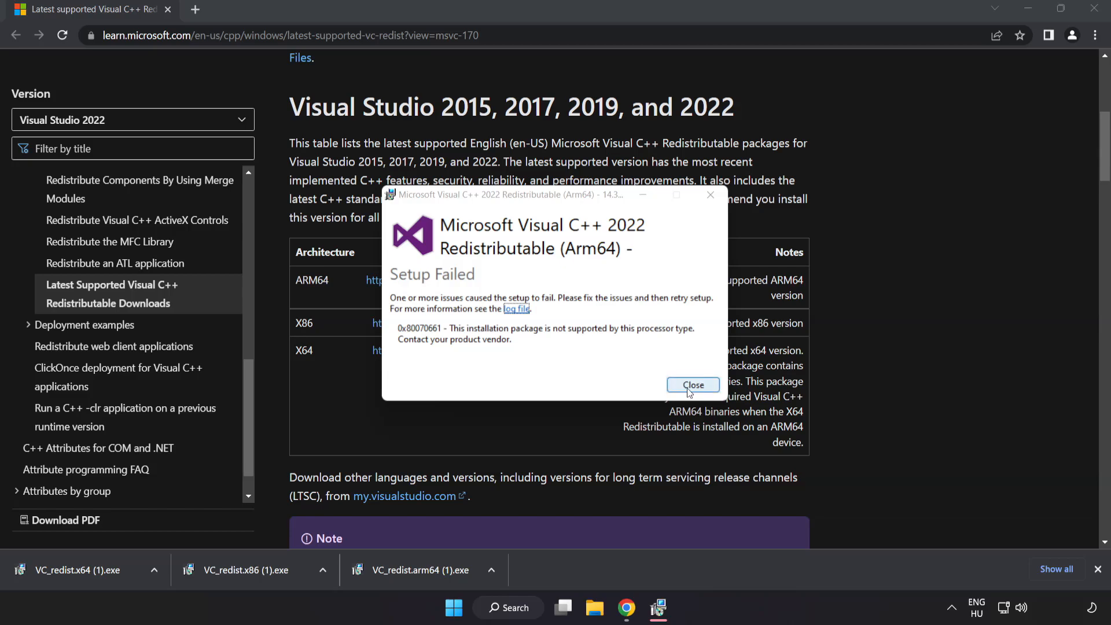
pyautogui.click(691, 384)
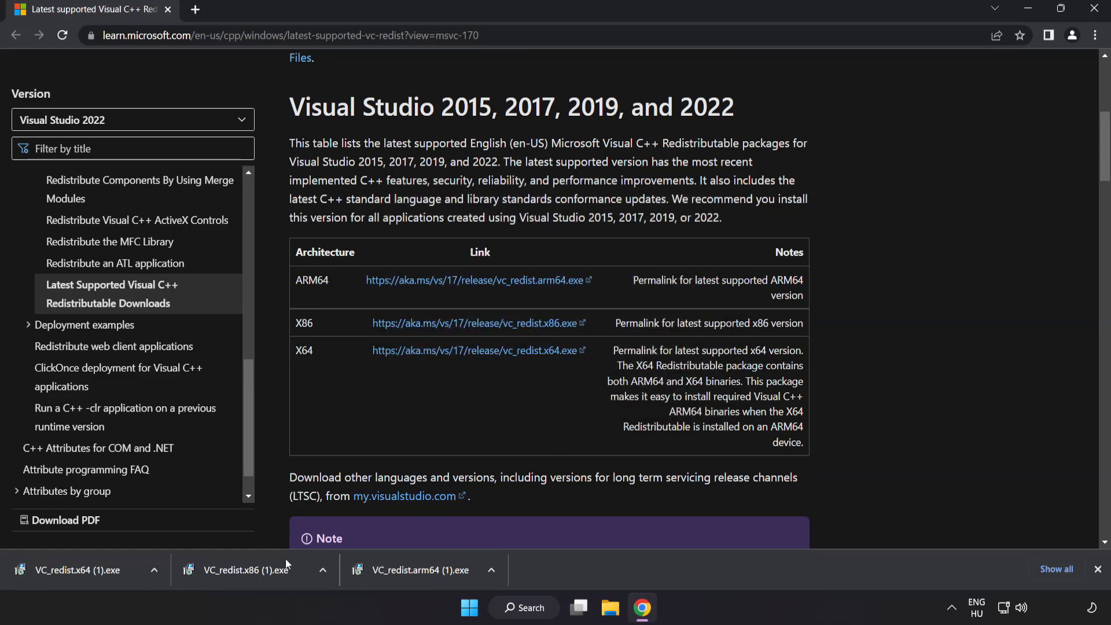
# Install the x86 Visual C++ 2015–2022 Redistributable until Setup Successful appears.
pyautogui.click(246, 569)
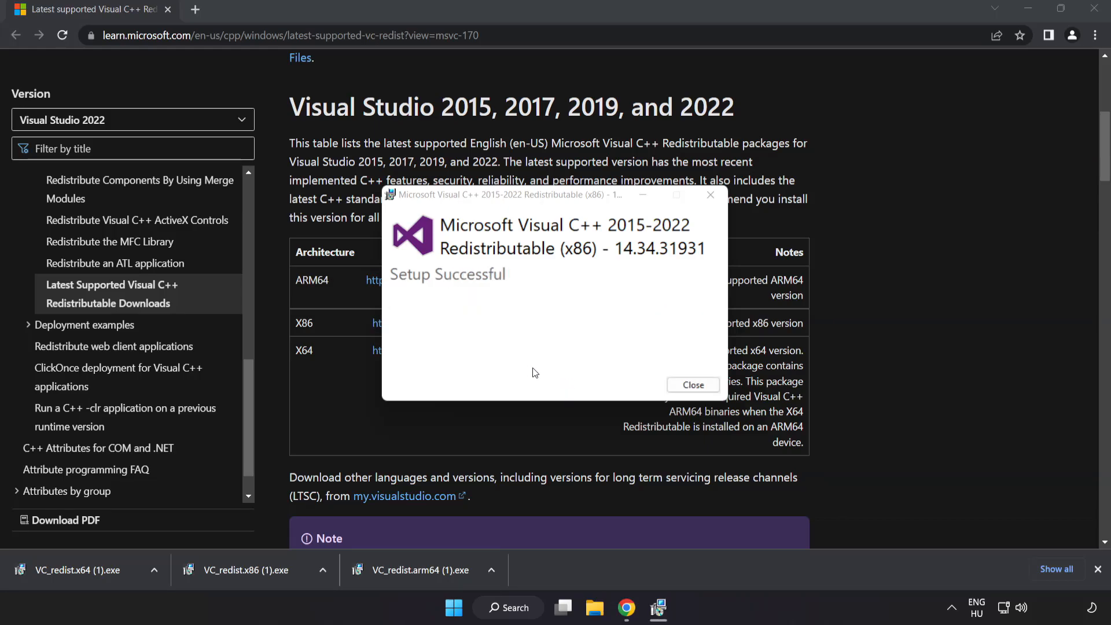
pyautogui.click(692, 384)
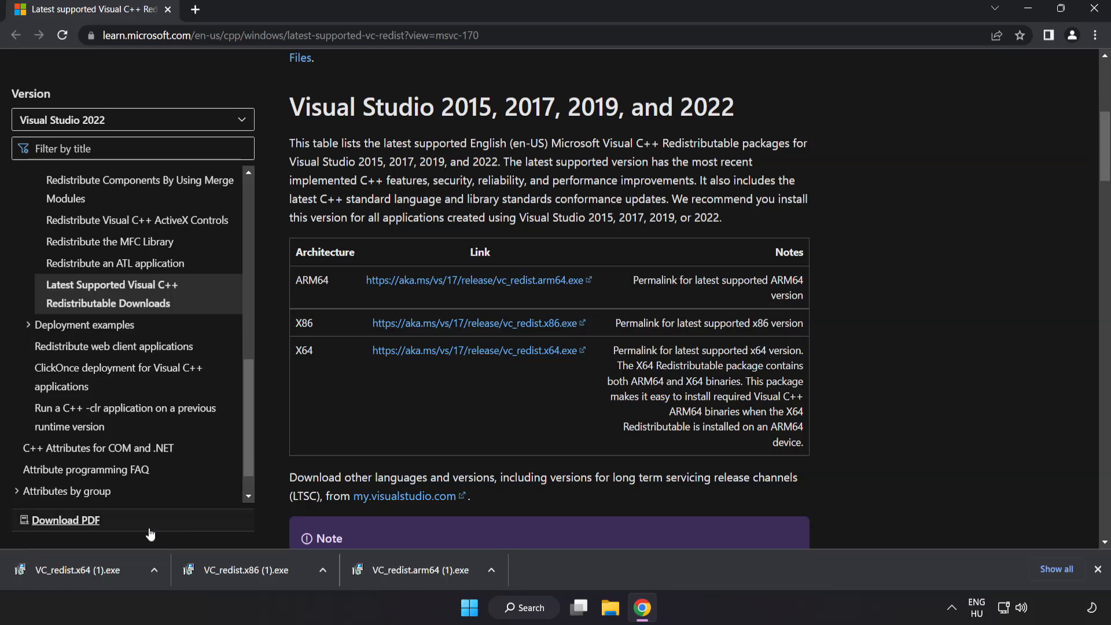
pyautogui.click(78, 571)
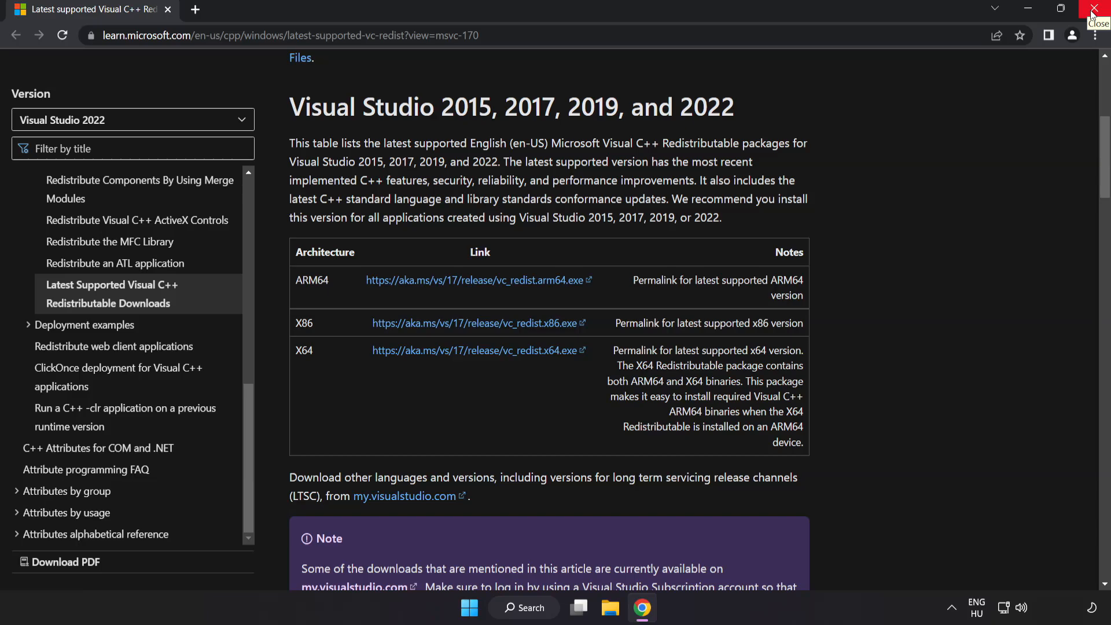
# Close Chrome, search 'cmd' and run Command Prompt as administrator.
pyautogui.click(1097, 8)
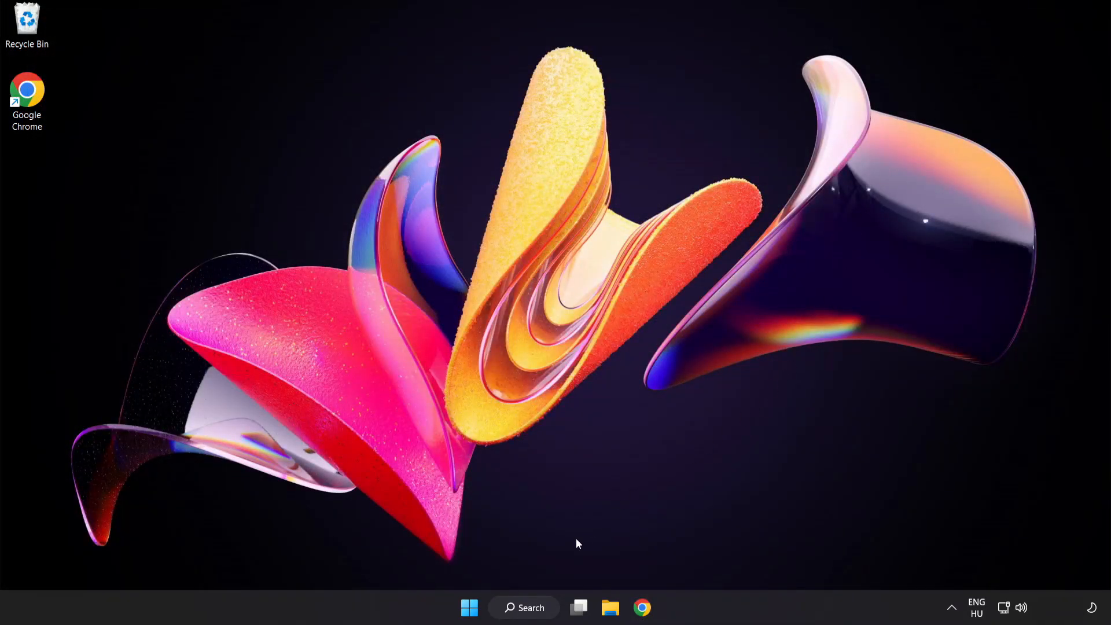
pyautogui.click(523, 607)
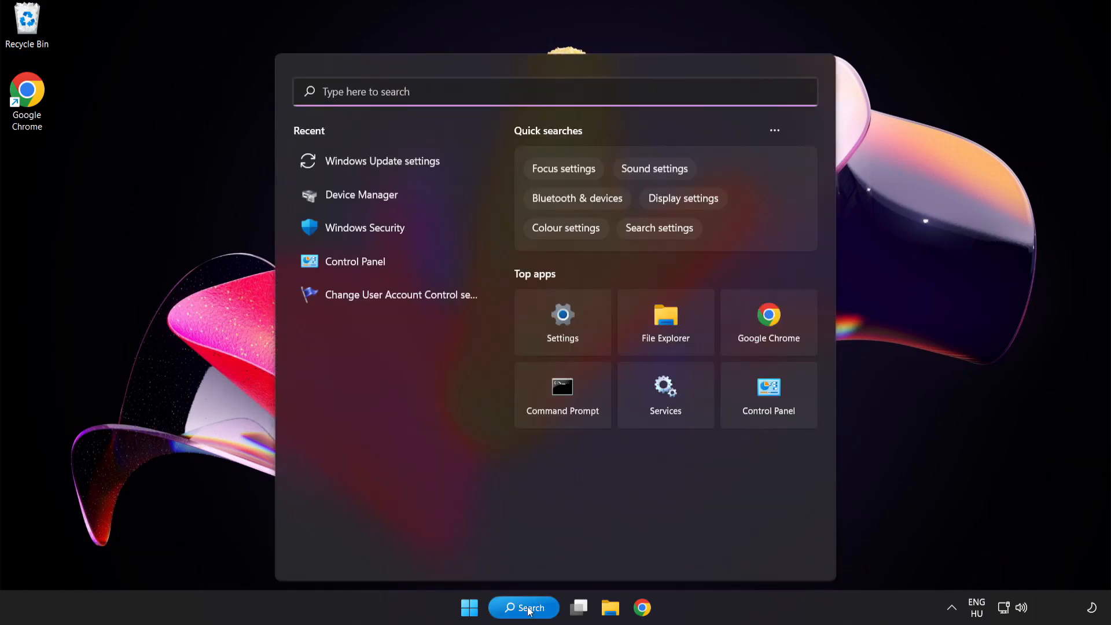
pyautogui.write('c')
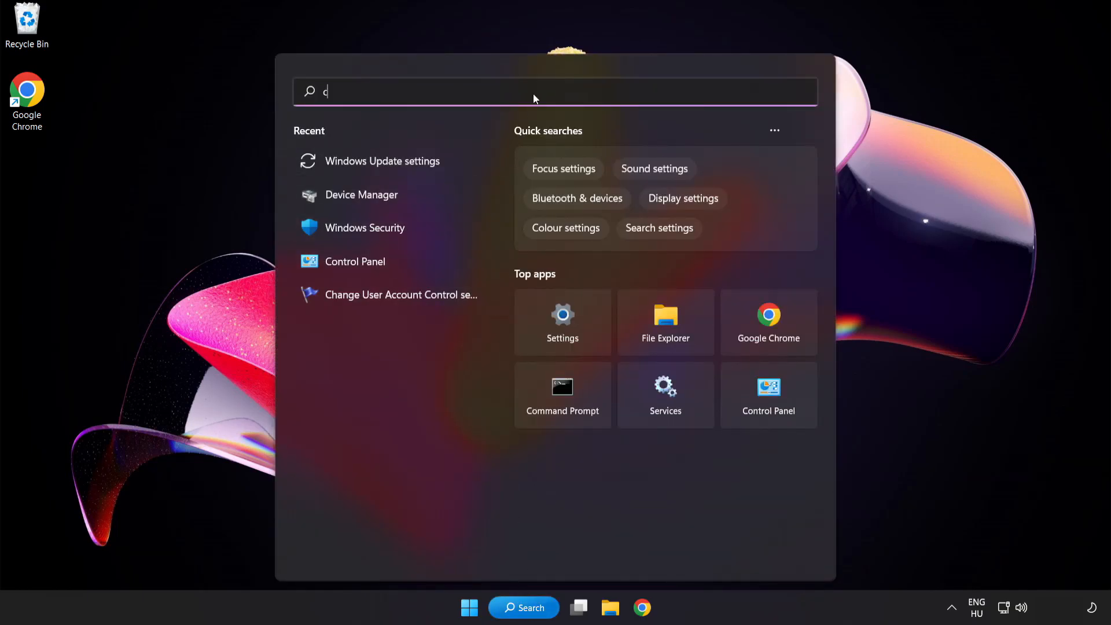
pyautogui.write('md')
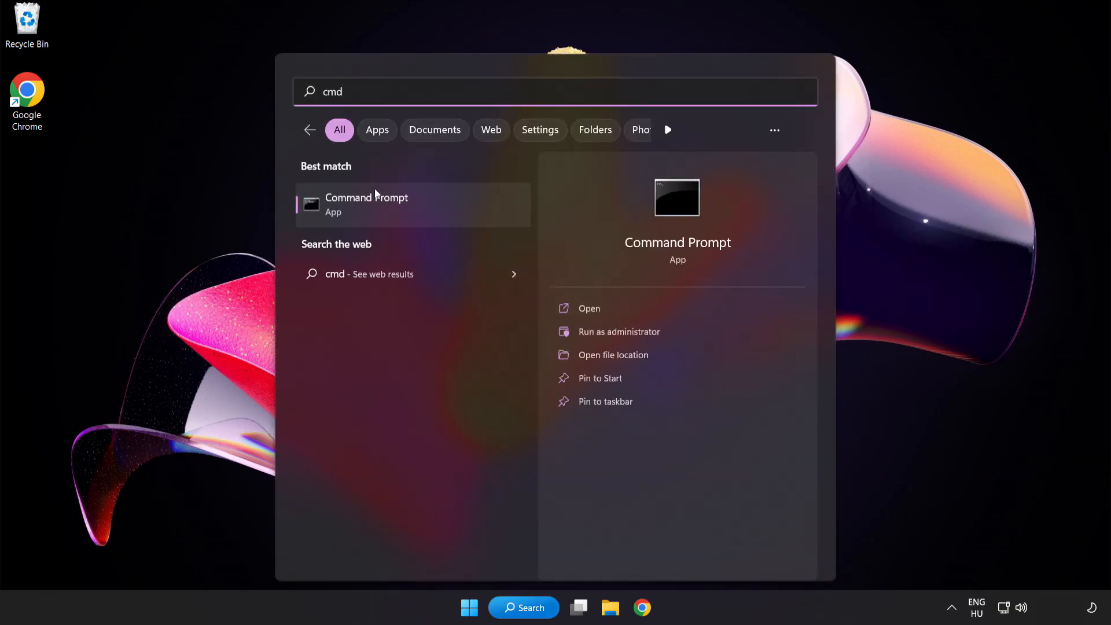
pyautogui.rightClick(366, 205)
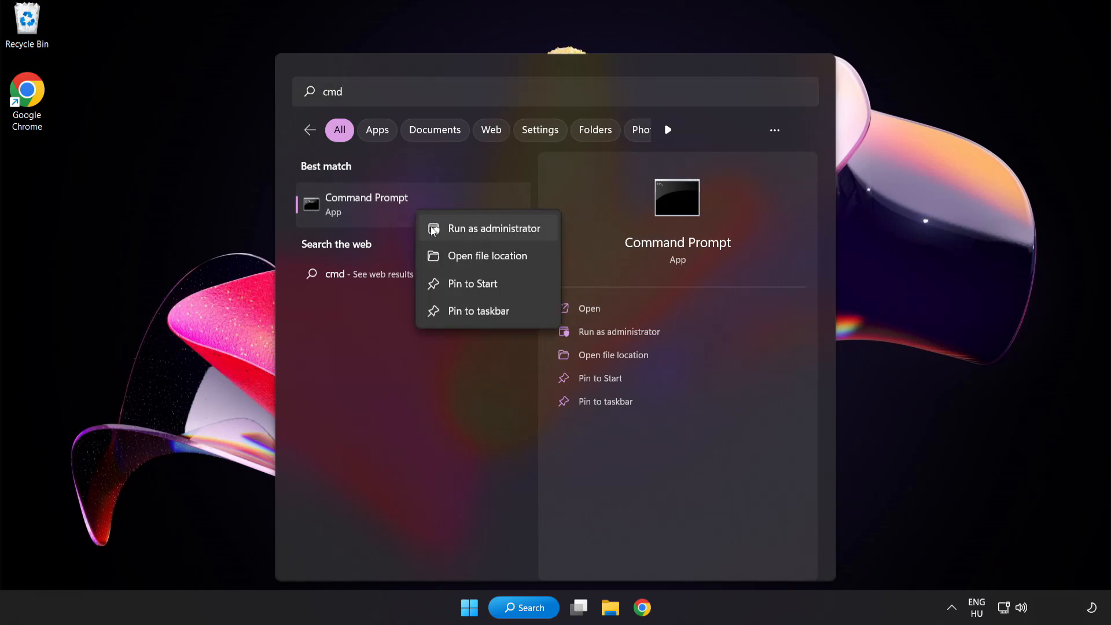
pyautogui.moveTo(468, 236)
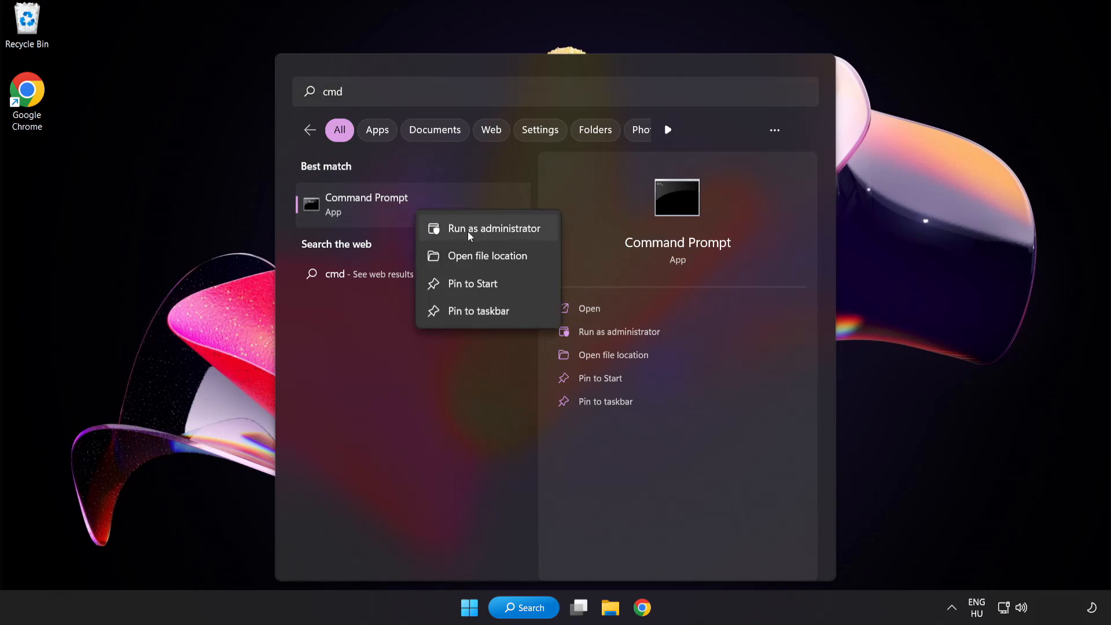
pyautogui.click(492, 228)
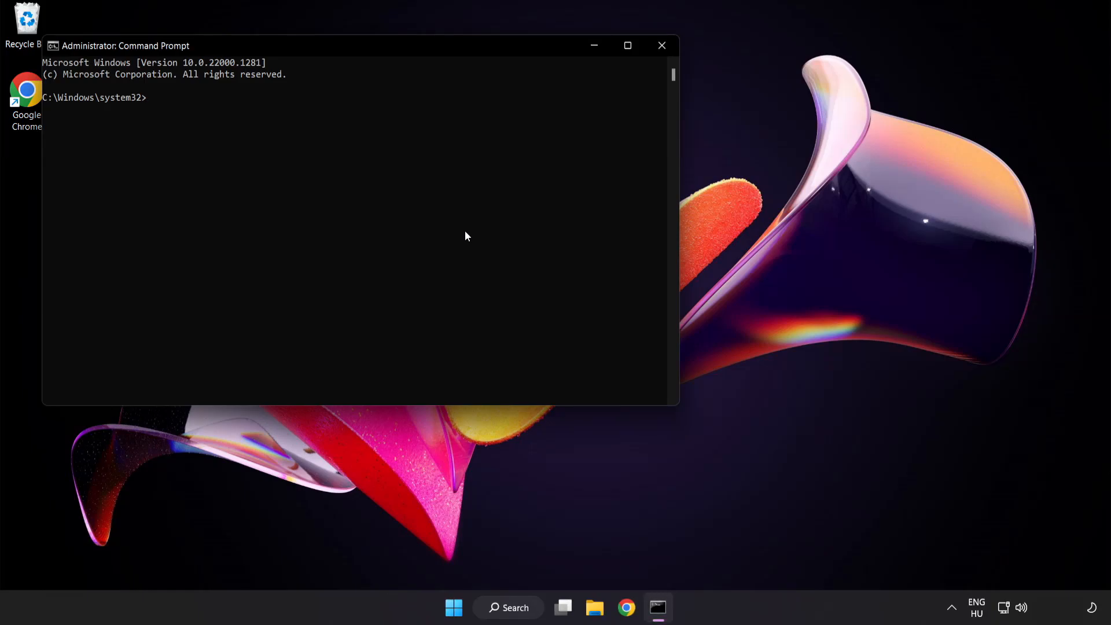
# Run sfc /scannow to 100% with no integrity violations, then close the console.
pyautogui.moveTo(127, 45); pyautogui.dragTo(404, 68)
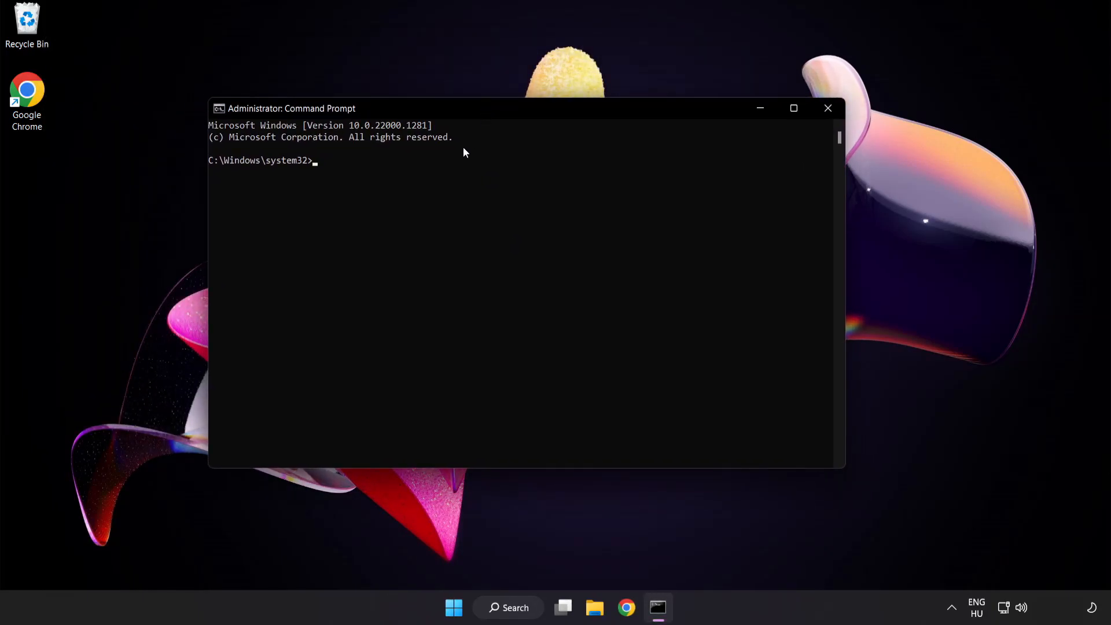
pyautogui.write('sfc')
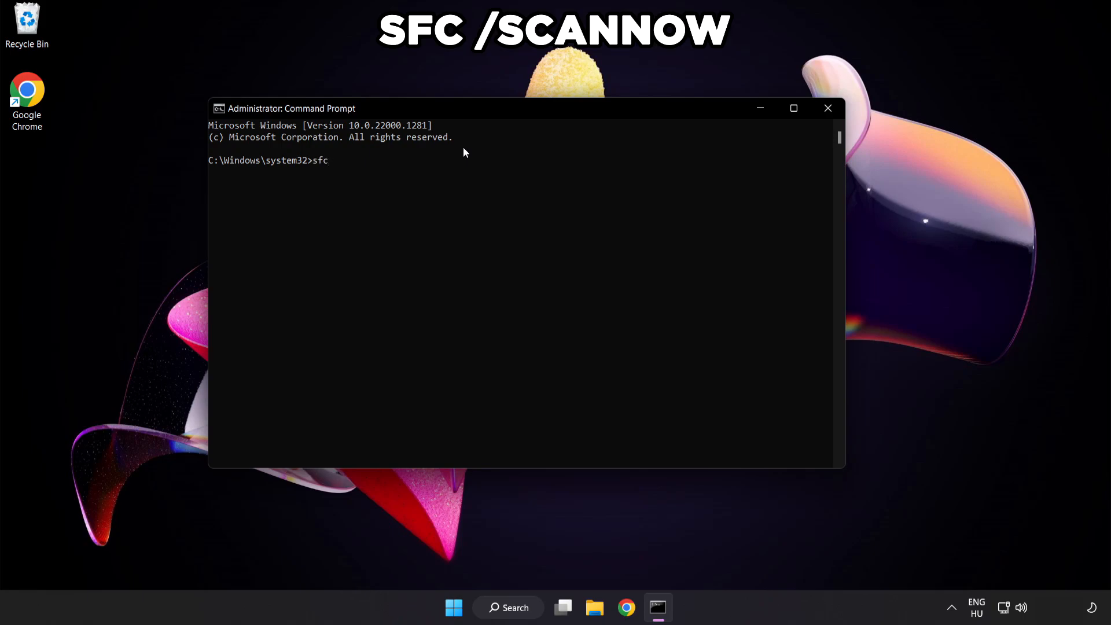
pyautogui.write('/scannow')
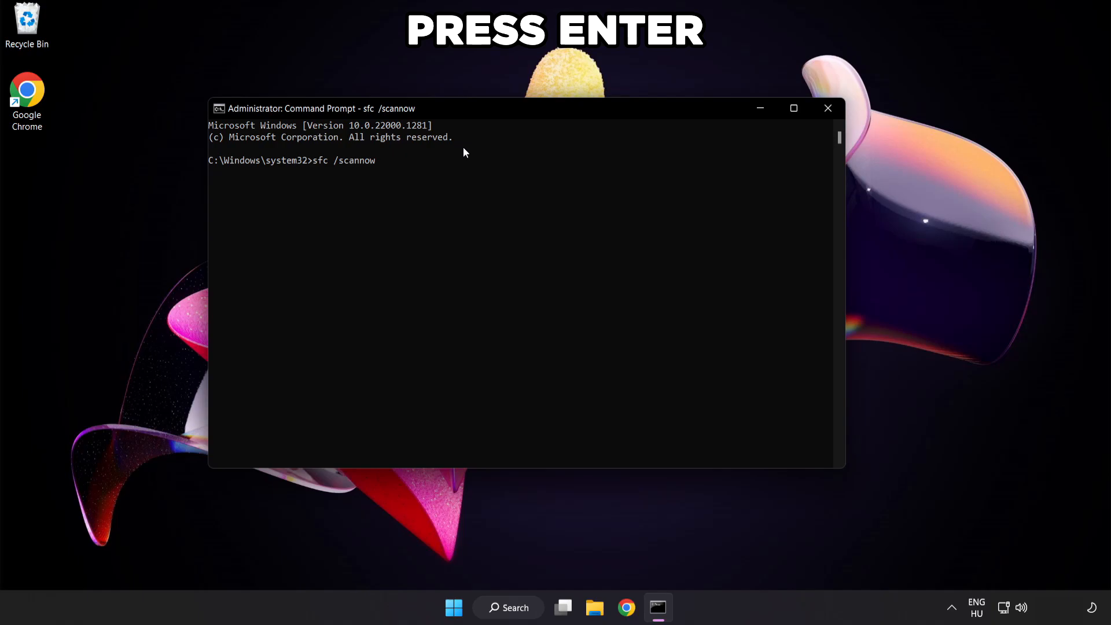
pyautogui.press('enter')
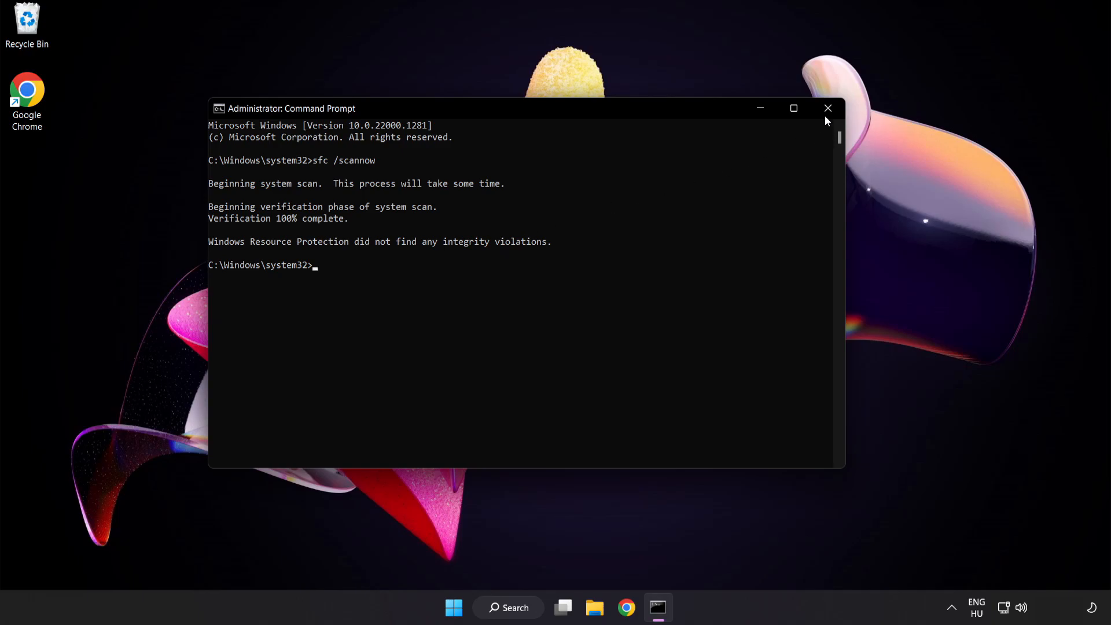
pyautogui.click(826, 108)
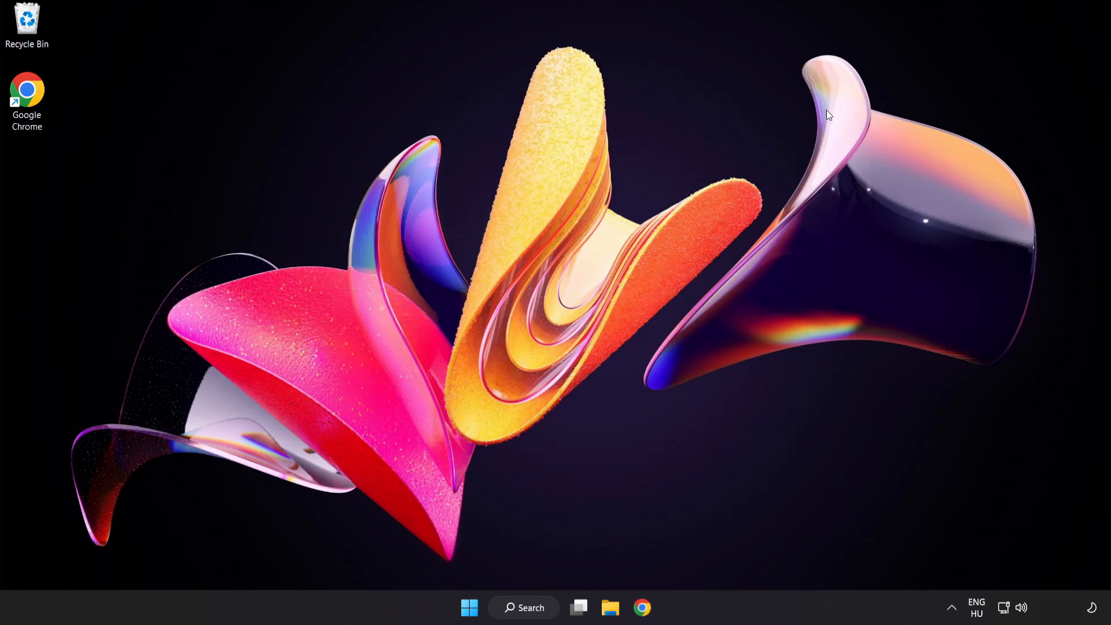
# Open the Start menu power options showing Sleep, Shut down and Restart.
pyautogui.click(469, 606)
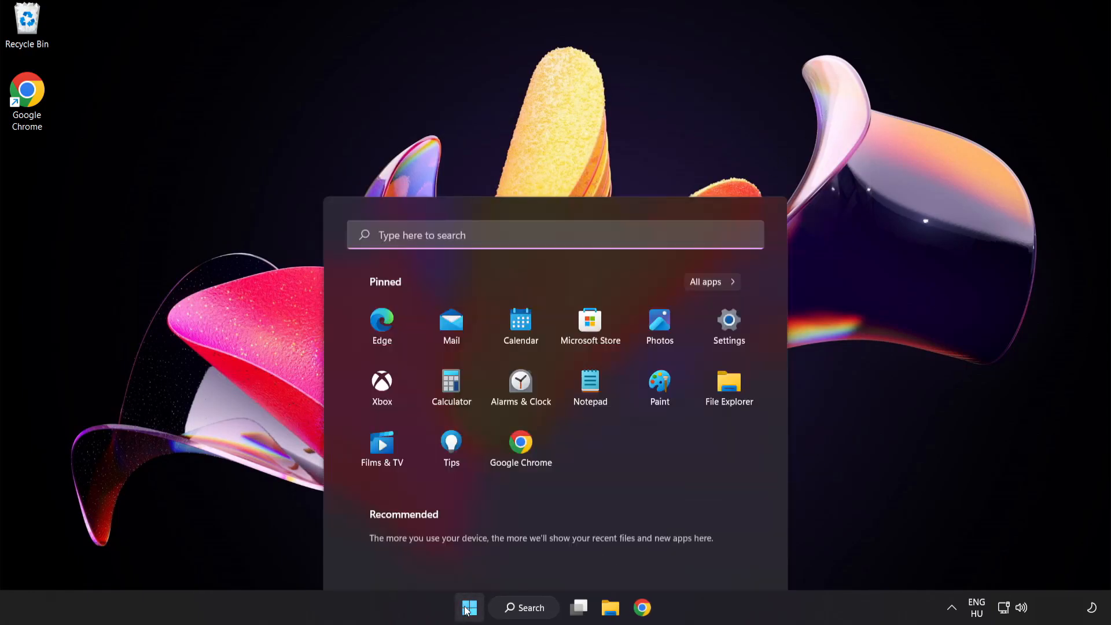
pyautogui.click(735, 558)
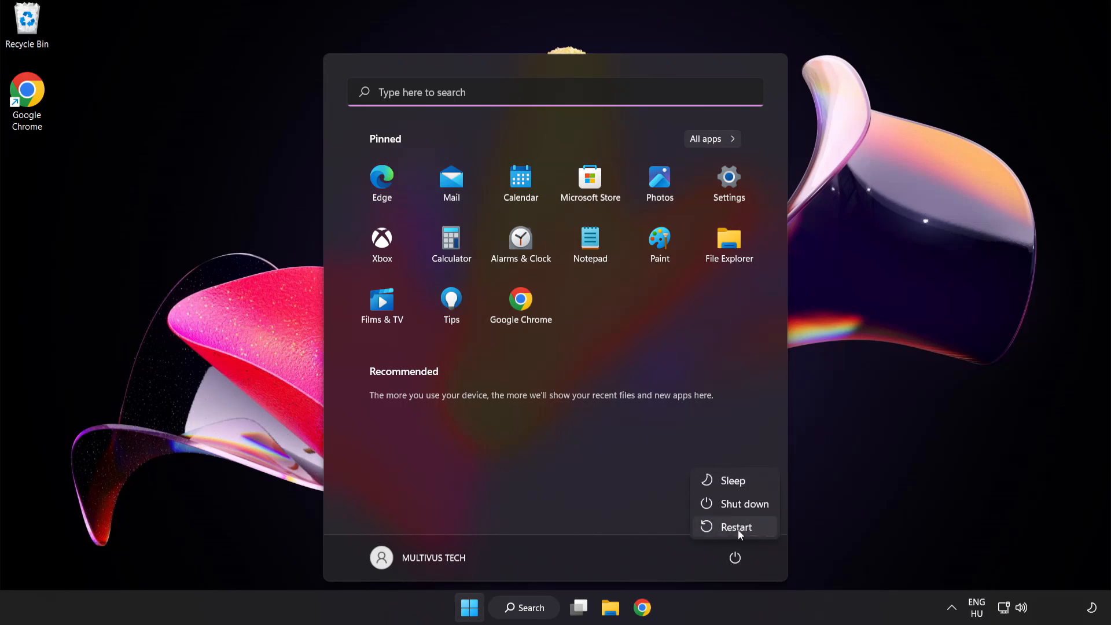
pyautogui.moveTo(737, 526)
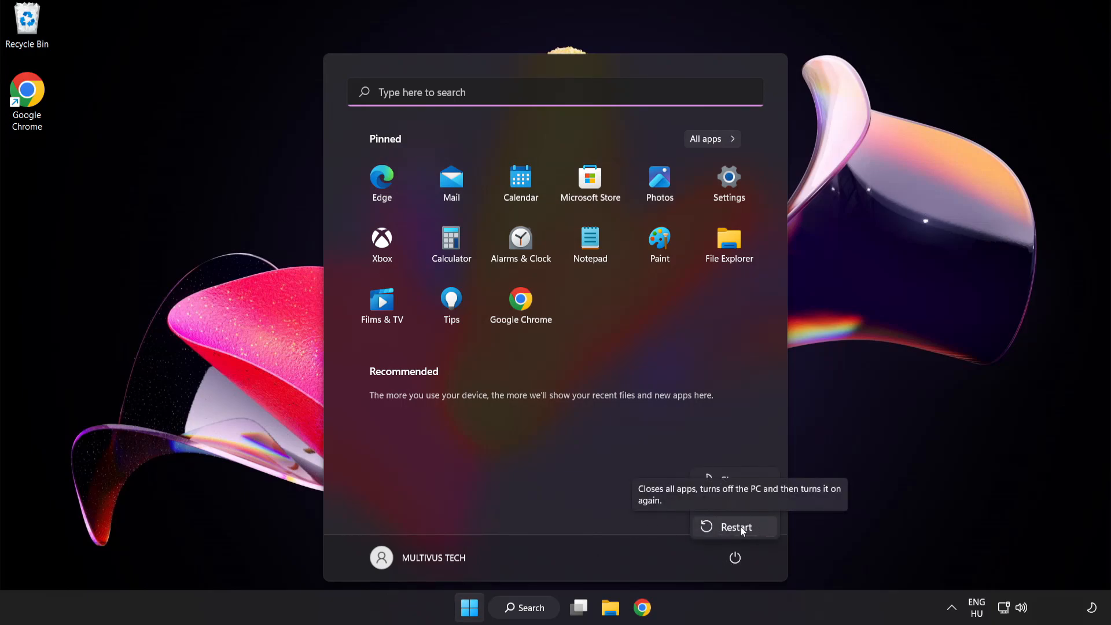